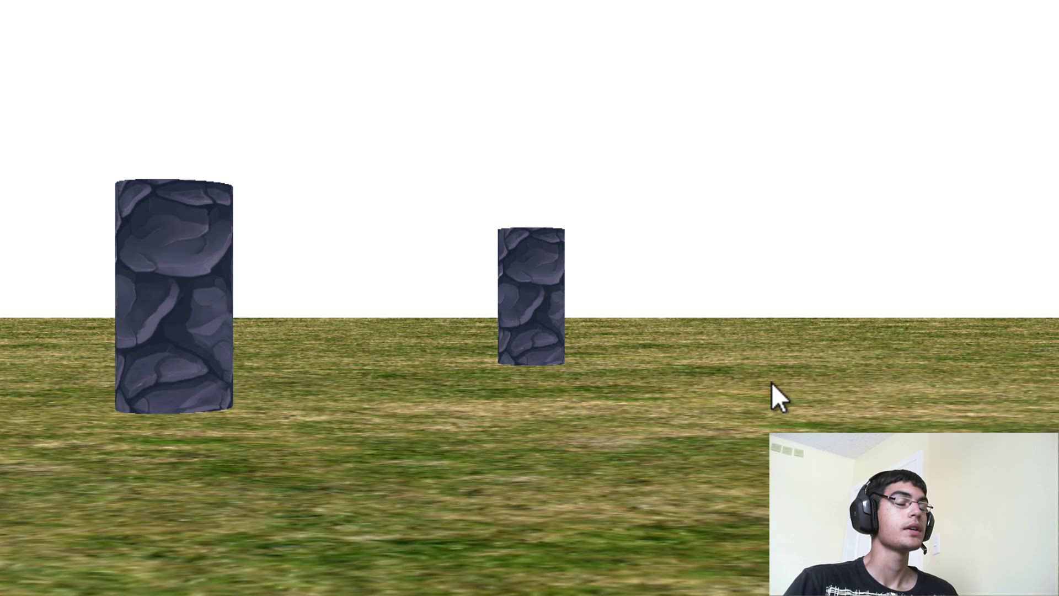
{"action": "mouse_move", "coordinate": [729, 301]}
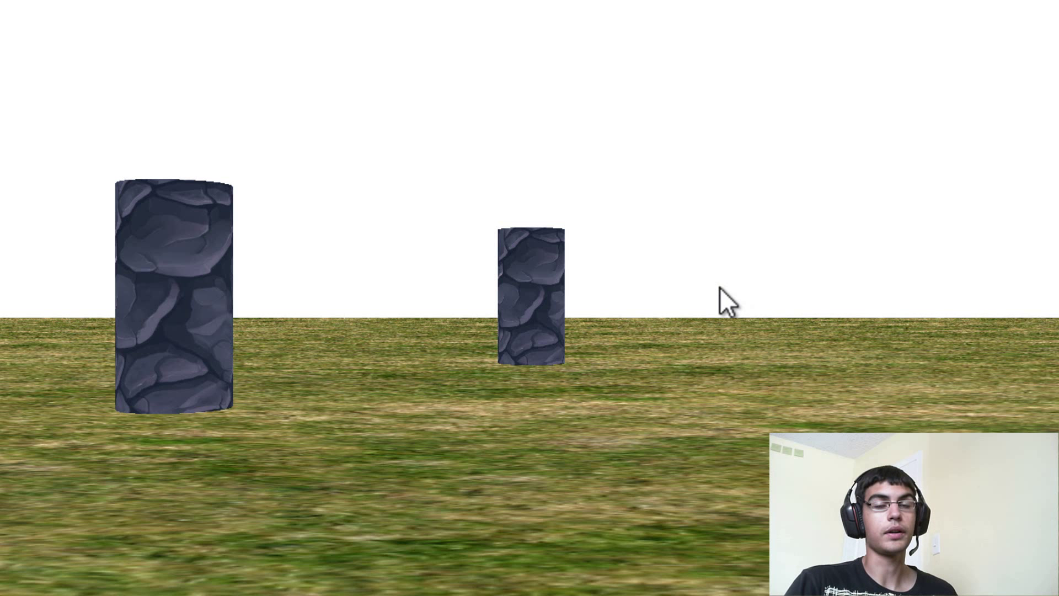
{"action": "mouse_move", "coordinate": [867, 287]}
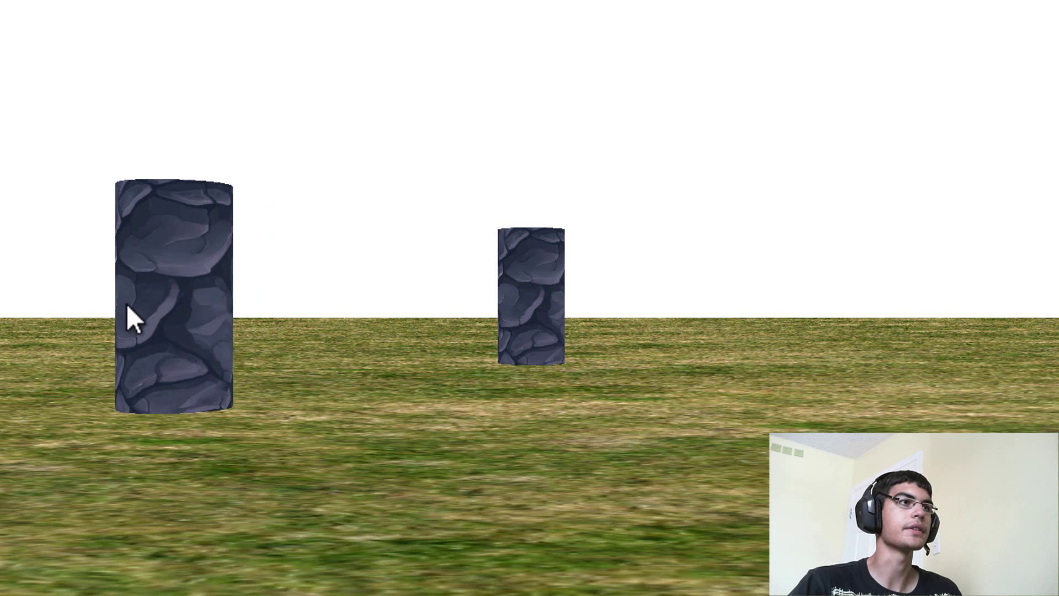
{"action": "mouse_move", "coordinate": [679, 199]}
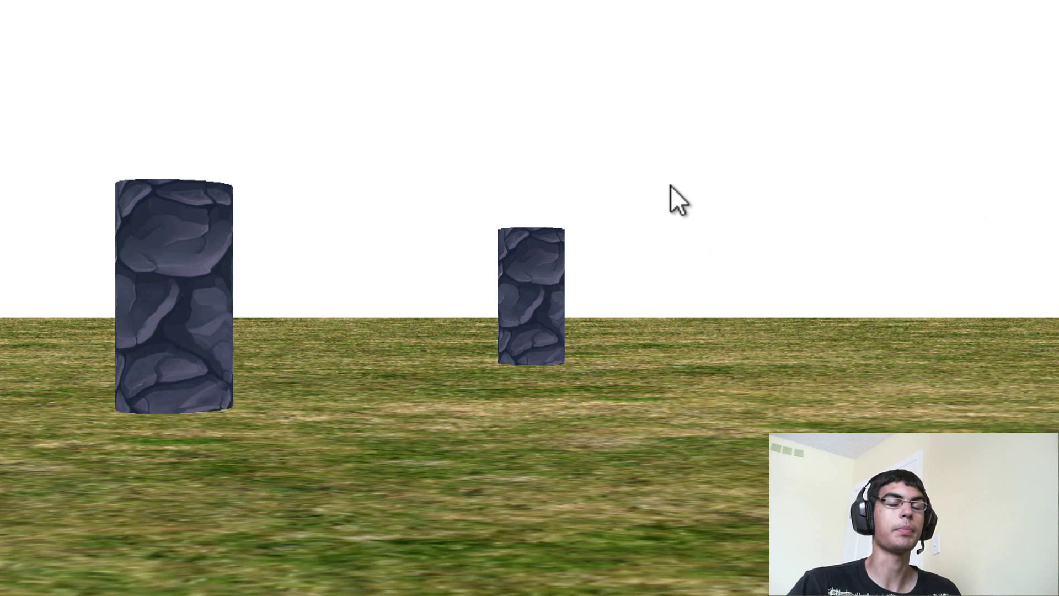
{"action": "mouse_move", "coordinate": [476, 466]}
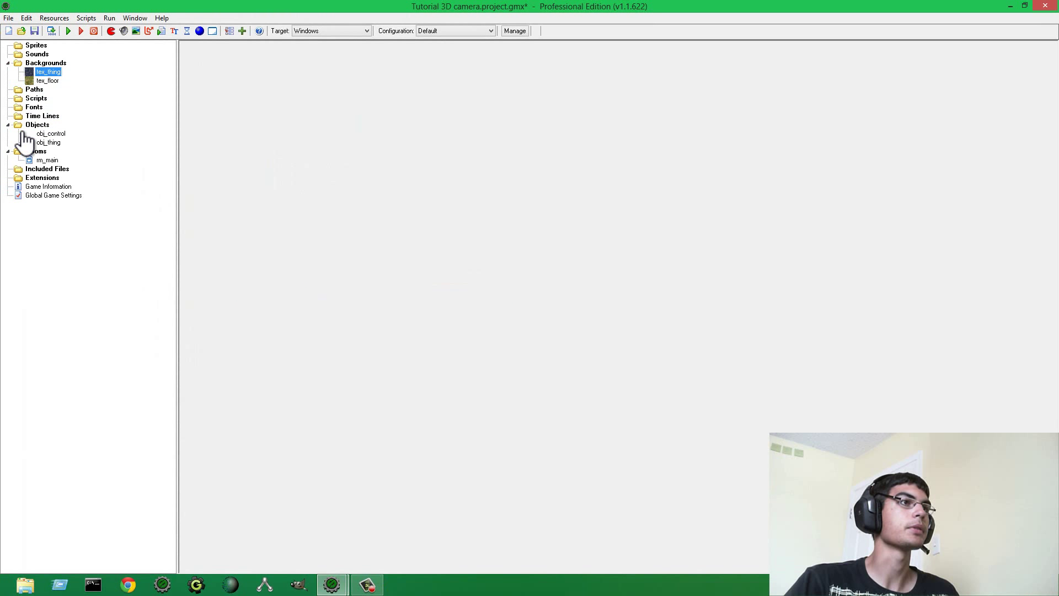
- Review obj_control's Create code action from its properties
{"action": "double_click", "coordinate": [47, 71]}
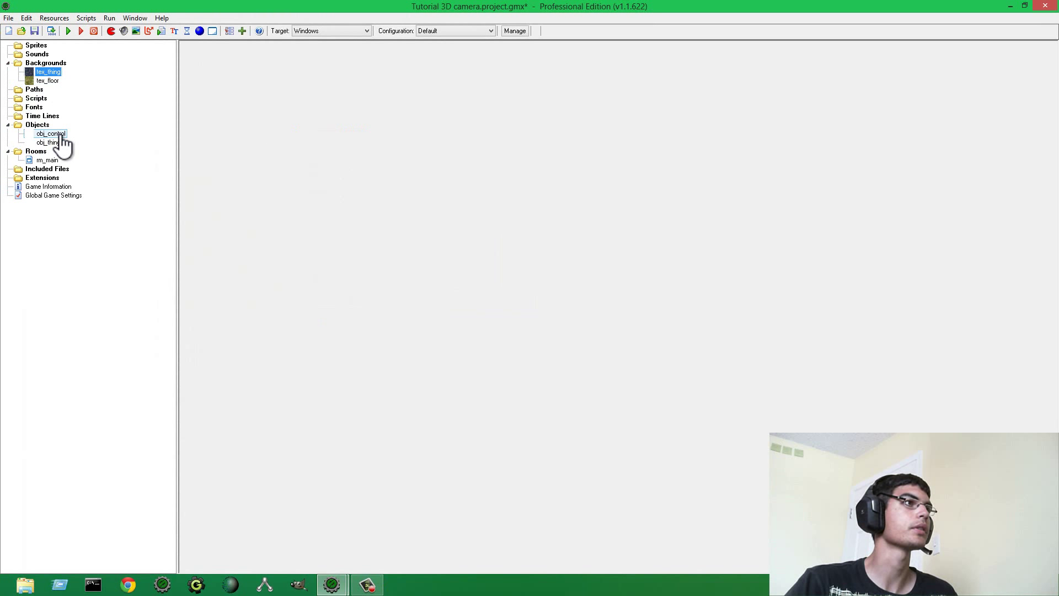
{"action": "double_click", "coordinate": [49, 133]}
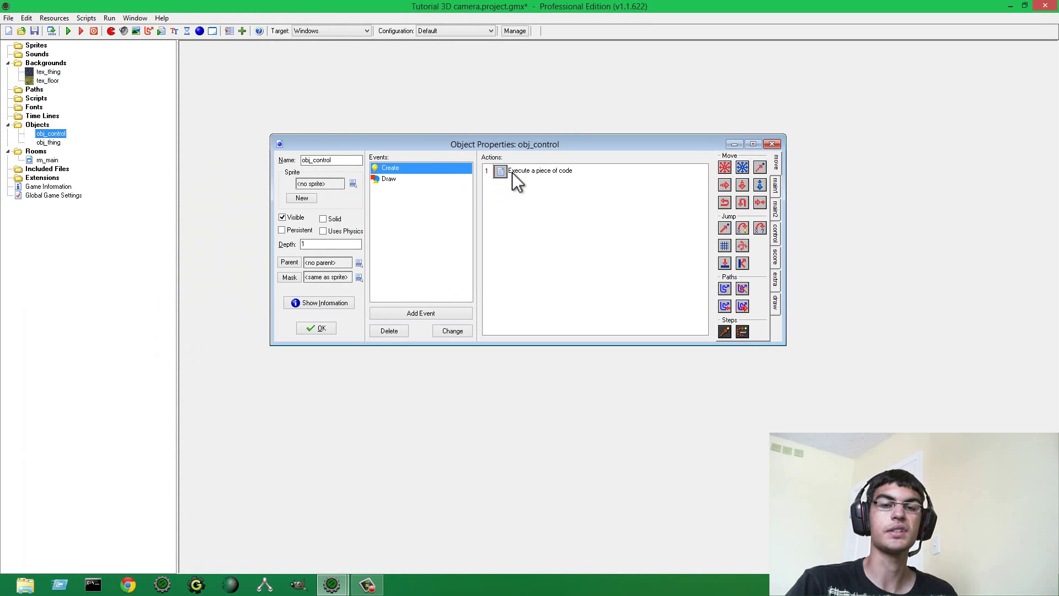
{"action": "double_click", "coordinate": [540, 171]}
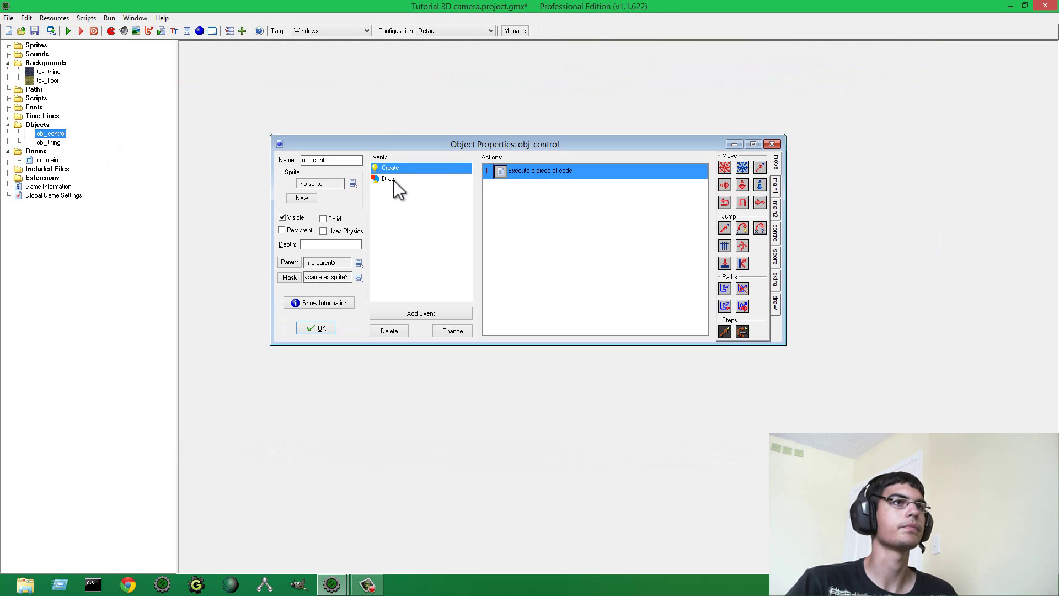
- Review the Draw event's draw camera and draw floor code, closing each editor
{"action": "left_click", "coordinate": [390, 178]}
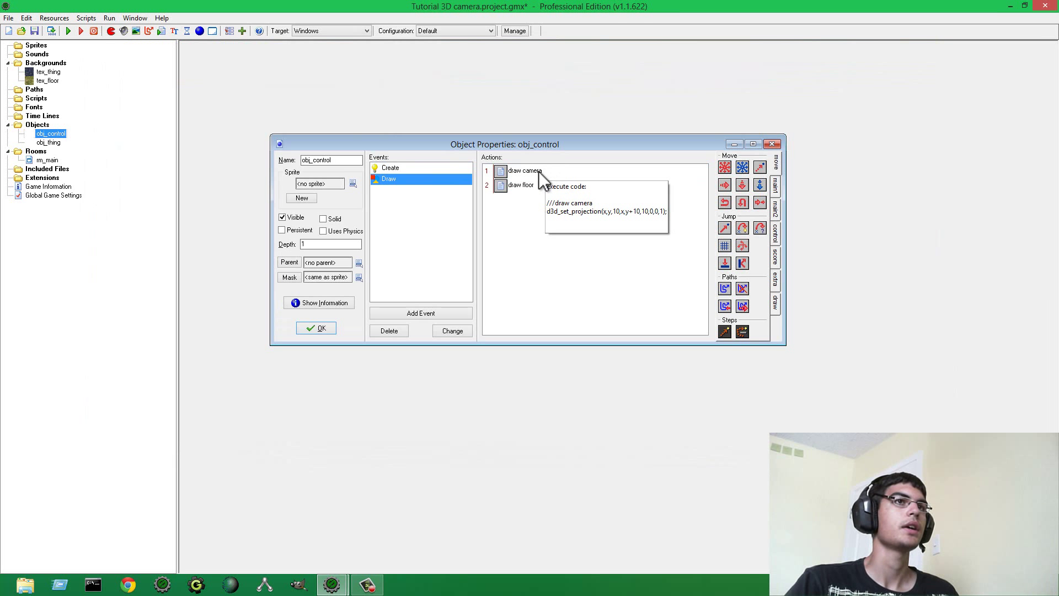
{"action": "double_click", "coordinate": [521, 170]}
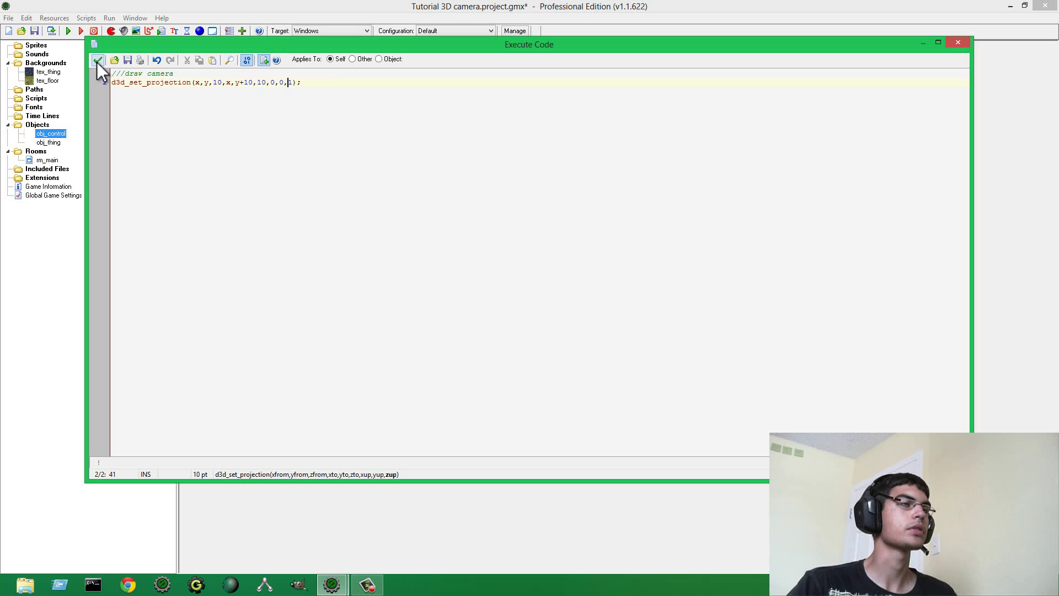
{"action": "left_click", "coordinate": [97, 60]}
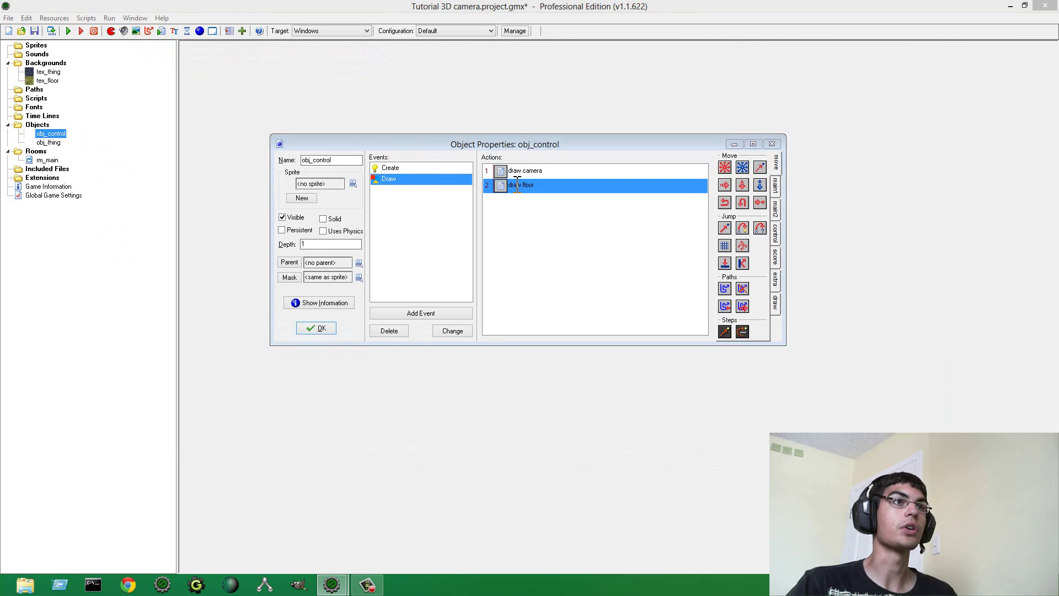
{"action": "double_click", "coordinate": [522, 185]}
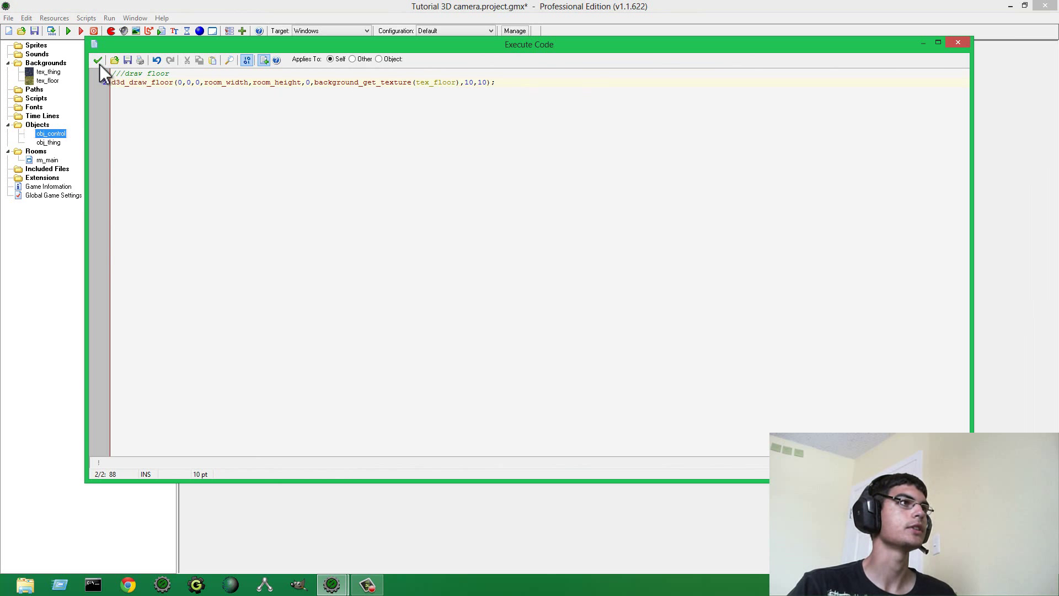
{"action": "left_click", "coordinate": [98, 60]}
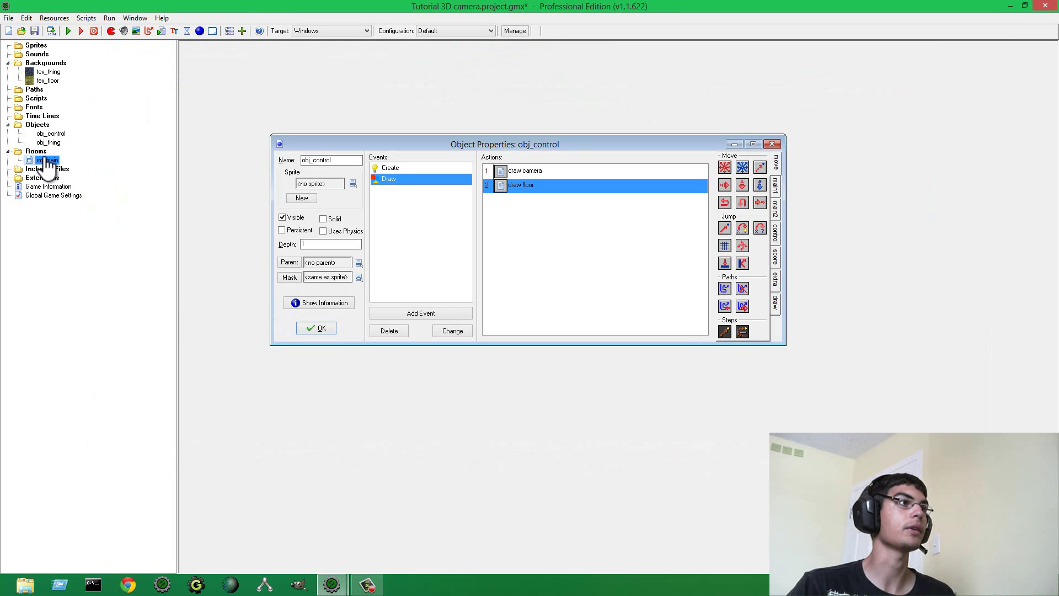
{"action": "double_click", "coordinate": [46, 160]}
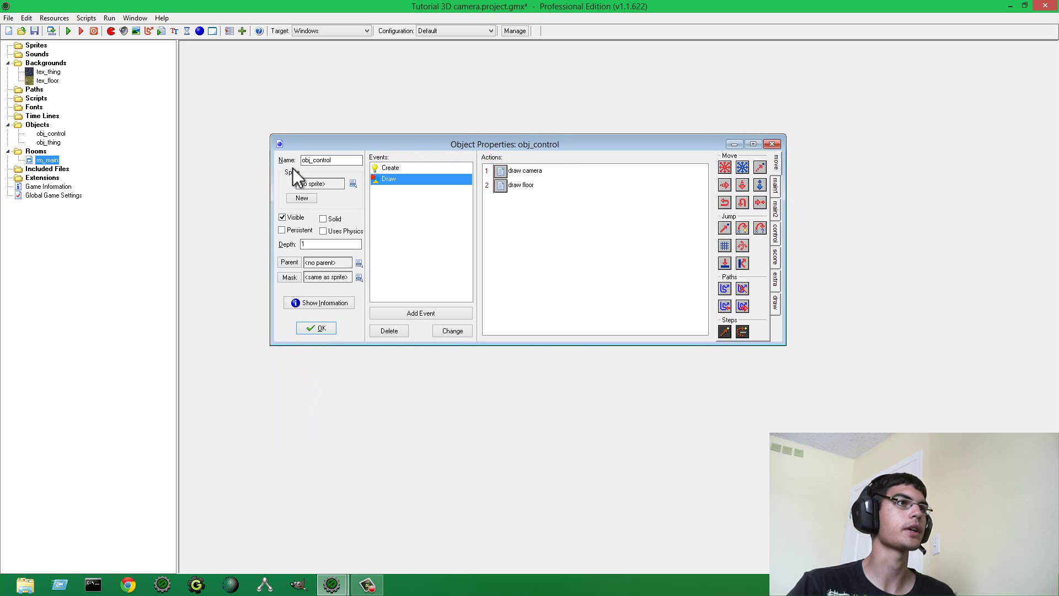
{"action": "double_click", "coordinate": [47, 142]}
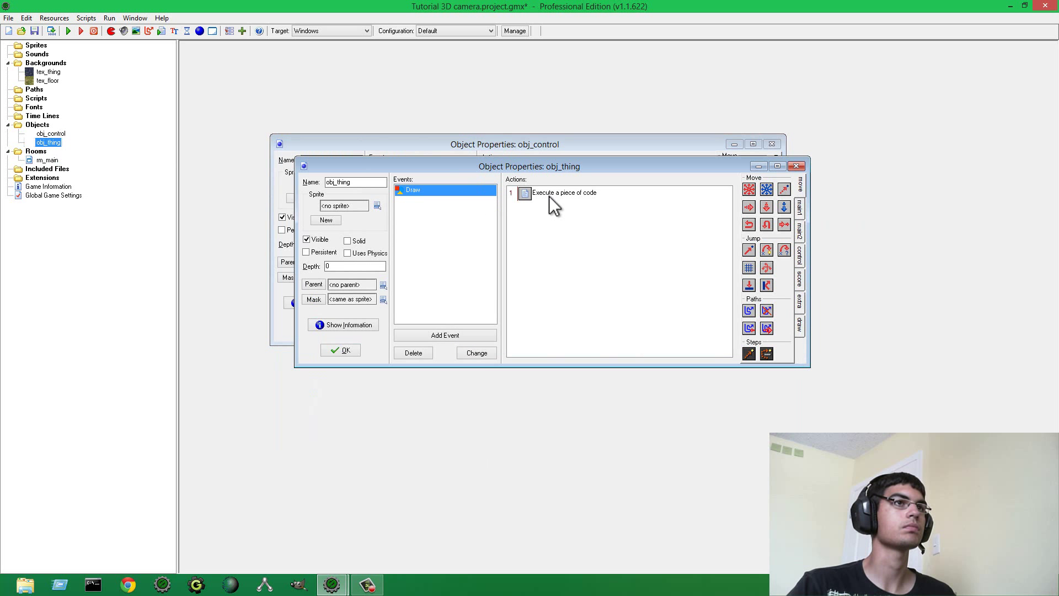
{"action": "double_click", "coordinate": [563, 193]}
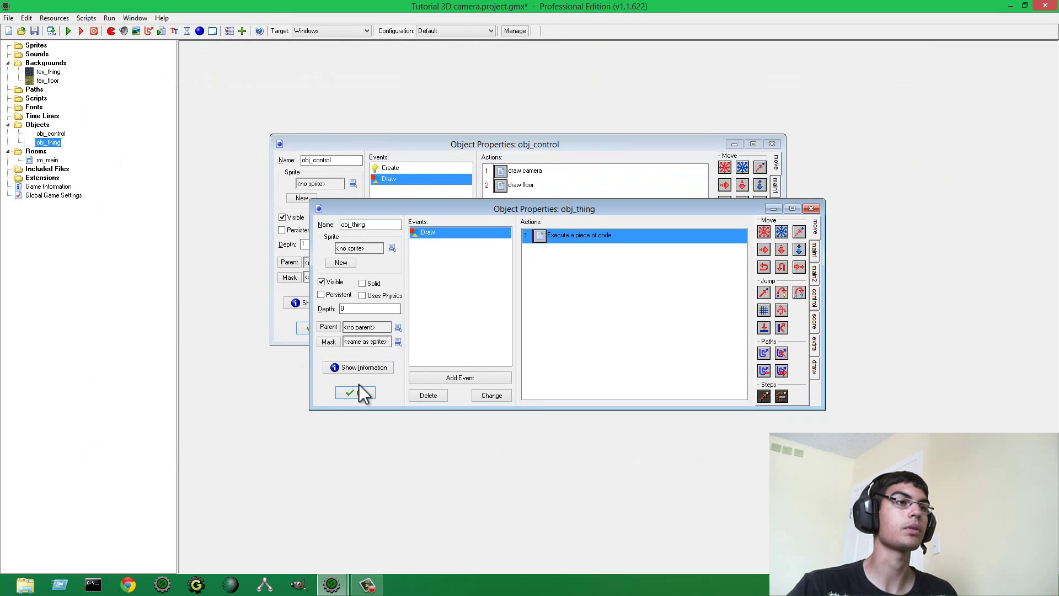
{"action": "left_click", "coordinate": [349, 392]}
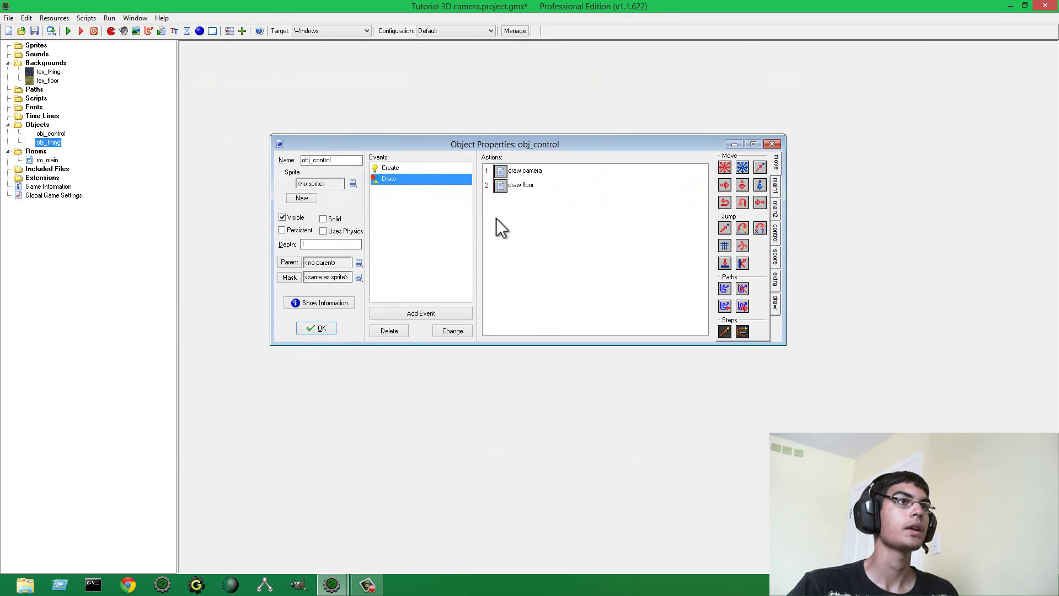
- Add cam_x = 0; cam_y = 0; cam_z = 0; to the Create code after d3d_start() and save it
{"action": "left_click", "coordinate": [390, 168]}
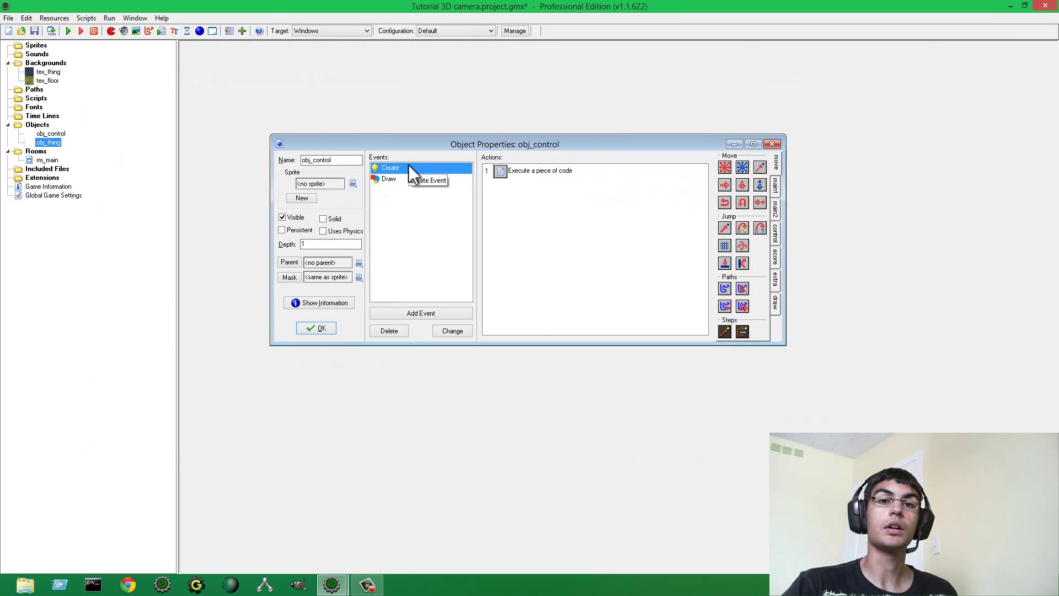
{"action": "mouse_move", "coordinate": [437, 174]}
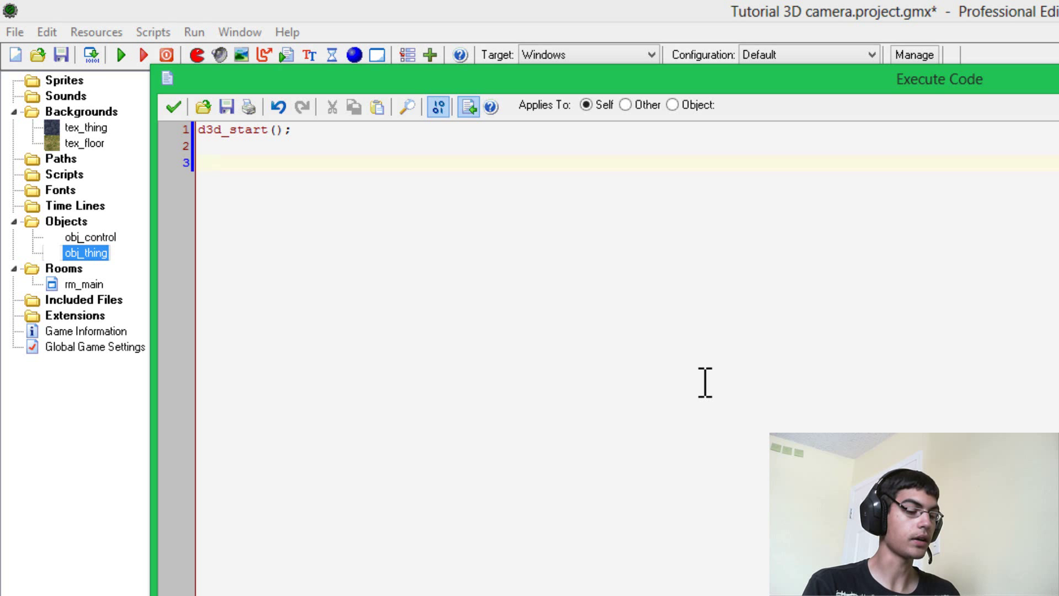
{"action": "type", "text": "cam"}
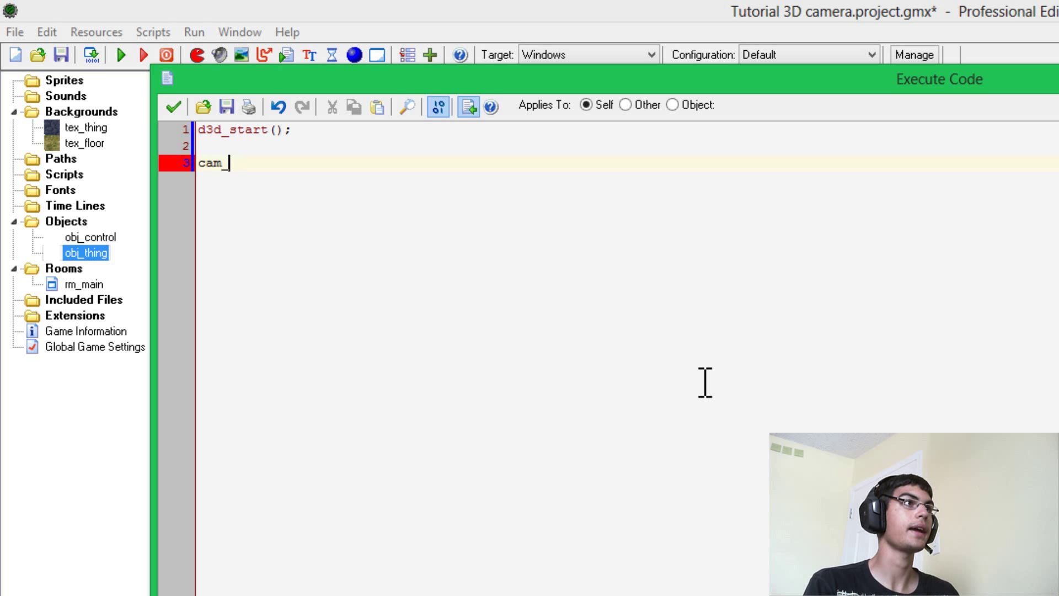
{"action": "type", "text": "_x = 0;"}
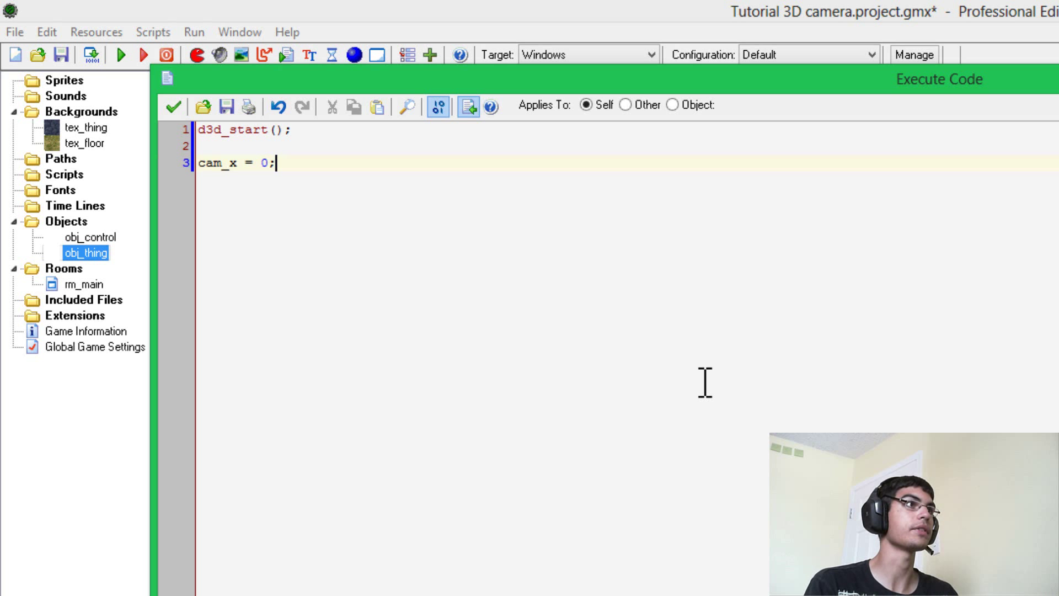
{"action": "type", "text": "cam_y"}
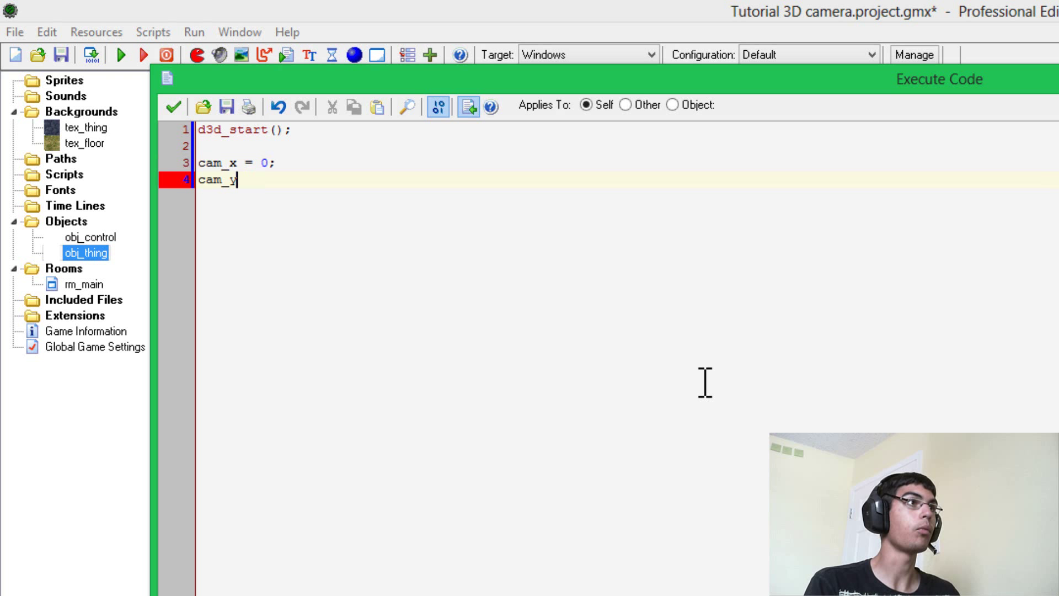
{"action": "type", "text": "= 0;"}
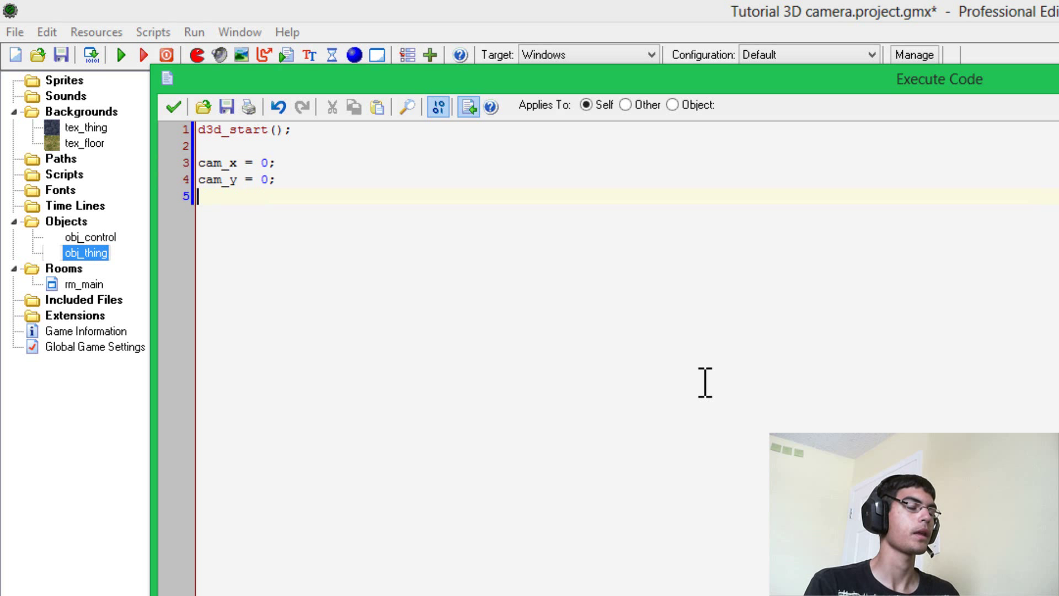
{"action": "type", "text": "cam_z ="}
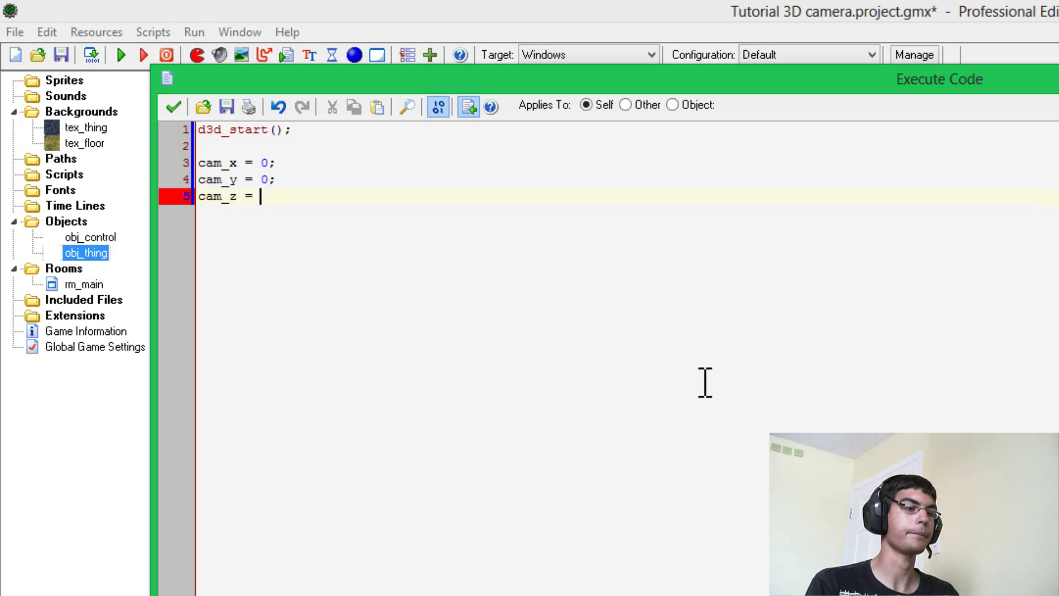
{"action": "type", "text": "0;"}
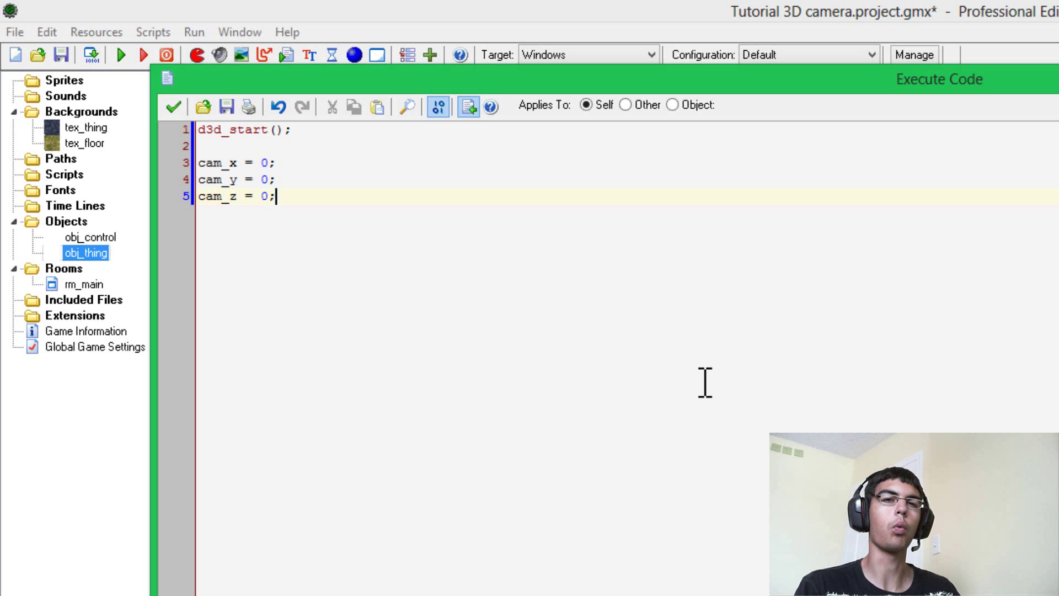
{"action": "mouse_move", "coordinate": [646, 384]}
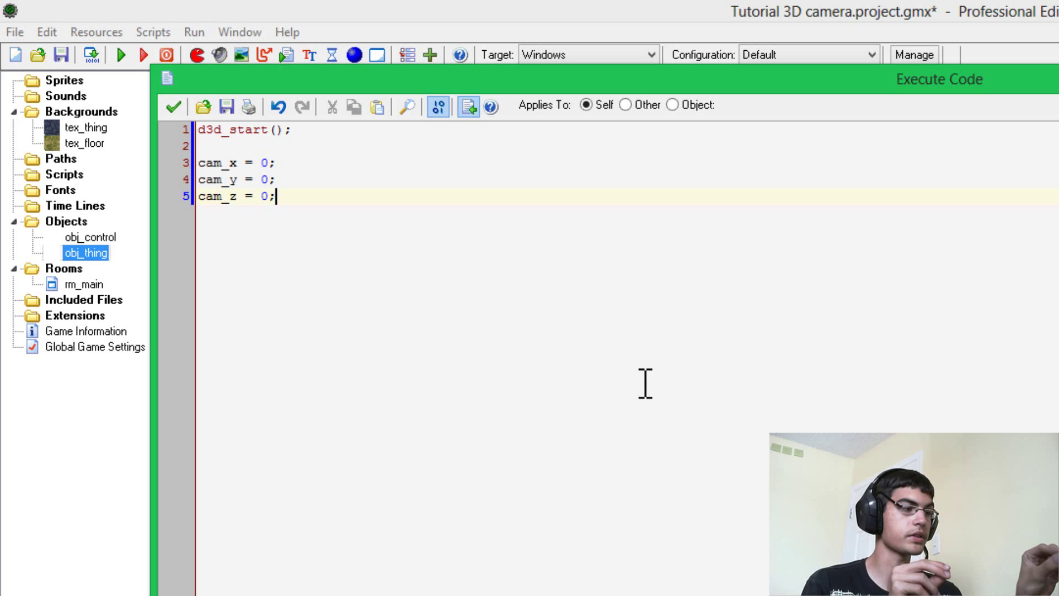
{"action": "left_click", "coordinate": [277, 163]}
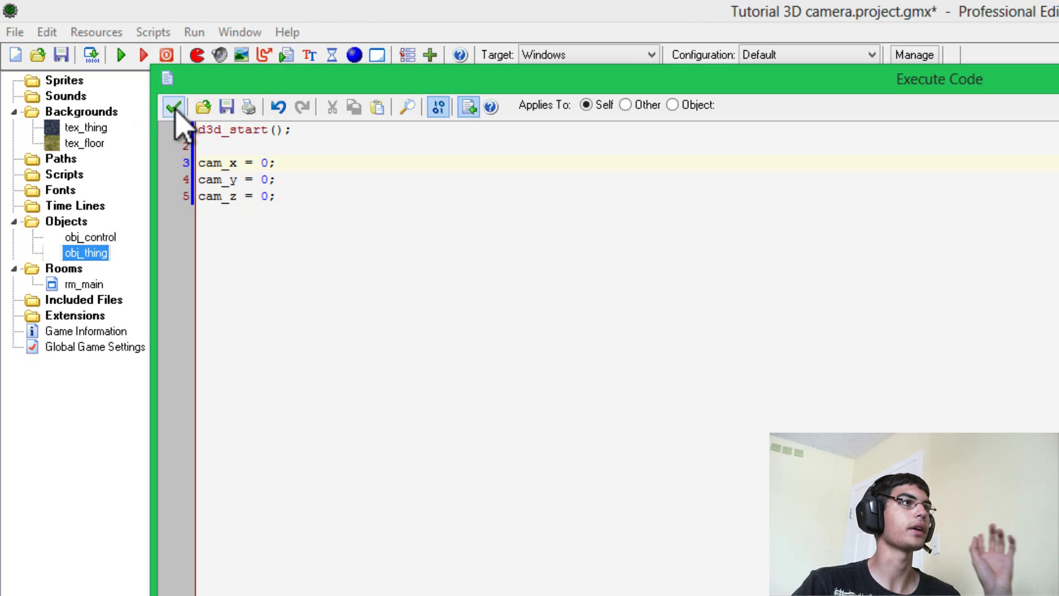
{"action": "left_click", "coordinate": [175, 106]}
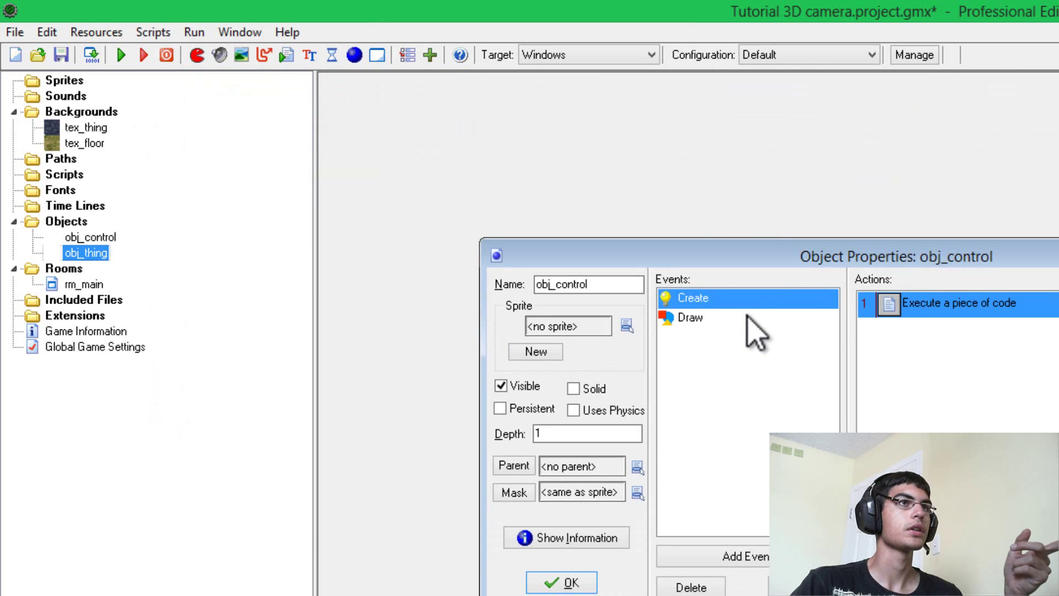
- Make the draw camera projection look at cam_x, cam_y, cam_z and save the code
{"action": "left_click", "coordinate": [690, 317]}
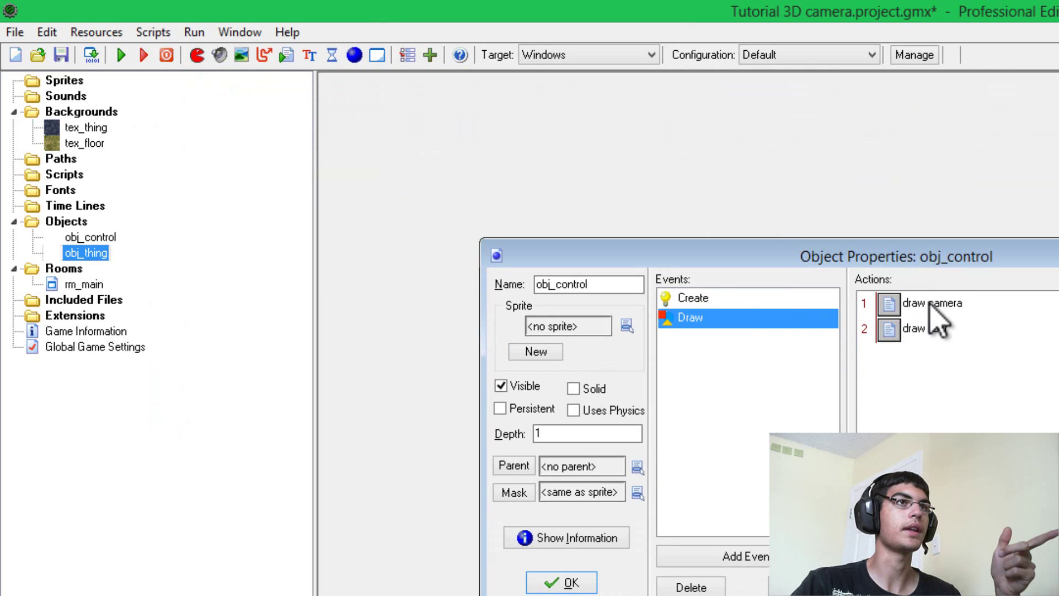
{"action": "double_click", "coordinate": [932, 303]}
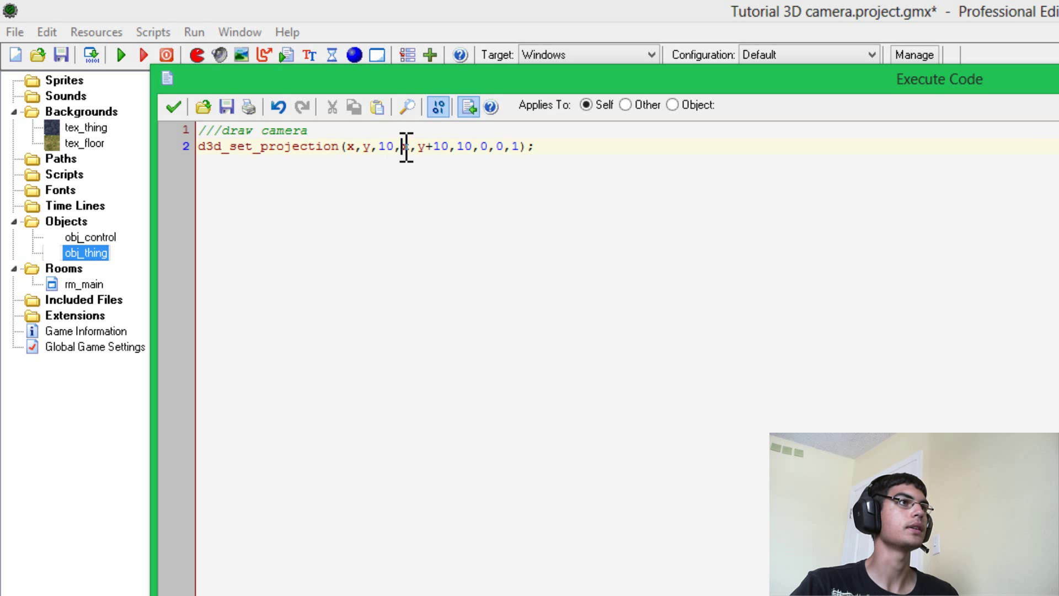
{"action": "double_click", "coordinate": [405, 145]}
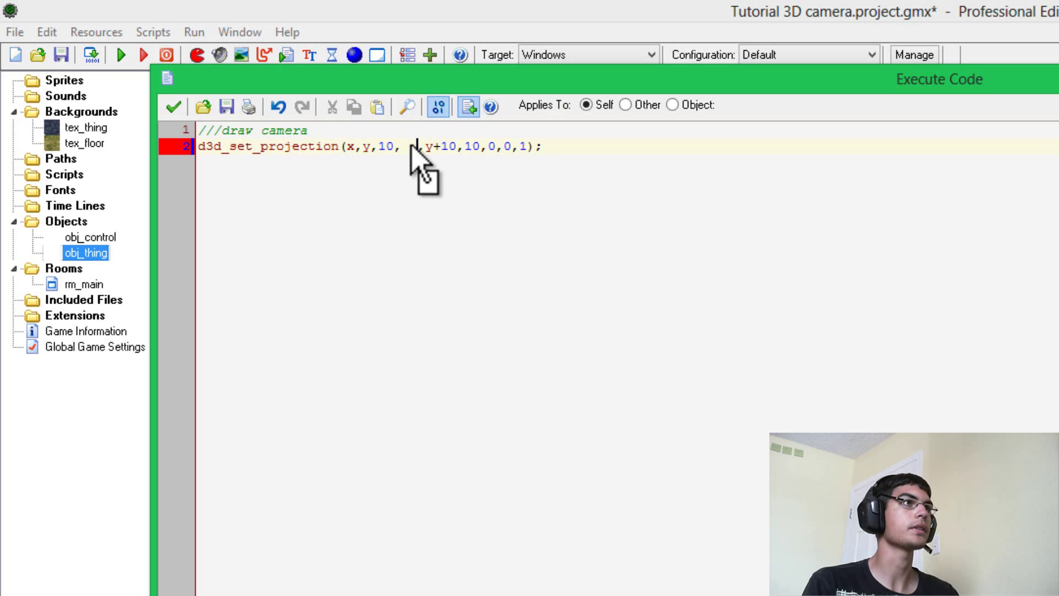
{"action": "type", "text": "cam_x,cam_"}
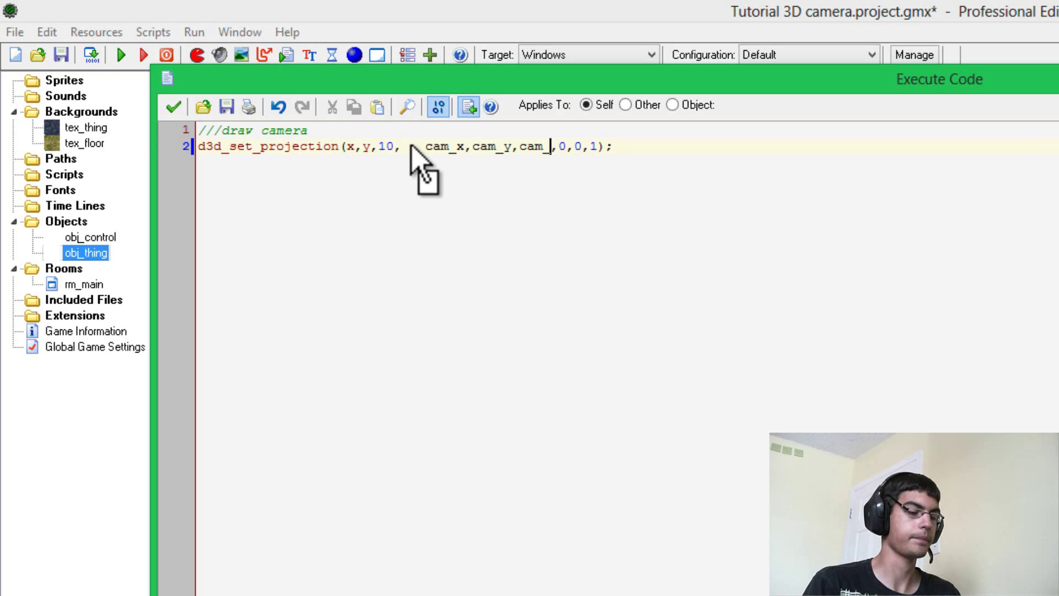
{"action": "type", "text": "z"}
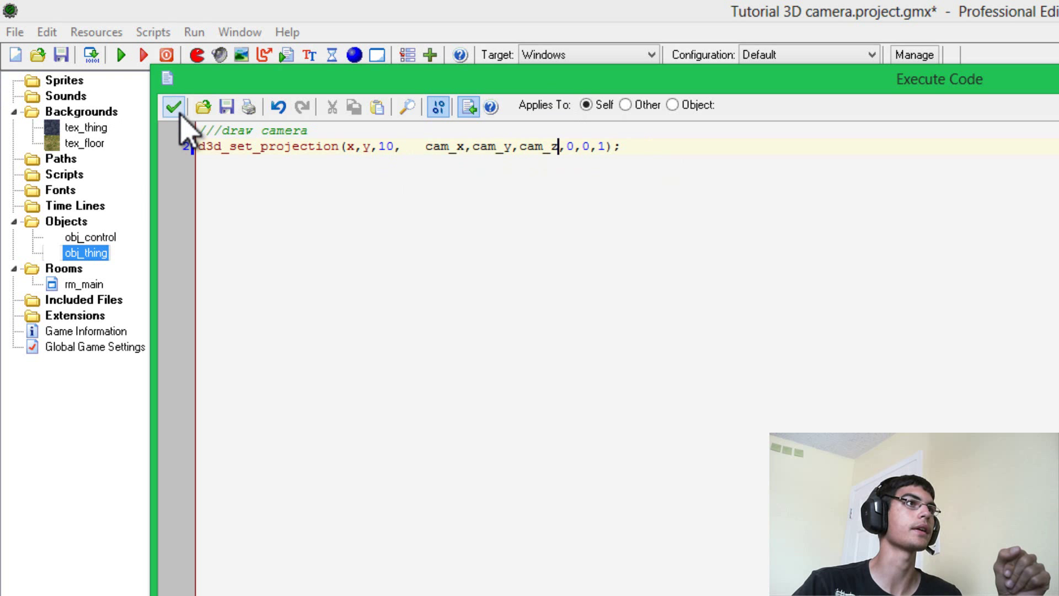
{"action": "left_click", "coordinate": [173, 106]}
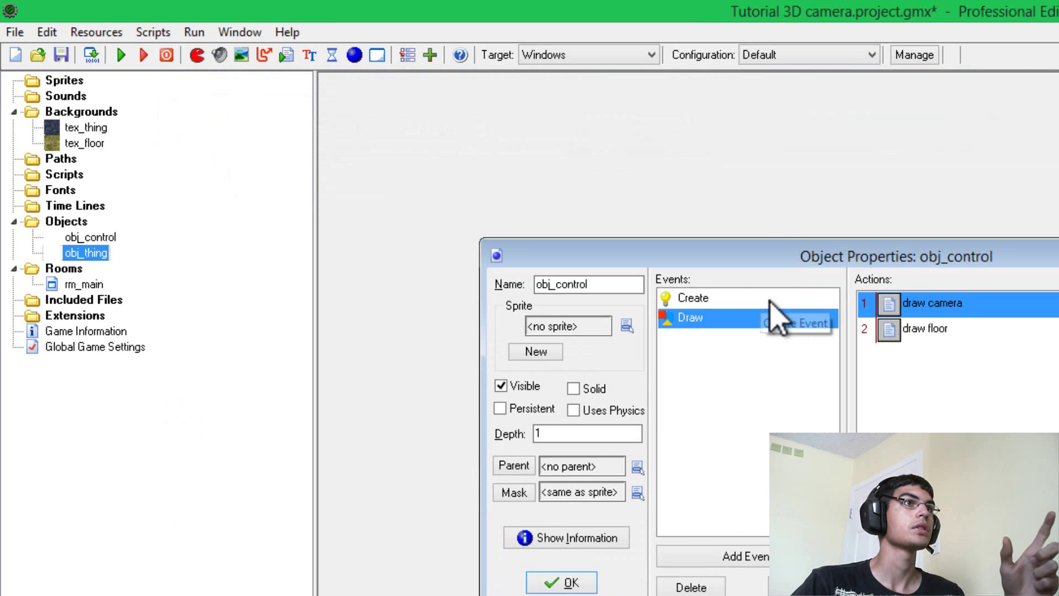
{"action": "mouse_move", "coordinate": [821, 331]}
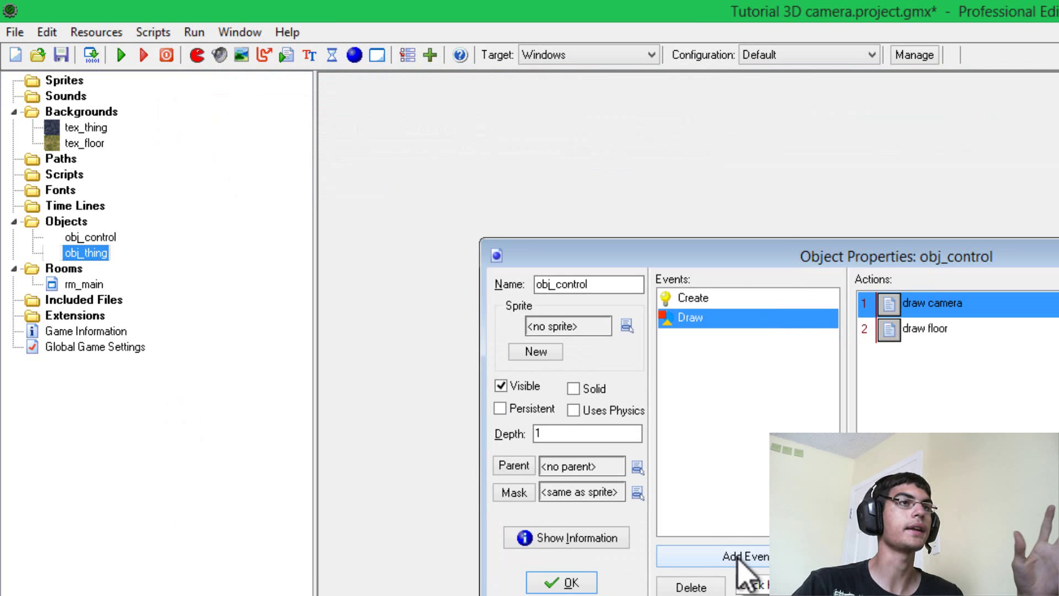
- Add a Step event and append z_direction = 0; to the Create code
{"action": "left_click", "coordinate": [734, 557]}
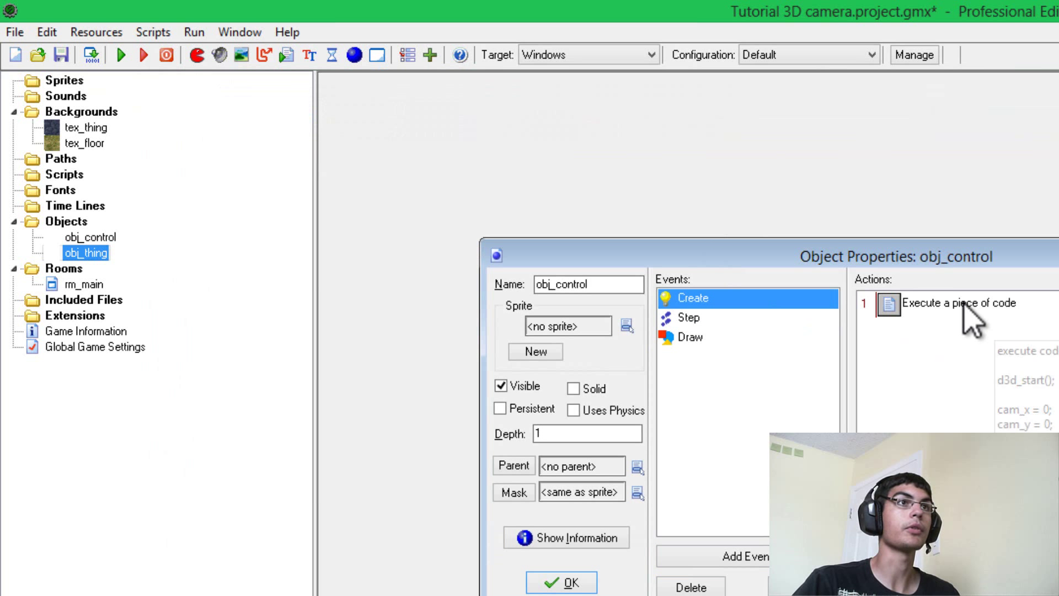
{"action": "double_click", "coordinate": [960, 303]}
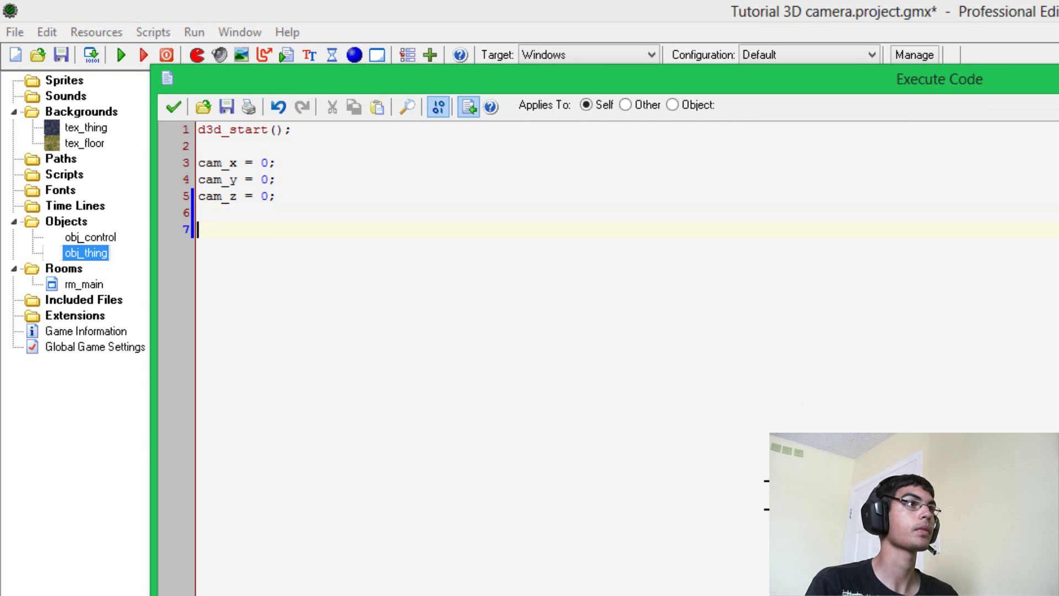
{"action": "type", "text": "z_direct"}
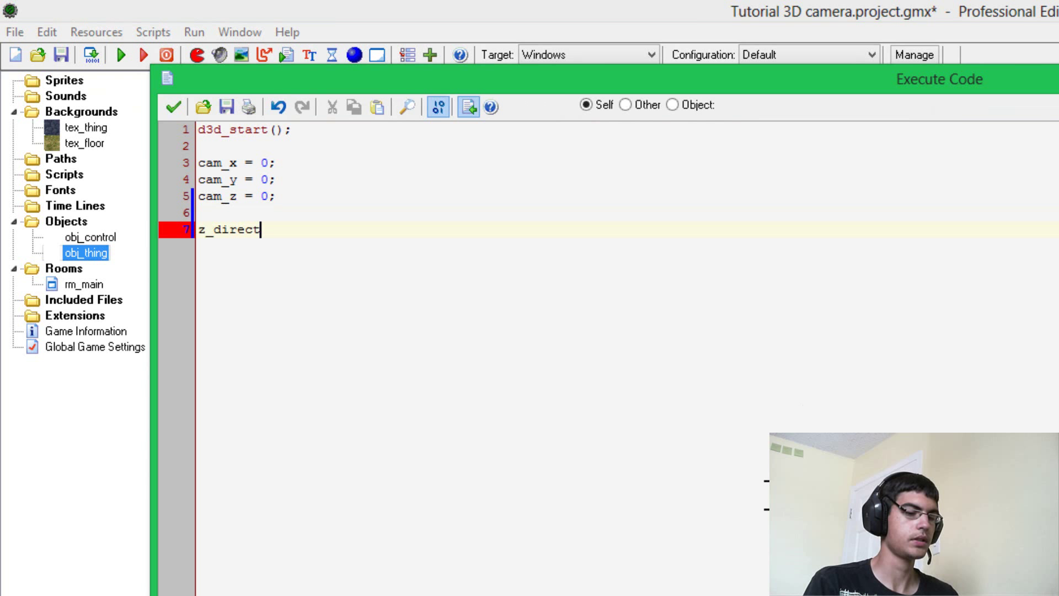
{"action": "type", "text": "ion ="}
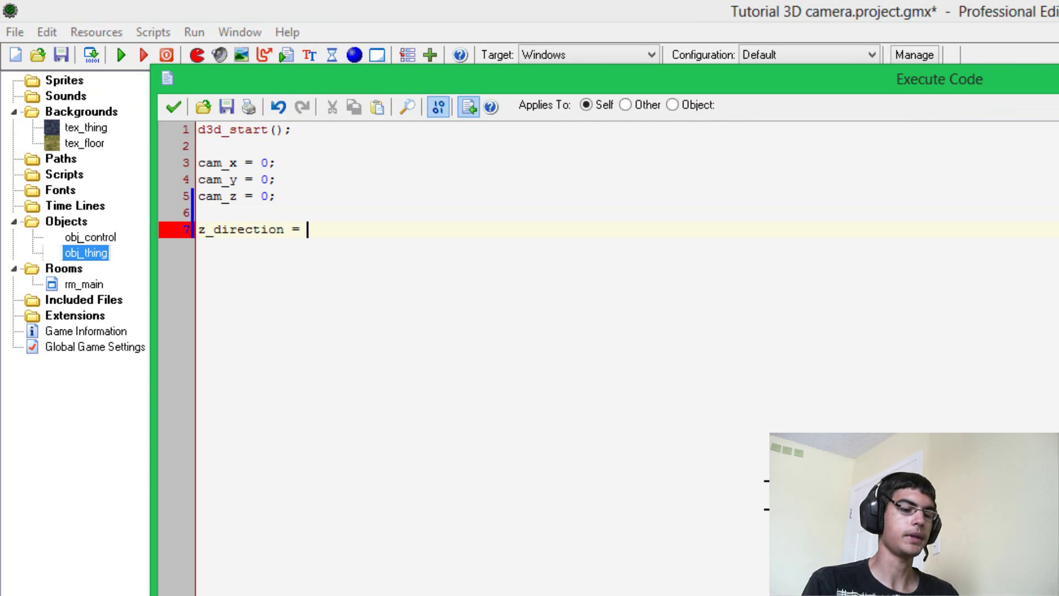
{"action": "type", "text": "0;"}
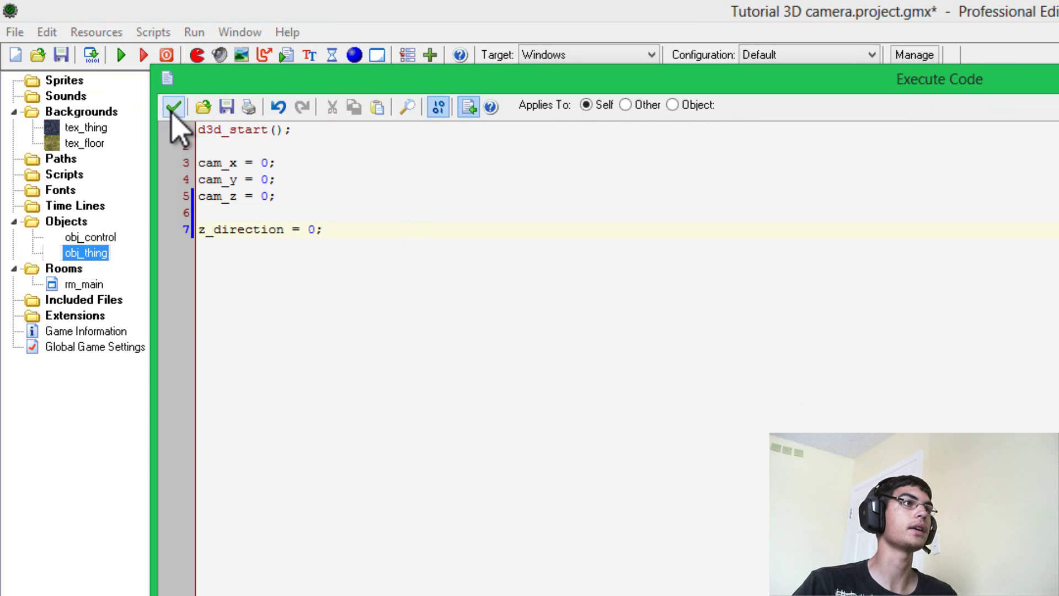
{"action": "mouse_move", "coordinate": [174, 108]}
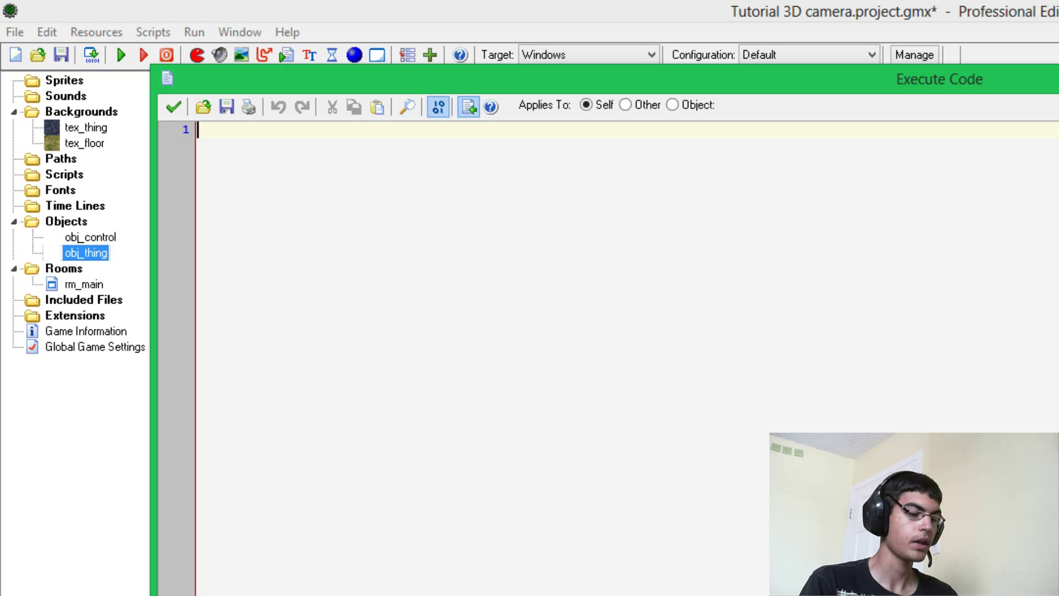
- Write display_mouse_set(display_get_width()/2,display_get_height()/2); to recentre the mouse
{"action": "type", "text": "display_"}
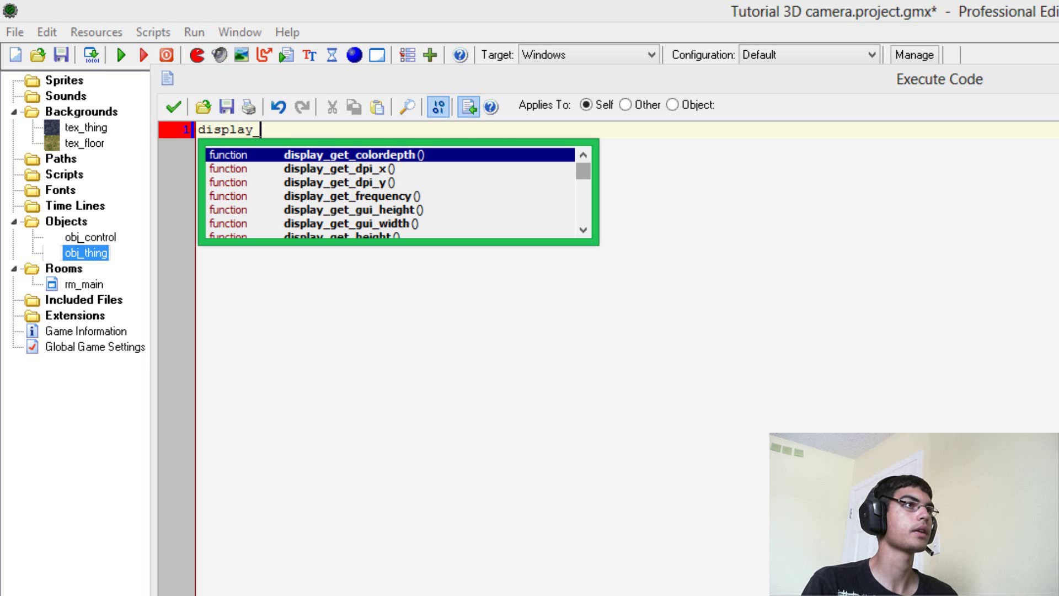
{"action": "type", "text": "mouse_set"}
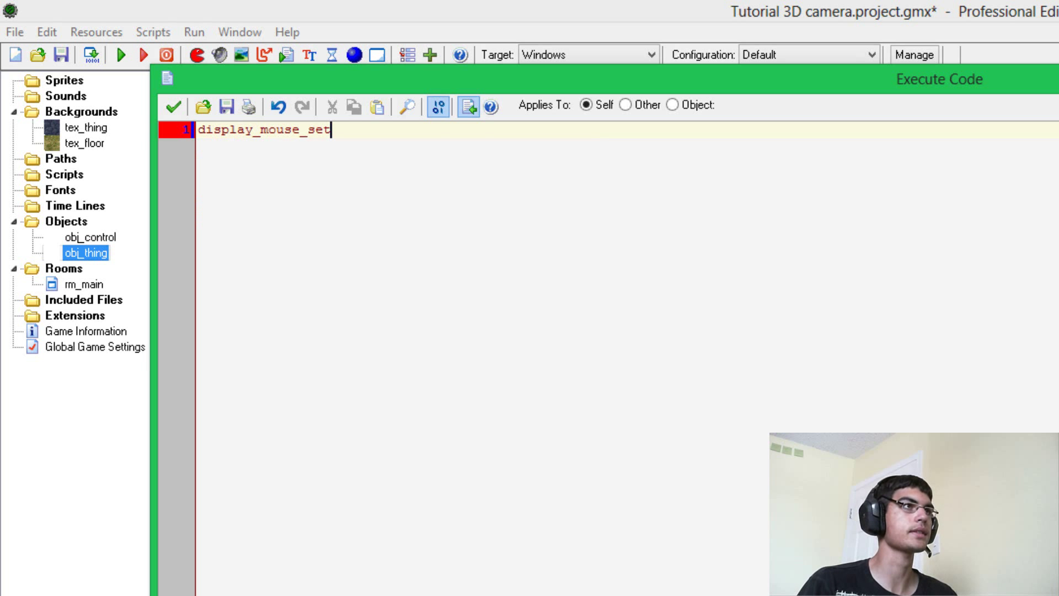
{"action": "type", "text": "();"}
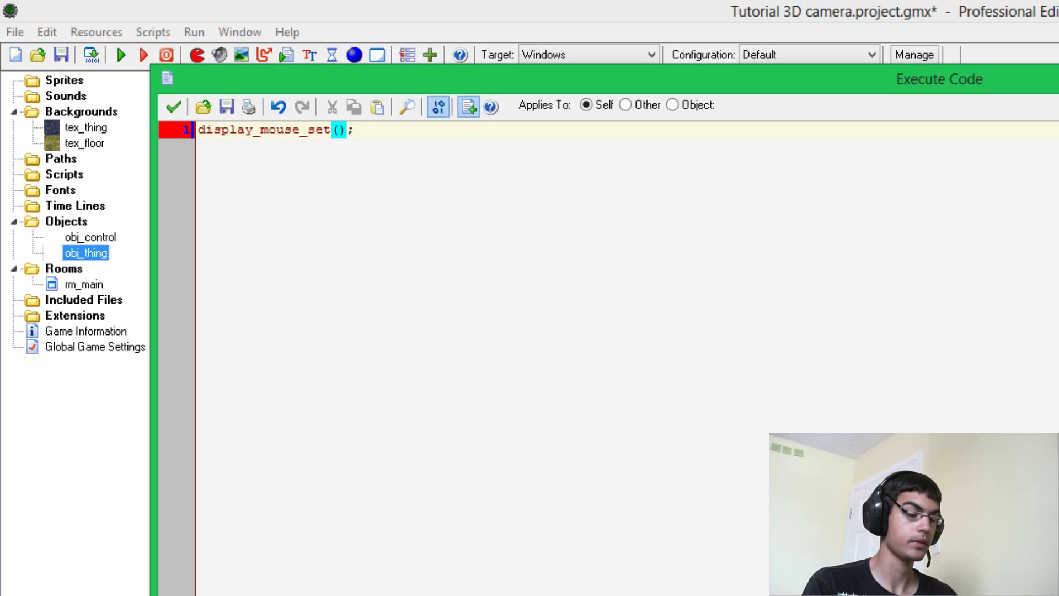
{"action": "type", "text": "displ"}
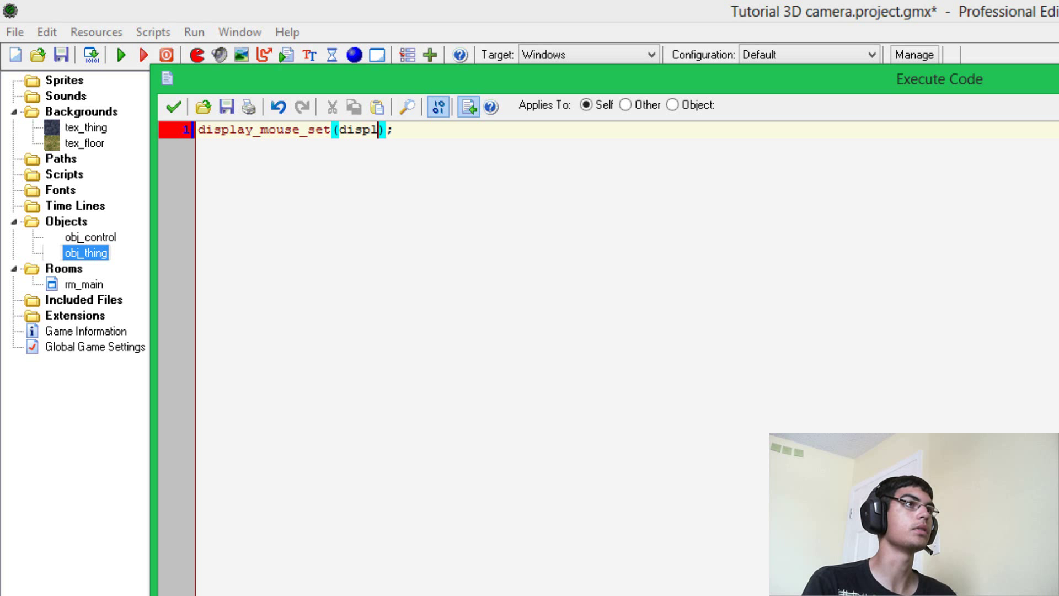
{"action": "type", "text": "ay_ge"}
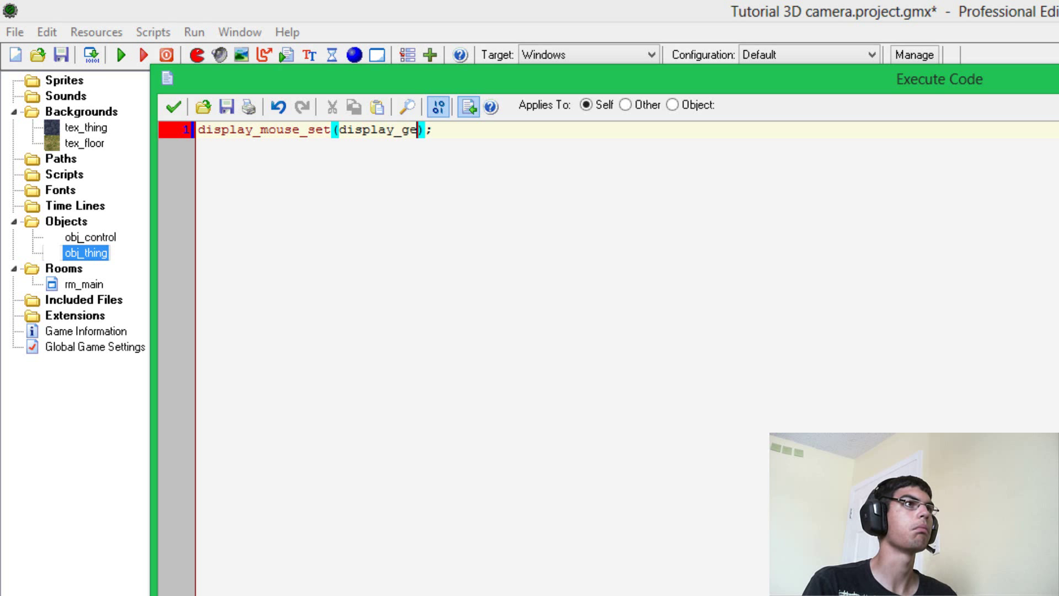
{"action": "type", "text": "_width"}
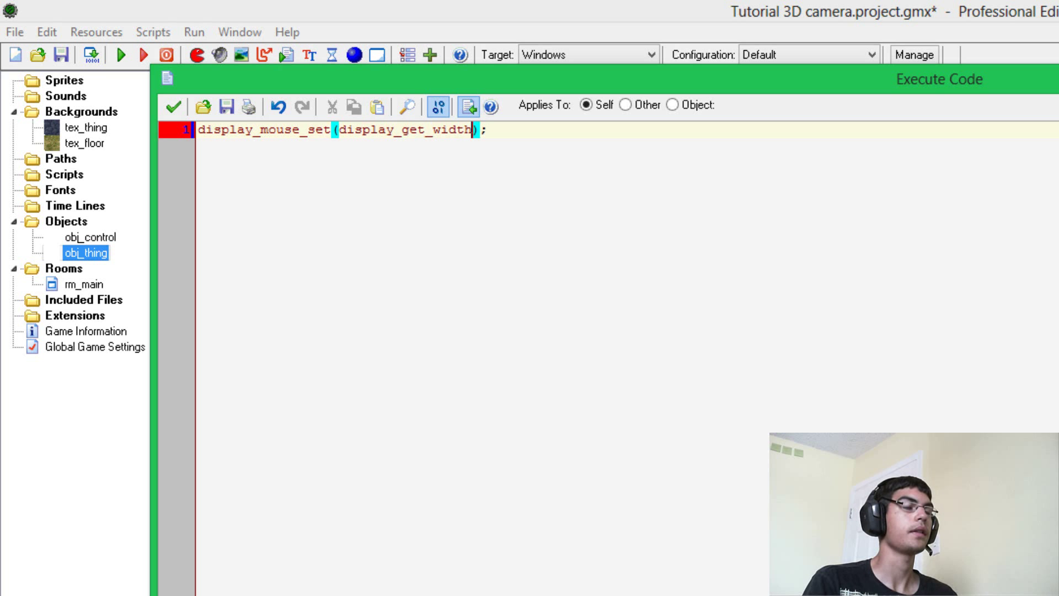
{"action": "type", "text": "()"}
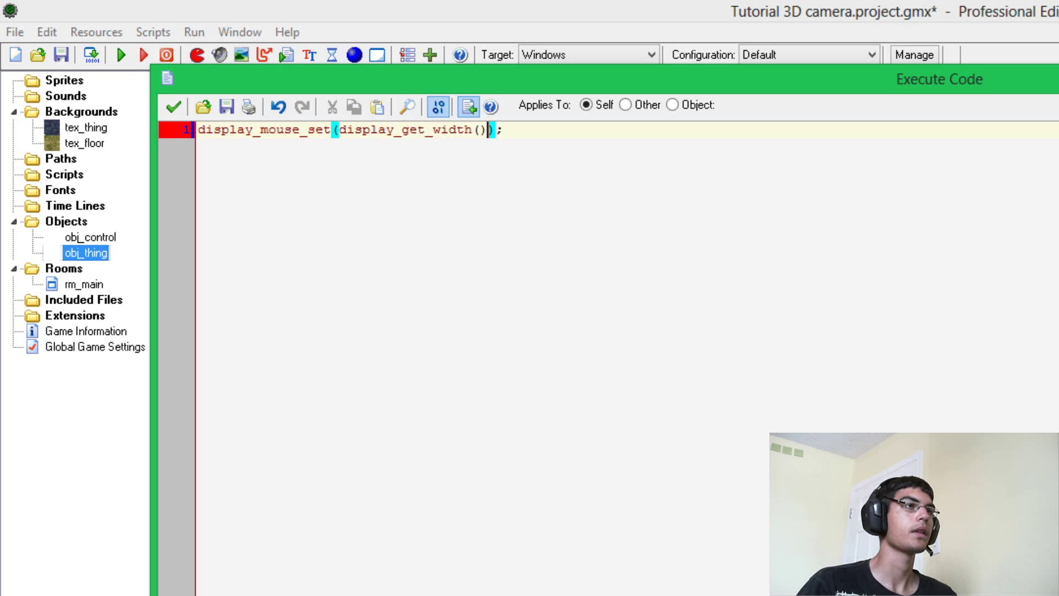
{"action": "type", "text": "/2,"}
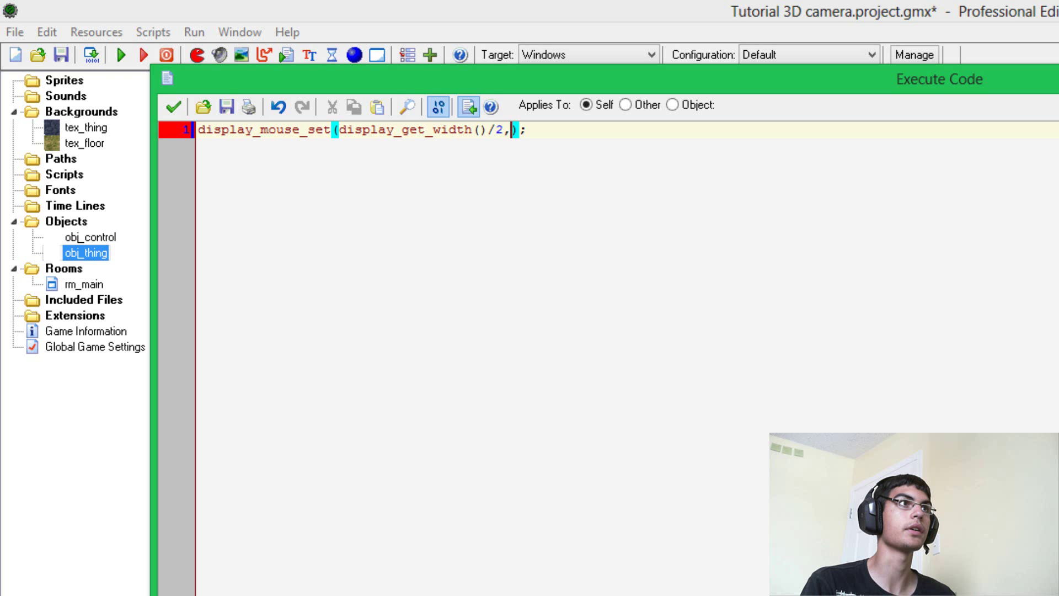
{"action": "type", "text": "displ"}
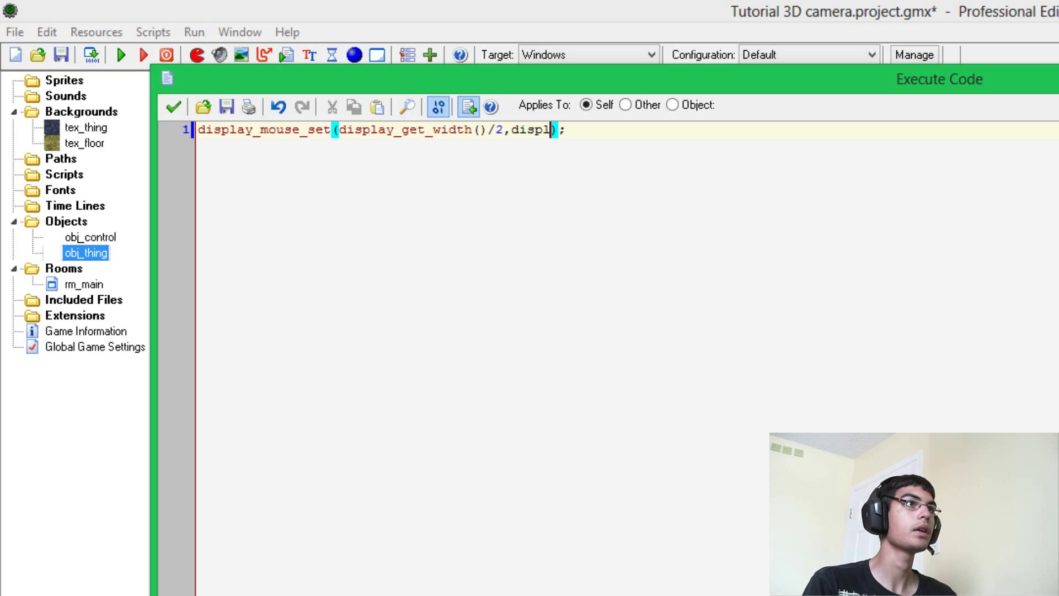
{"action": "type", "text": "display_get_height("}
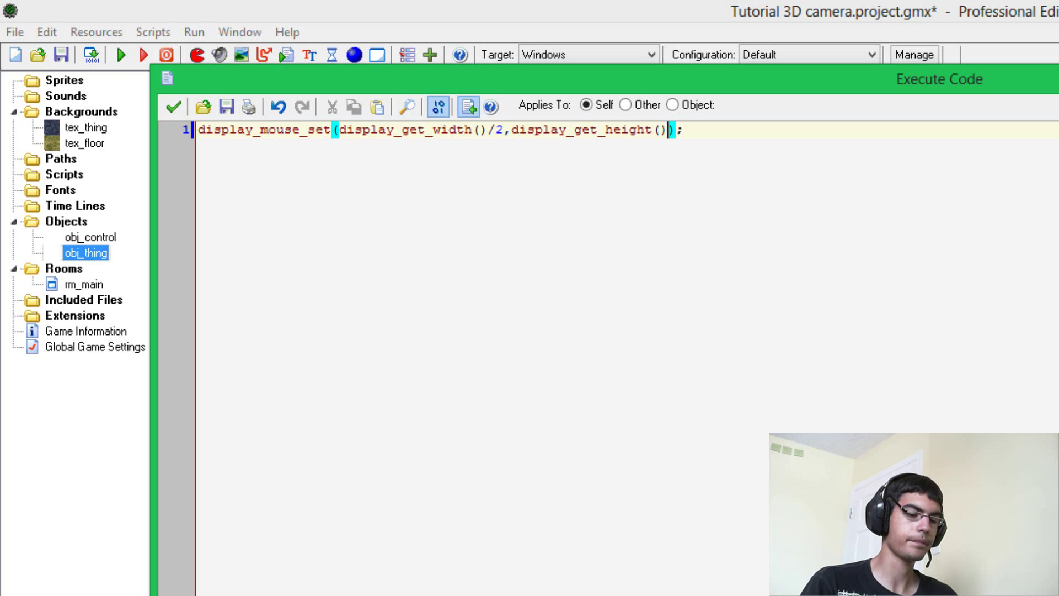
{"action": "type", "text": "/2"}
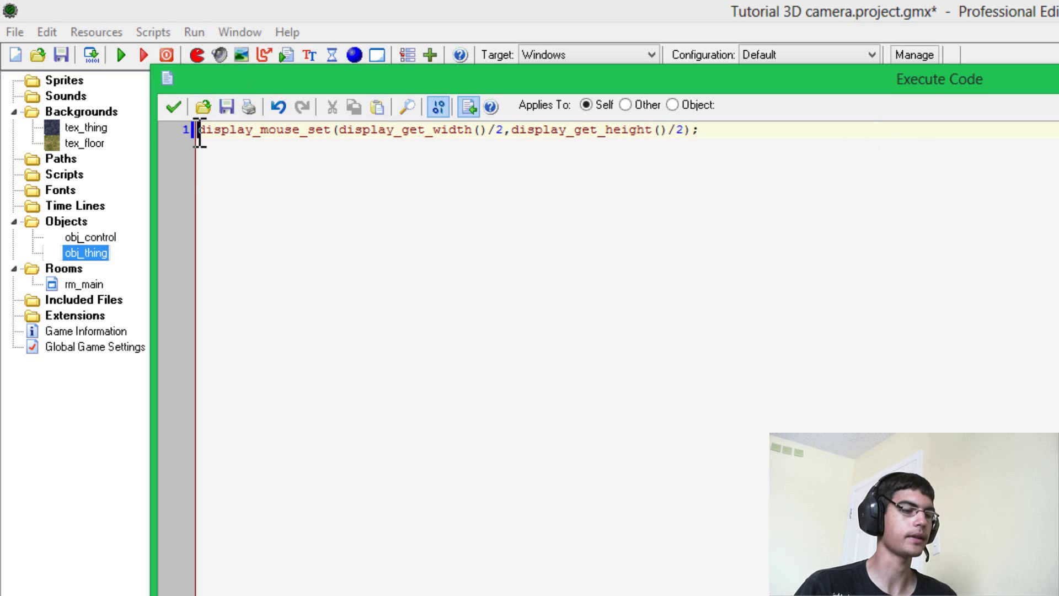
- Start a direction += display_mouse_get_x() line above the recentre call
{"action": "key", "text": "Enter"}
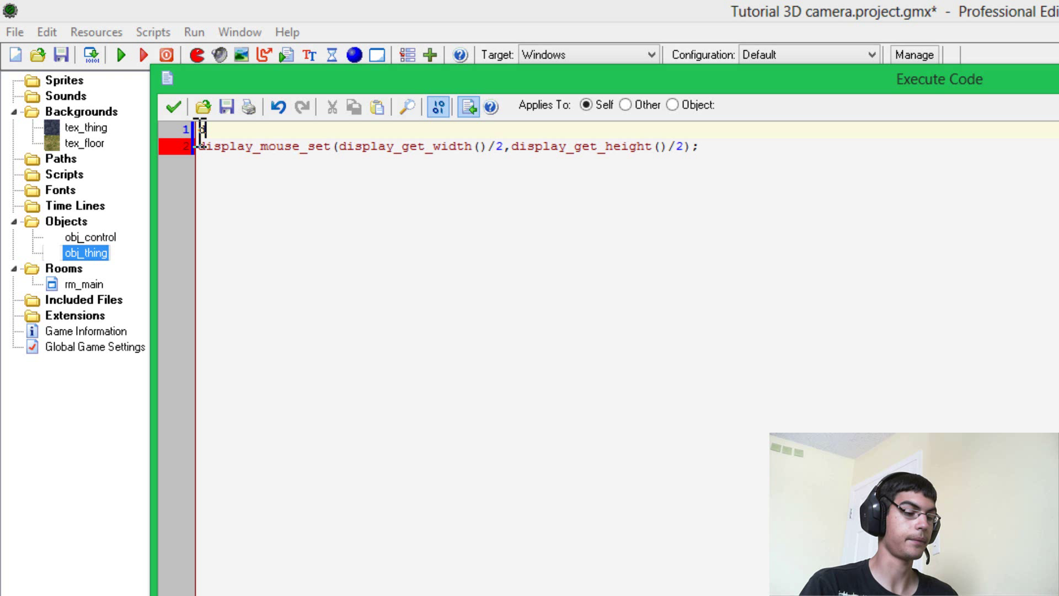
{"action": "type", "text": "displ"}
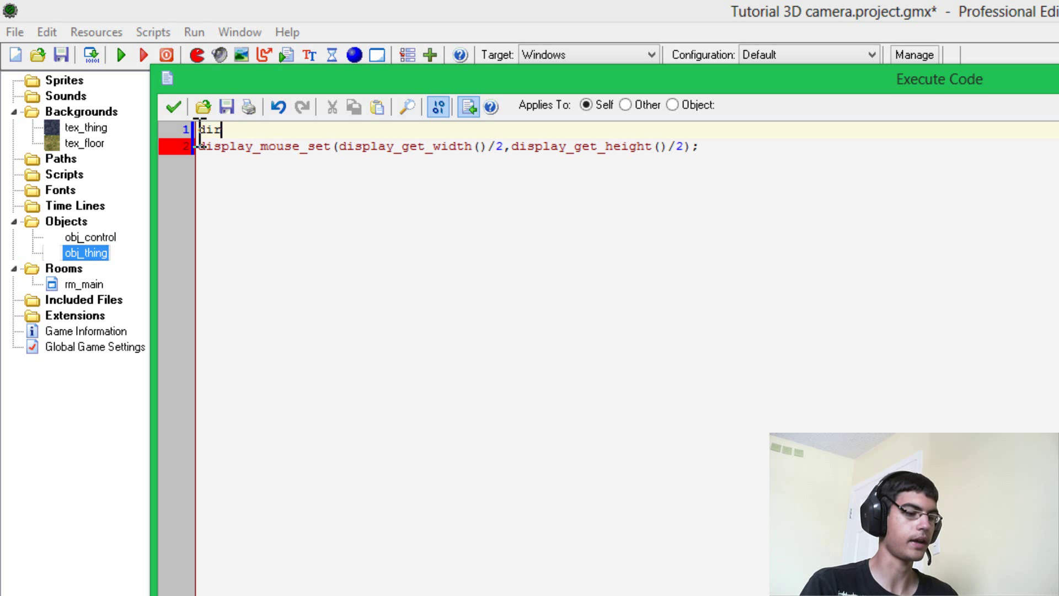
{"action": "type", "text": "ection"}
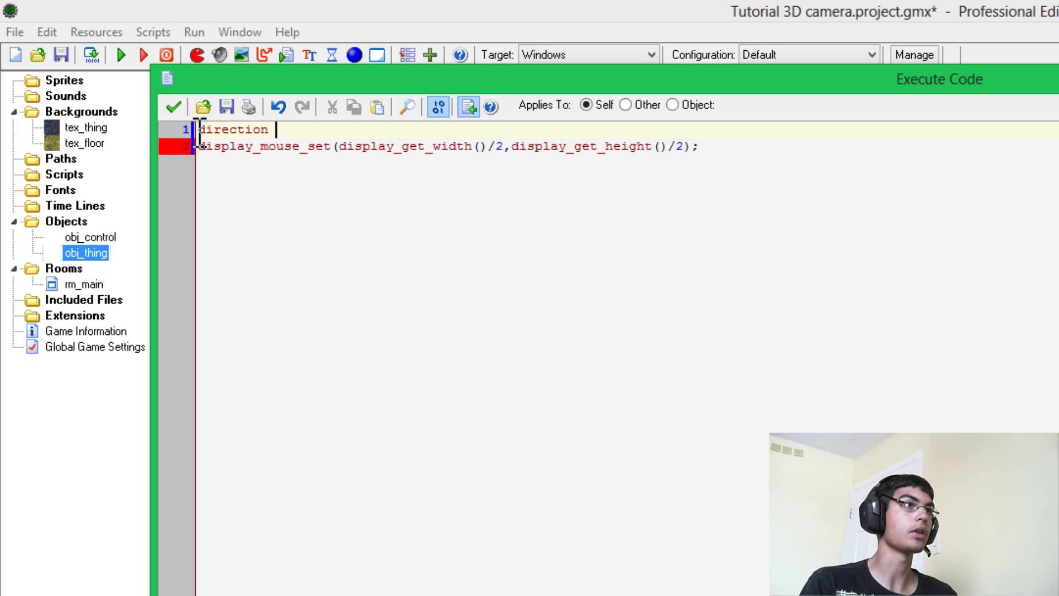
{"action": "type", "text": "+="}
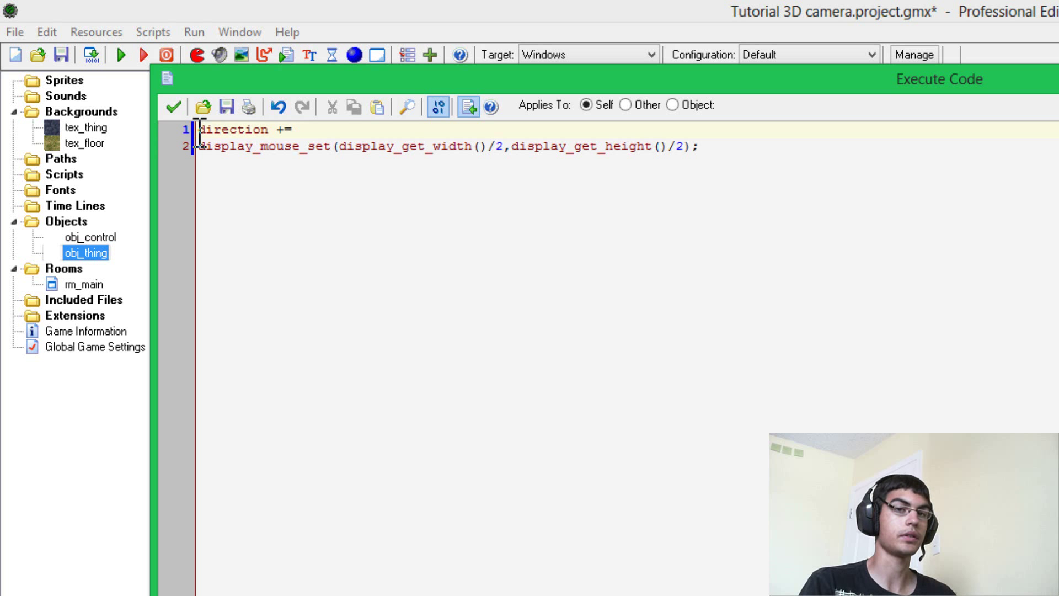
{"action": "type", "text": "displa"}
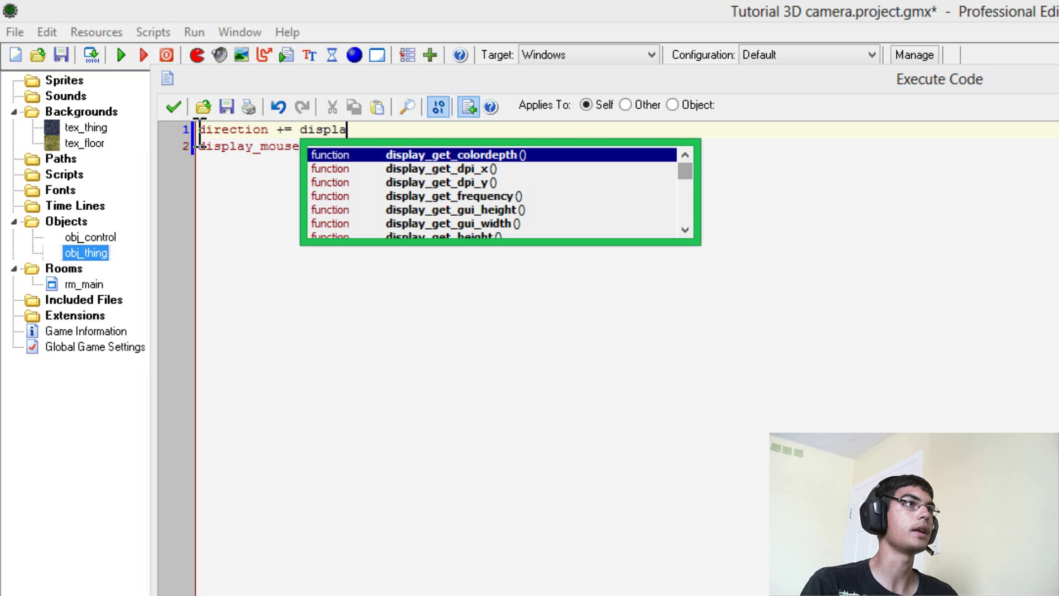
{"action": "type", "text": "_mouse_get_x"}
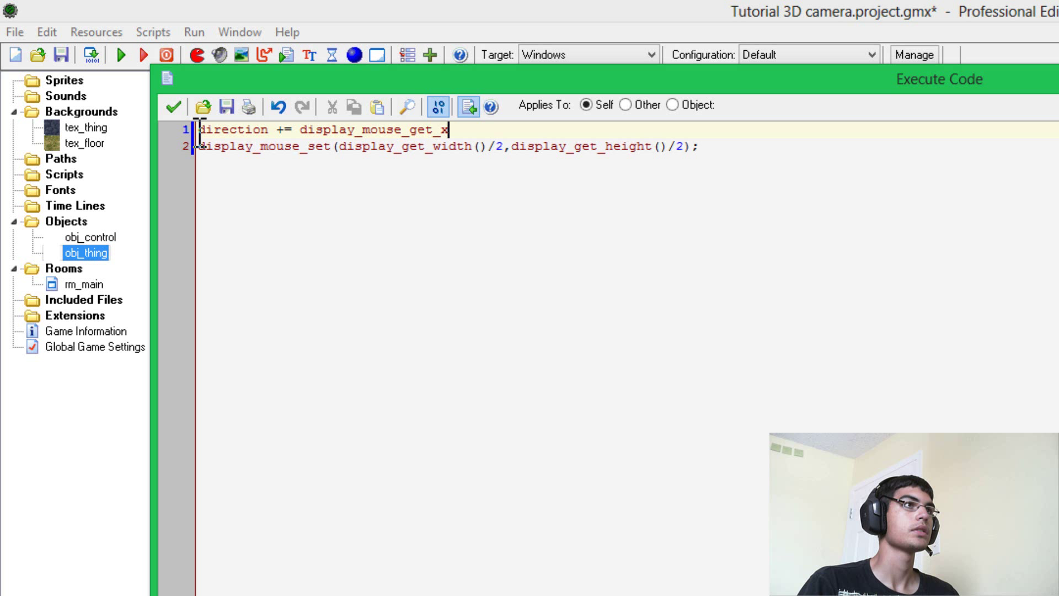
{"action": "type", "text": "()"}
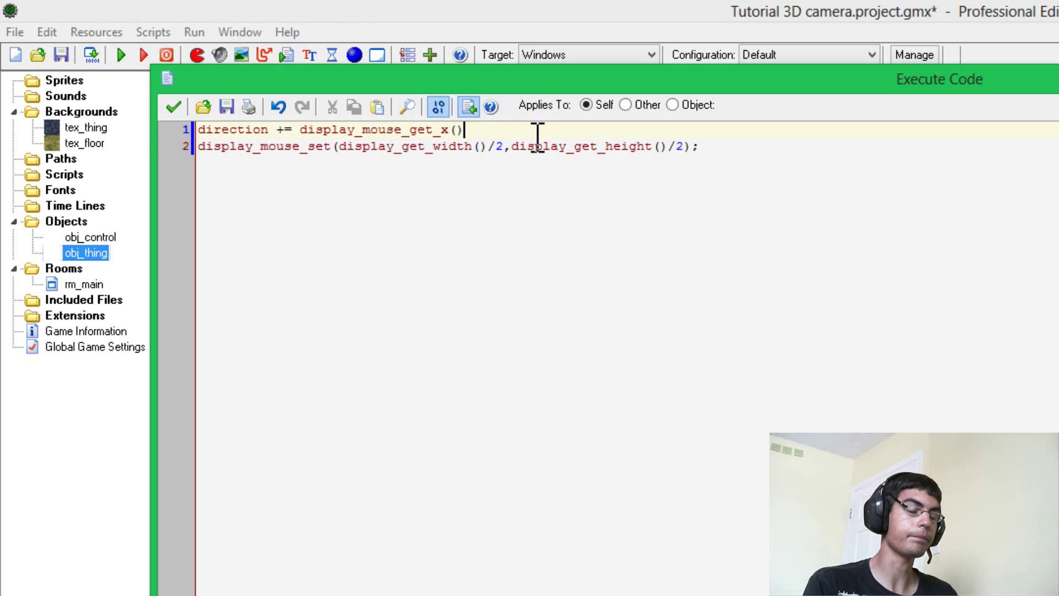
- Subtract display_get_width()/2 and build the matching z_direction += mouse y offset line
{"action": "type", "text": "-()"}
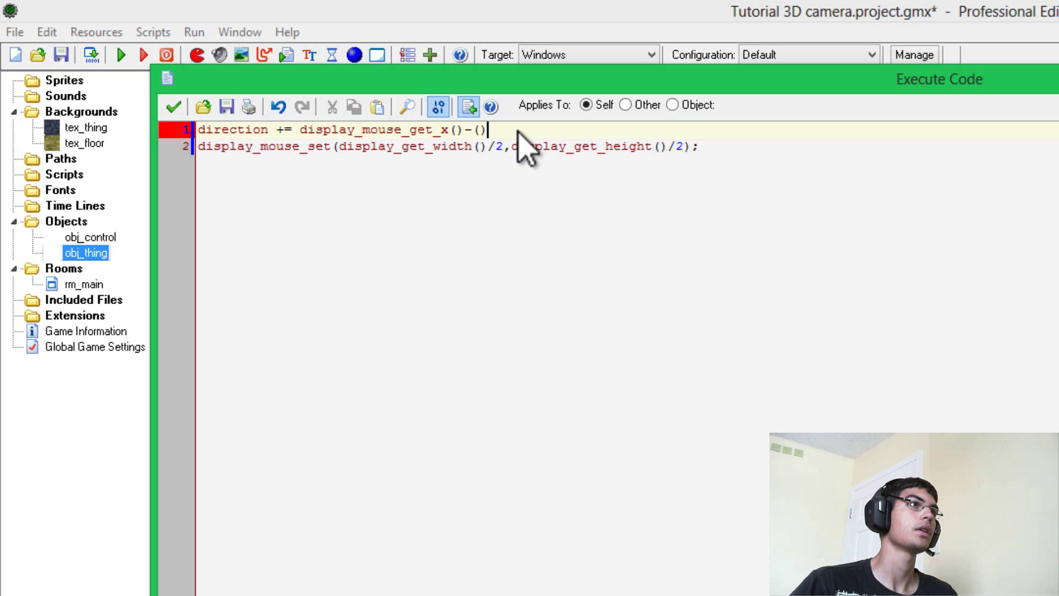
{"action": "double_click", "coordinate": [406, 147]}
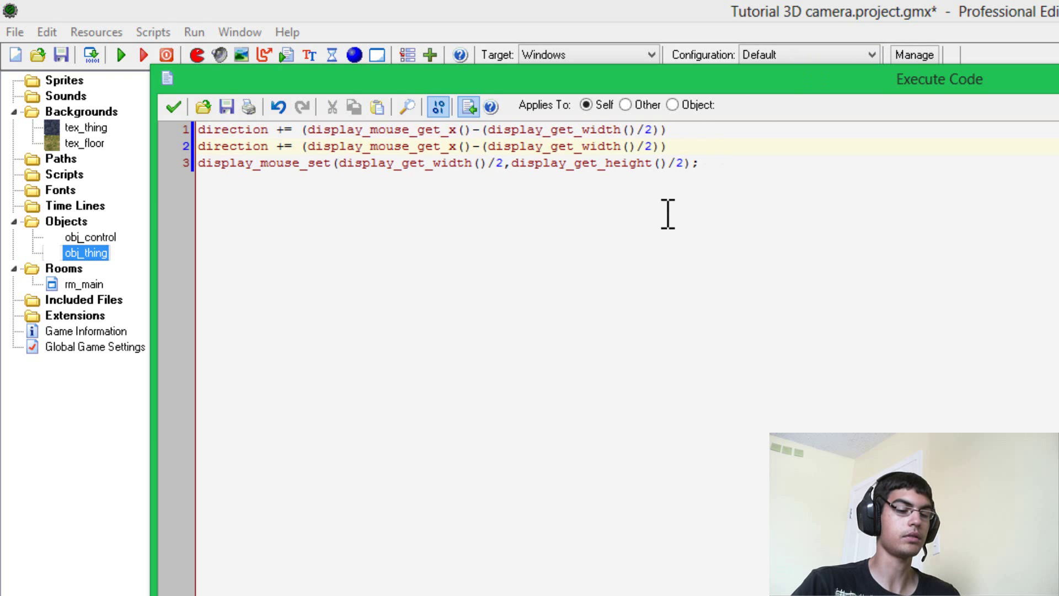
{"action": "type", "text": ";"}
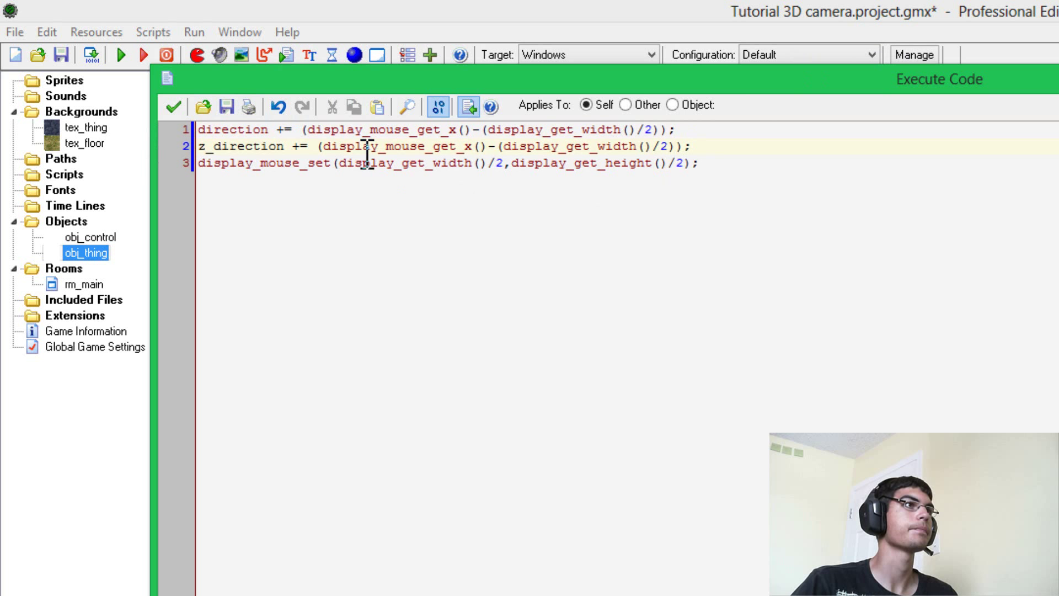
{"action": "double_click", "coordinate": [473, 146]}
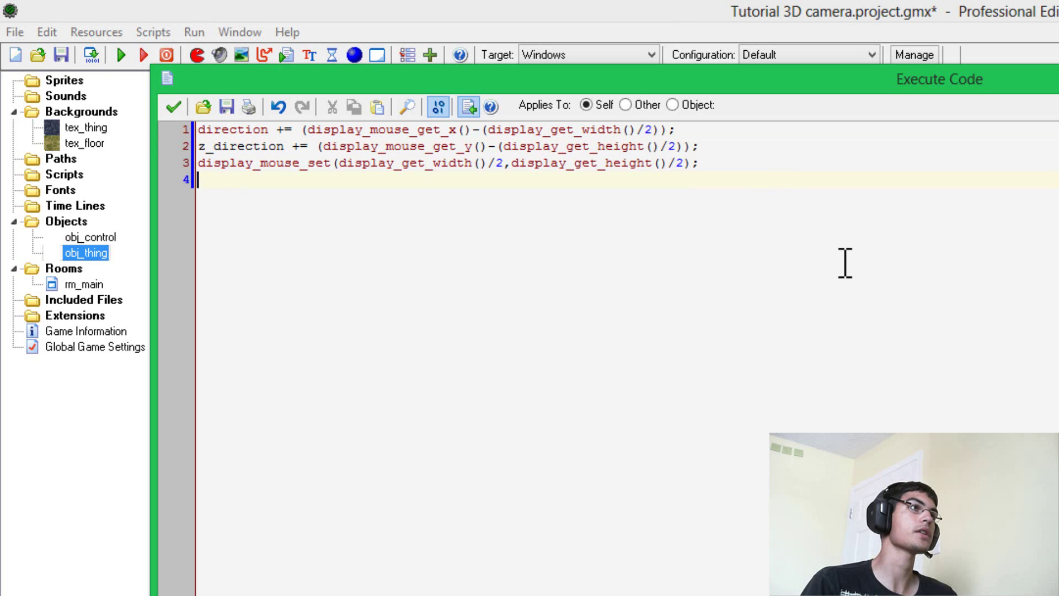
- Set cam_x and cam_y with lengthdir_x/y(10,direction)
{"action": "key", "text": "enter"}
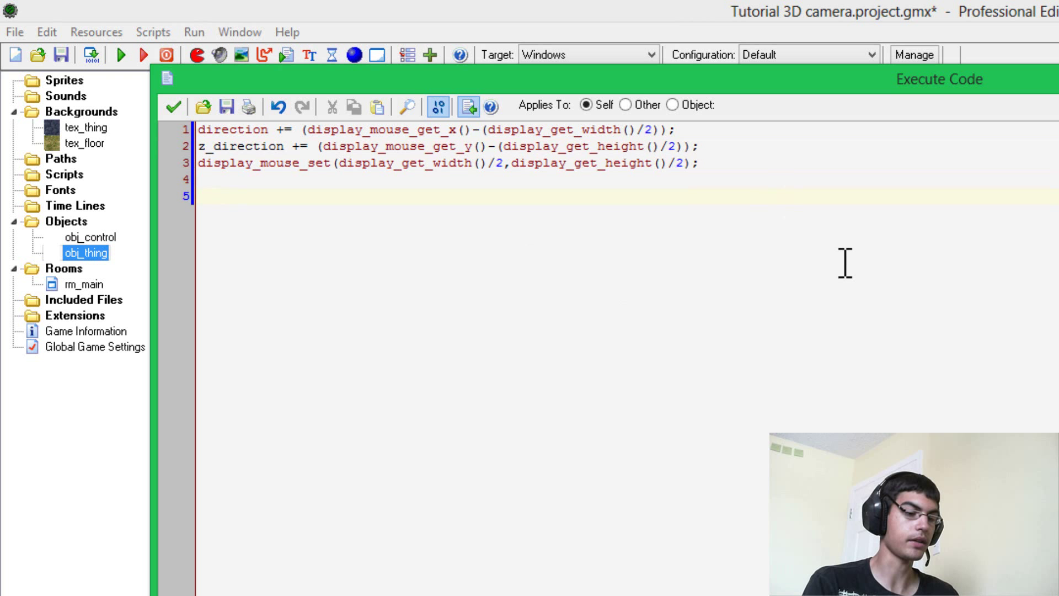
{"action": "type", "text": "cma"}
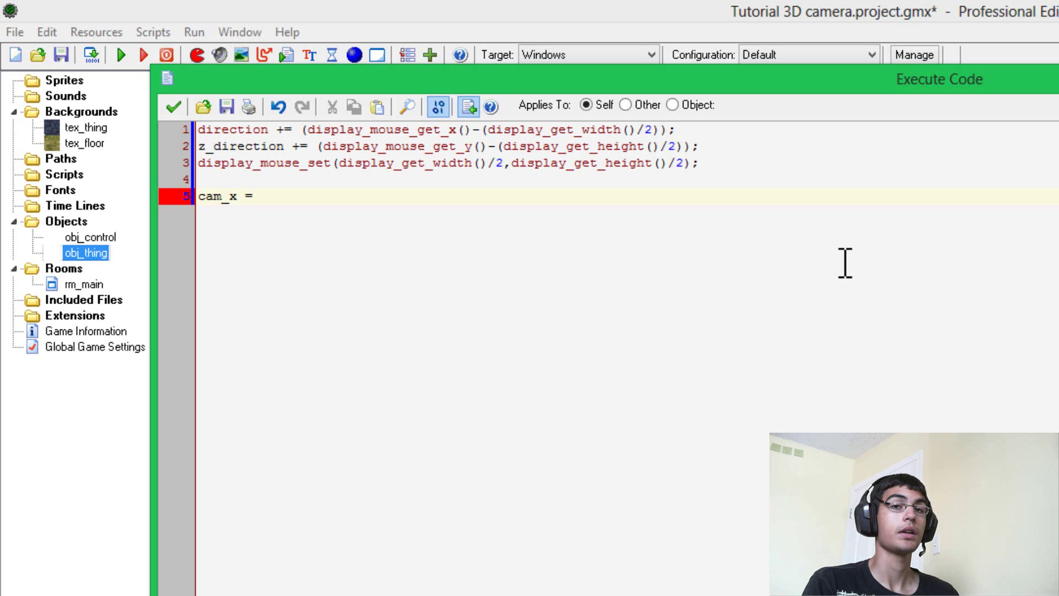
{"action": "type", "text": "len"}
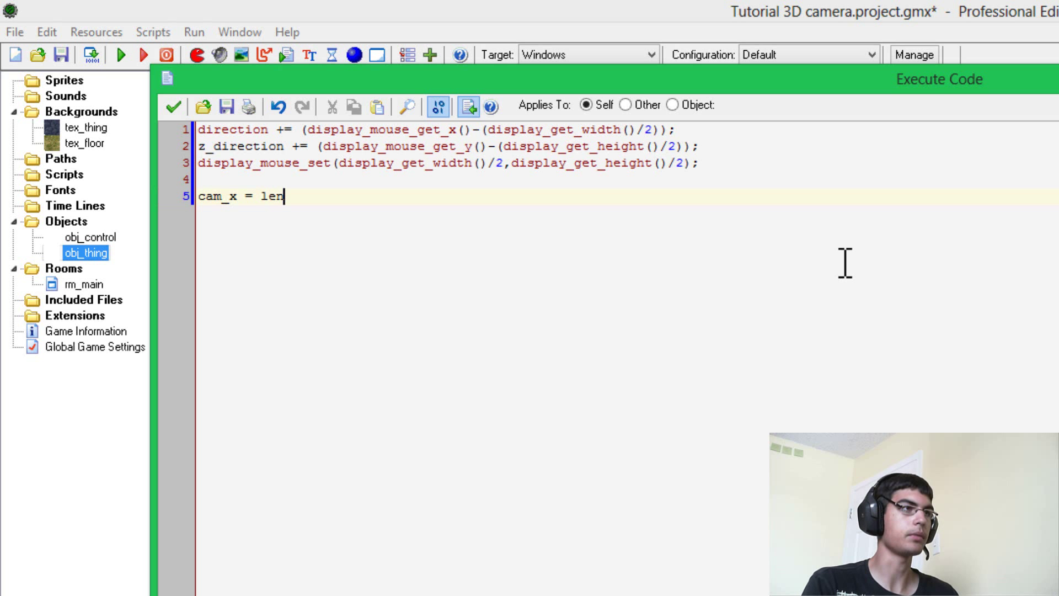
{"action": "type", "text": "gthdir_x"}
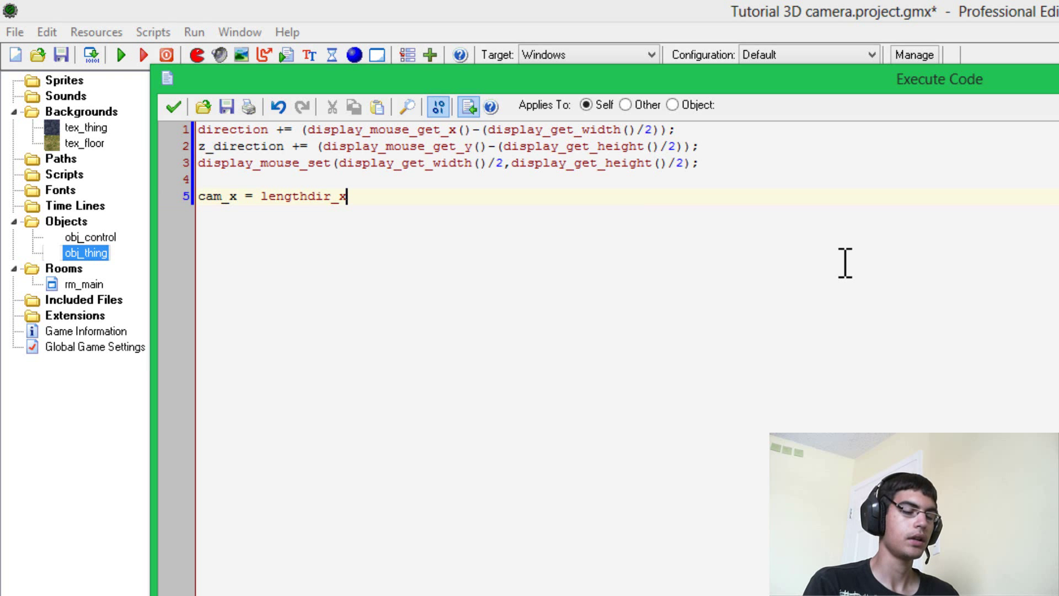
{"action": "type", "text": "();"}
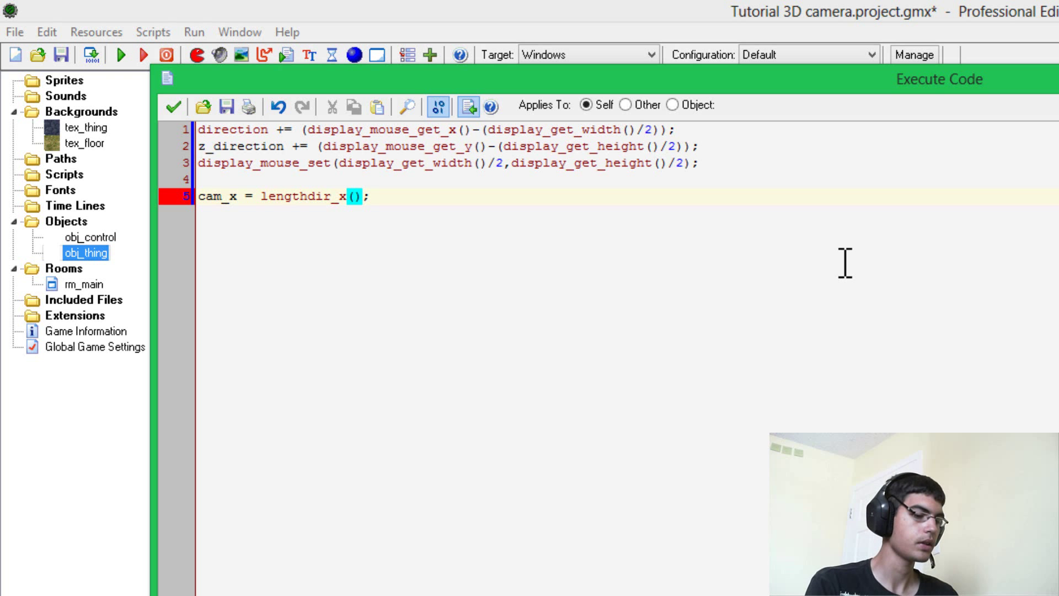
{"action": "type", "text": "10"}
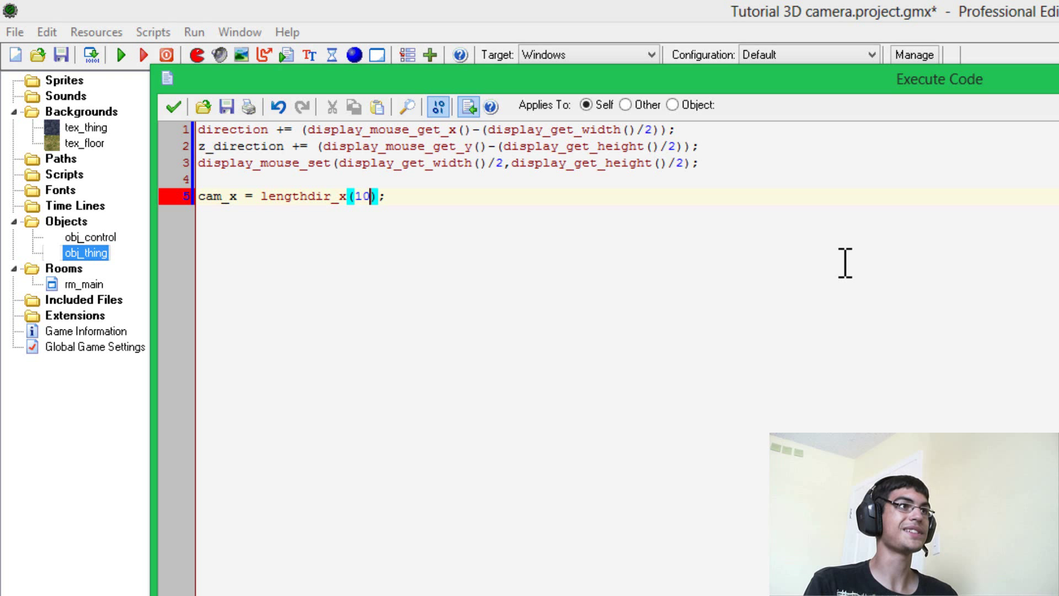
{"action": "type", "text": "direction"}
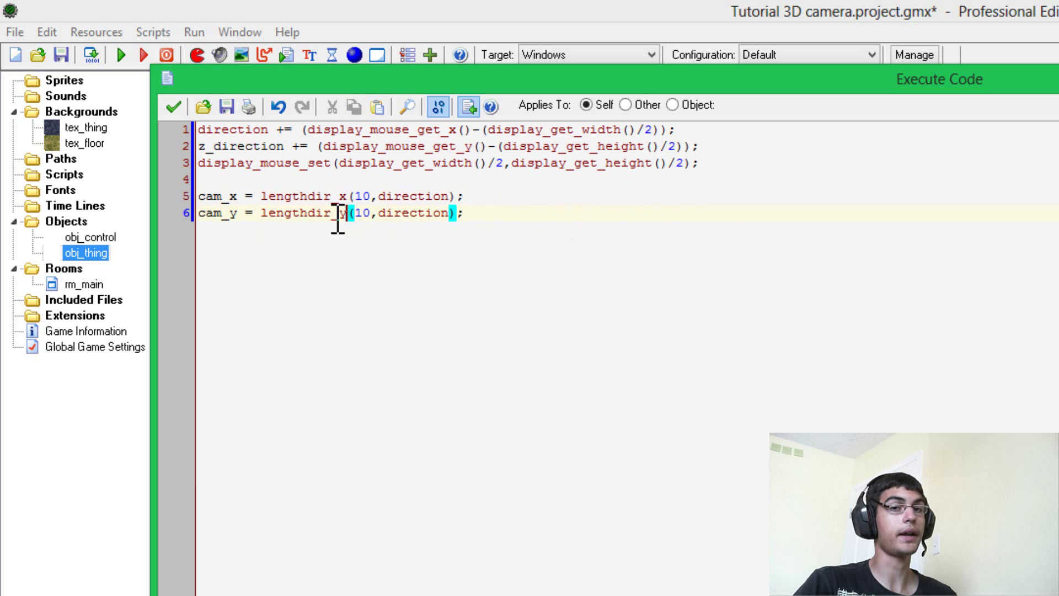
{"action": "mouse_move", "coordinate": [696, 319]}
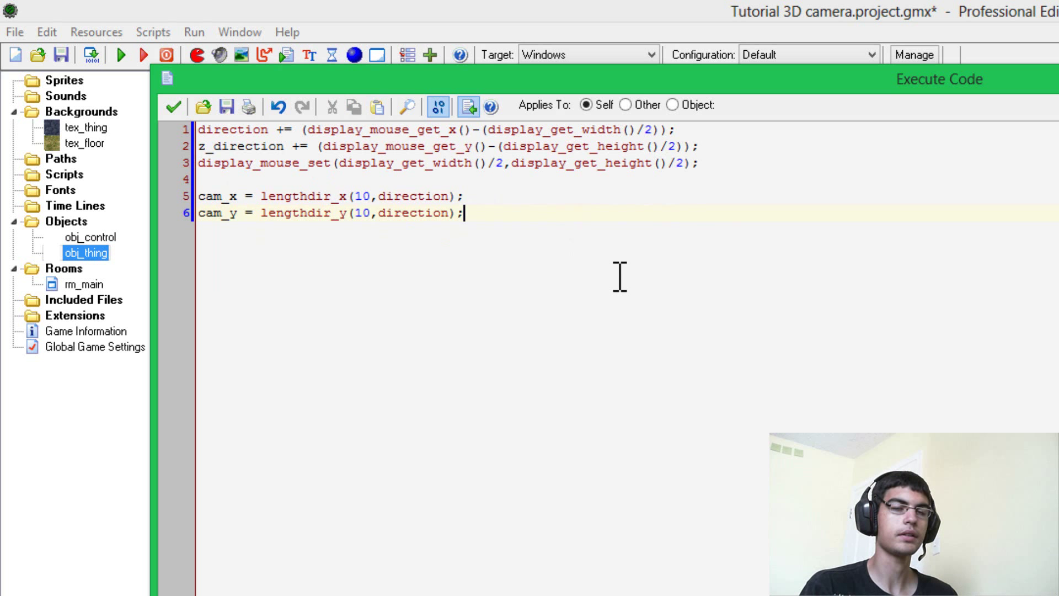
{"action": "mouse_move", "coordinate": [763, 21]}
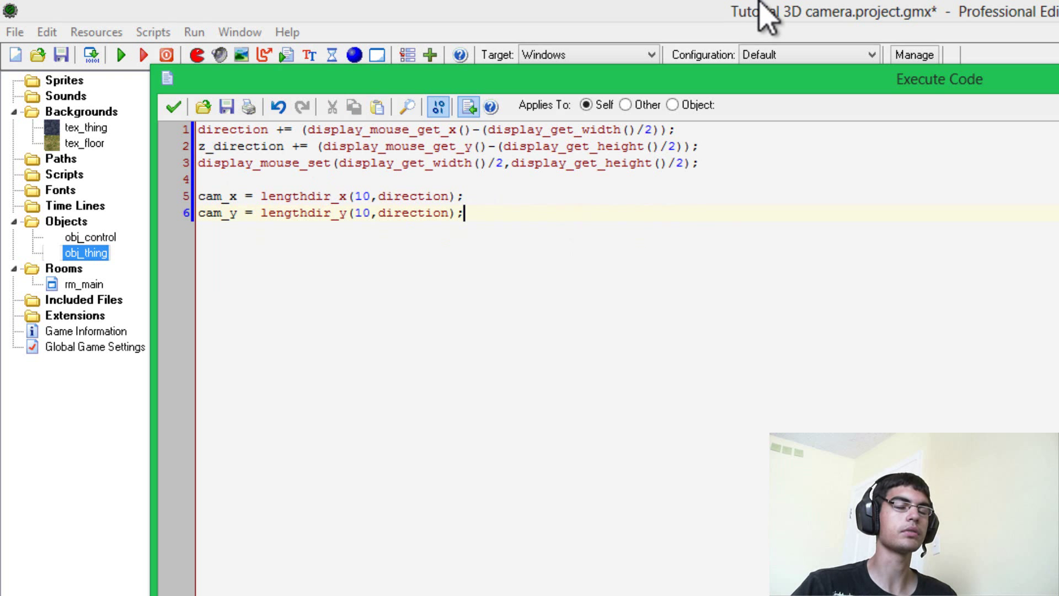
{"action": "mouse_move", "coordinate": [549, 267]}
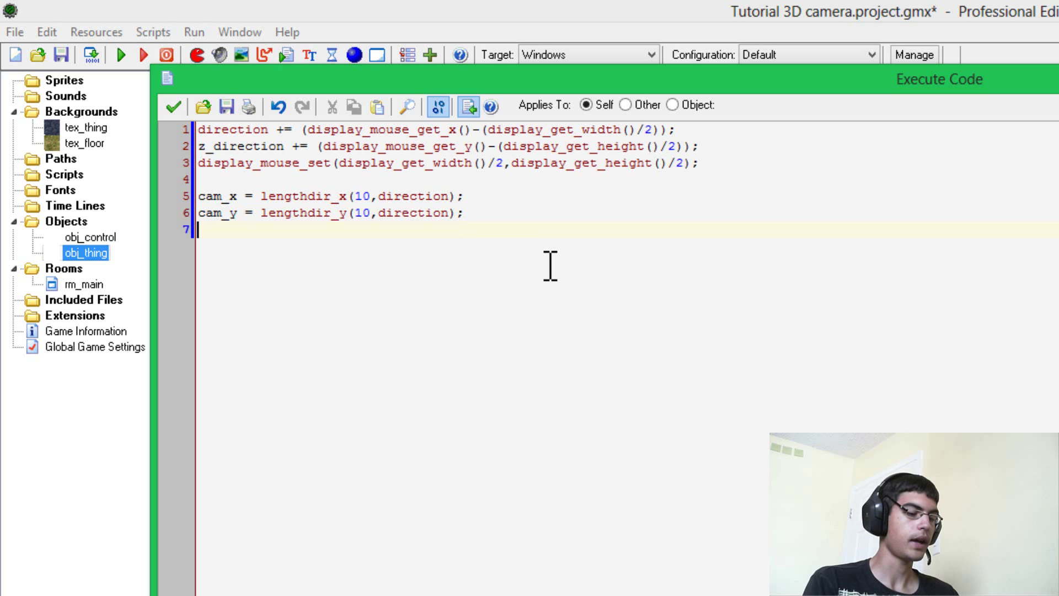
- Add cam_z = z_direction; and close the Step code editor
{"action": "type", "text": "cam_z ="}
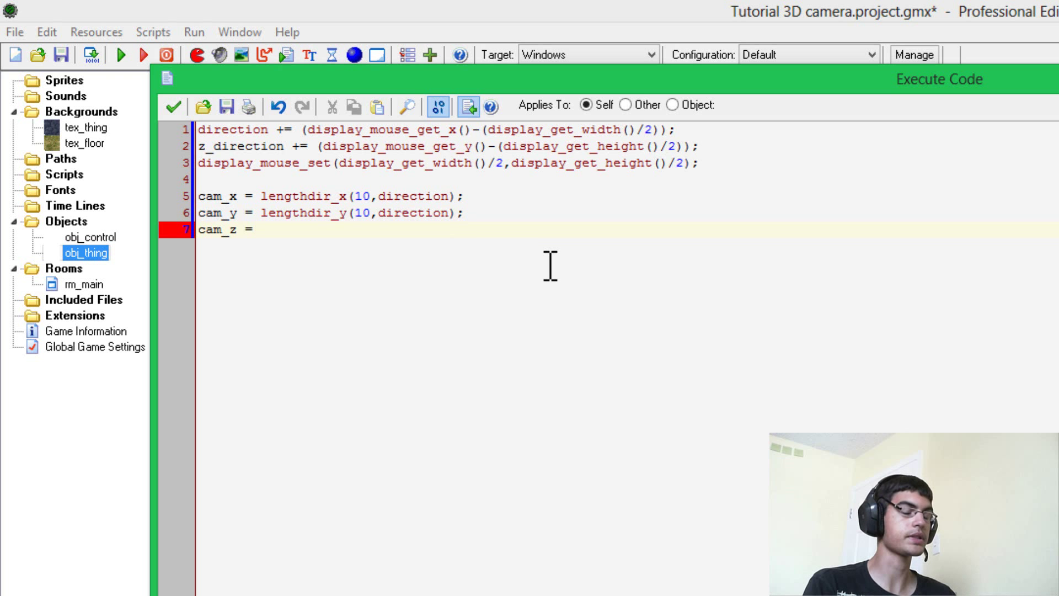
{"action": "type", "text": "z"}
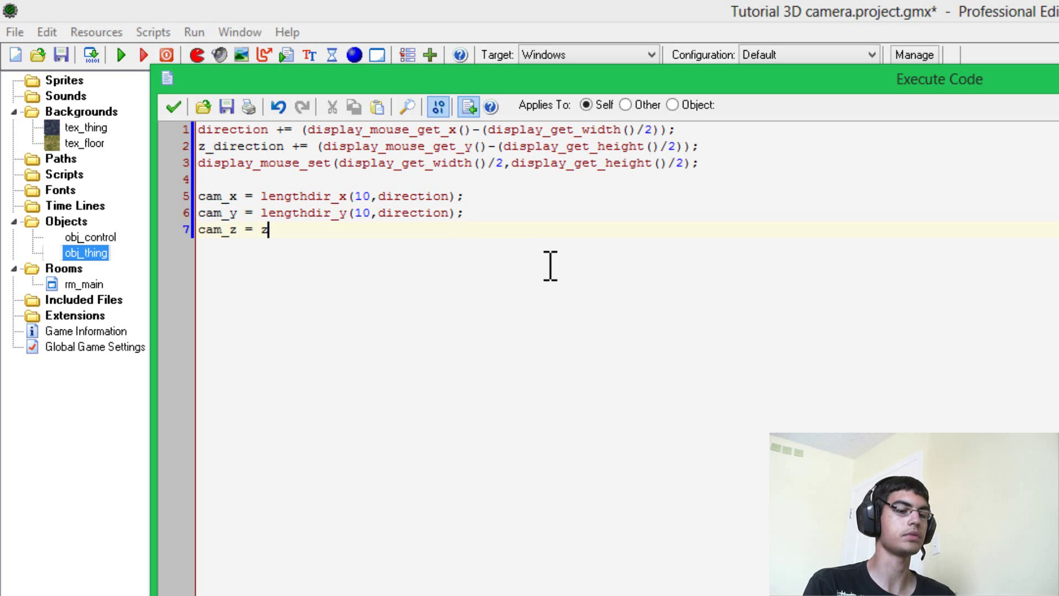
{"action": "type", "text": "_directio"}
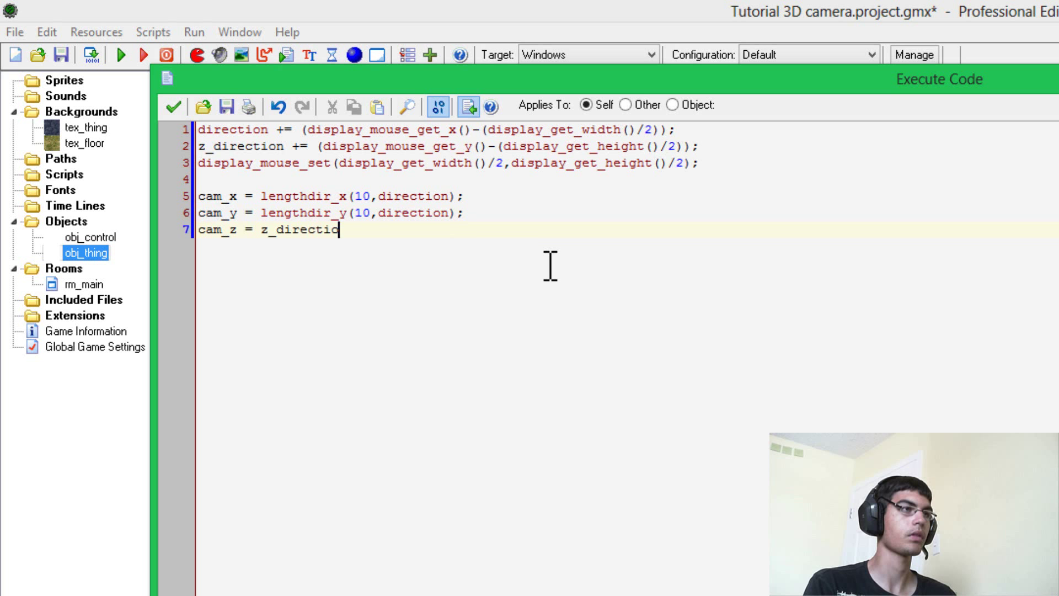
{"action": "type", "text": "n;"}
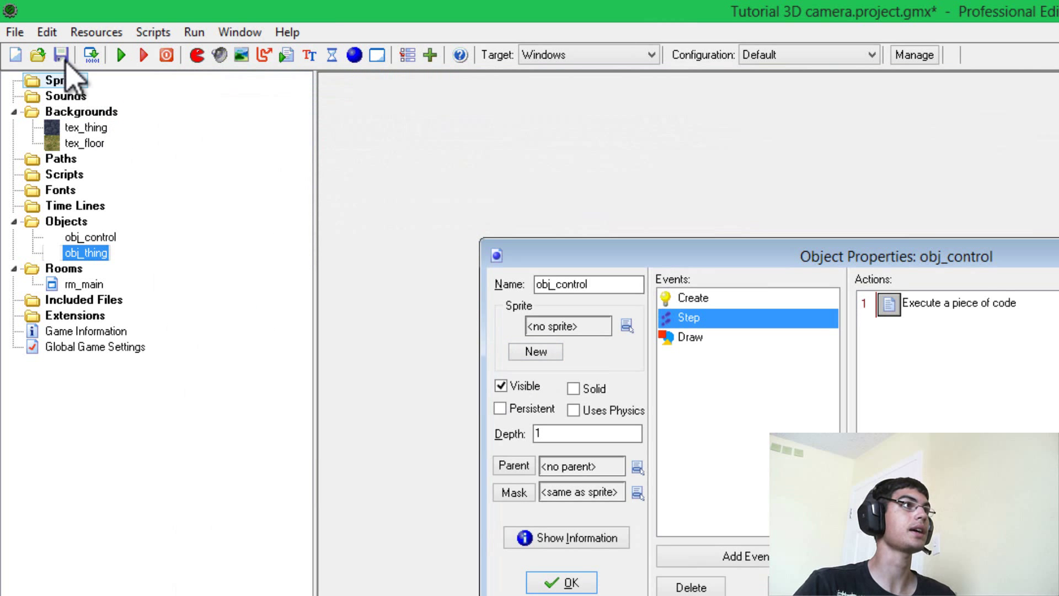
- Save the 3D camera project from the toolbar
{"action": "left_click", "coordinate": [61, 54]}
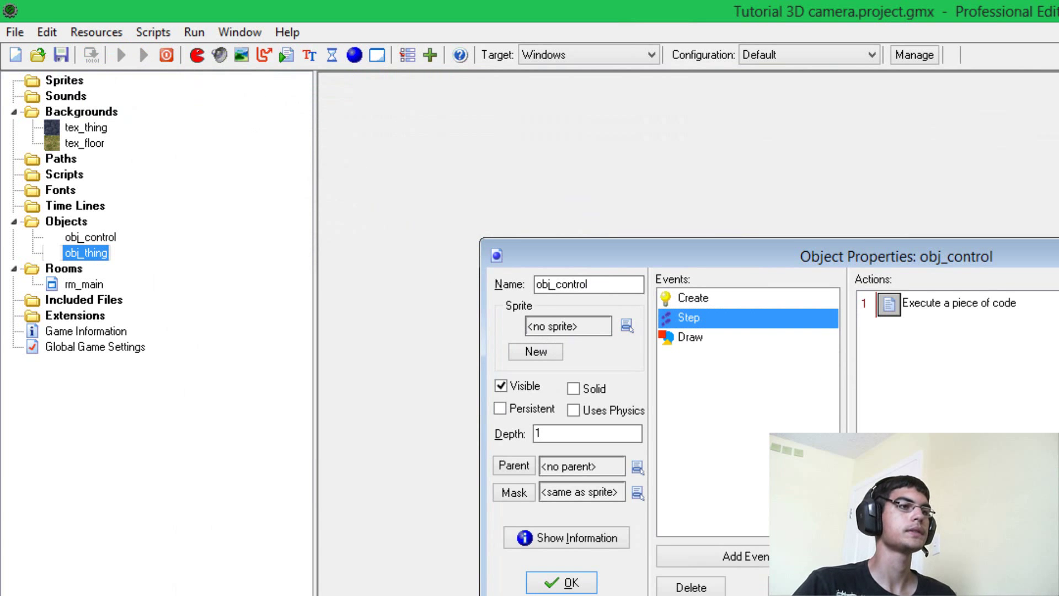
{"action": "left_click", "coordinate": [120, 54]}
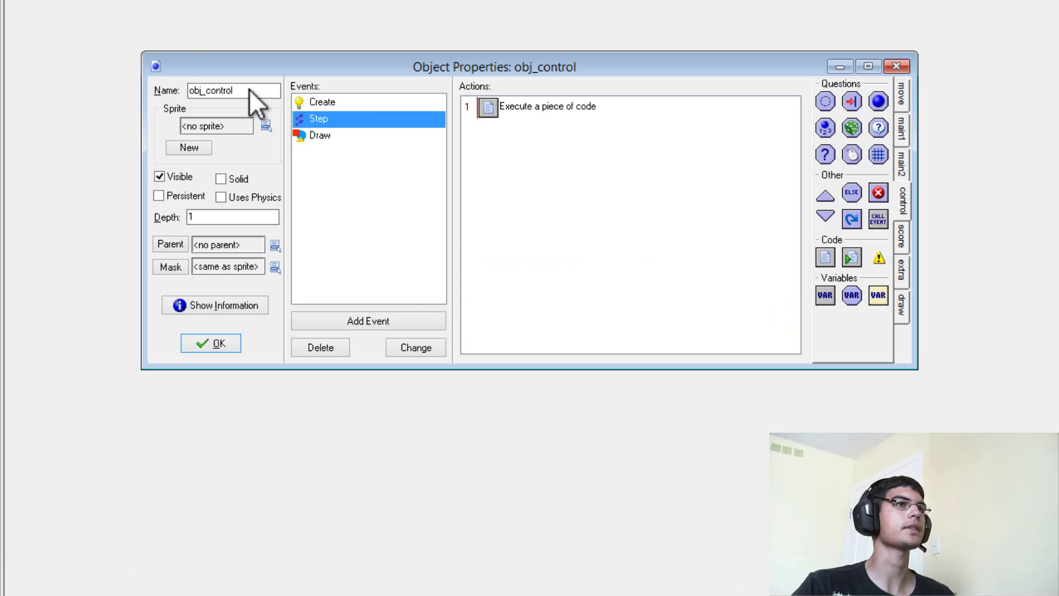
- Add a Key Press Escape event to obj_control with an End Game action
{"action": "left_click", "coordinate": [367, 319]}
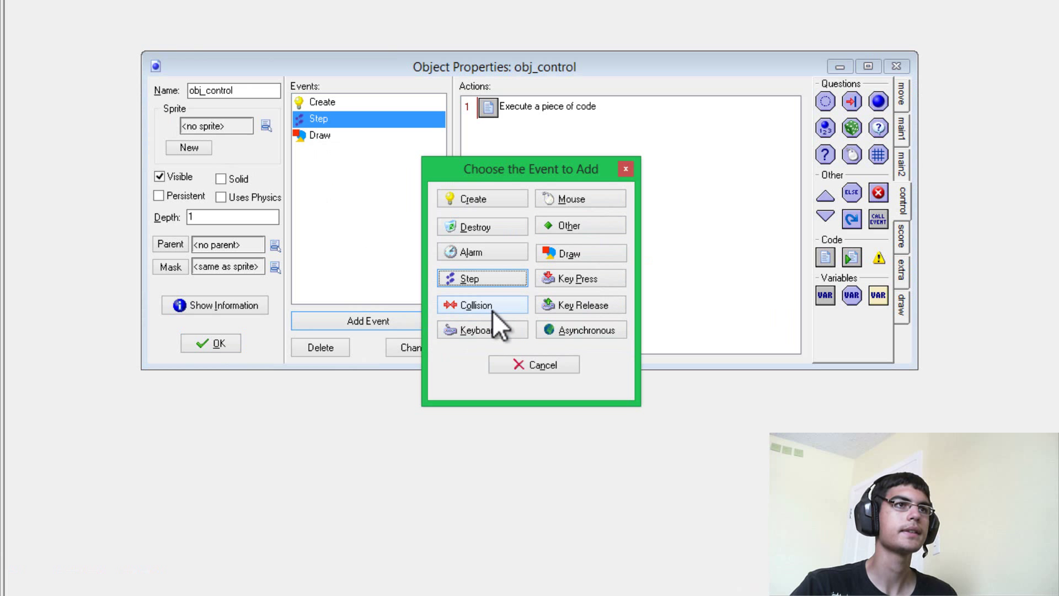
{"action": "left_click", "coordinate": [571, 278]}
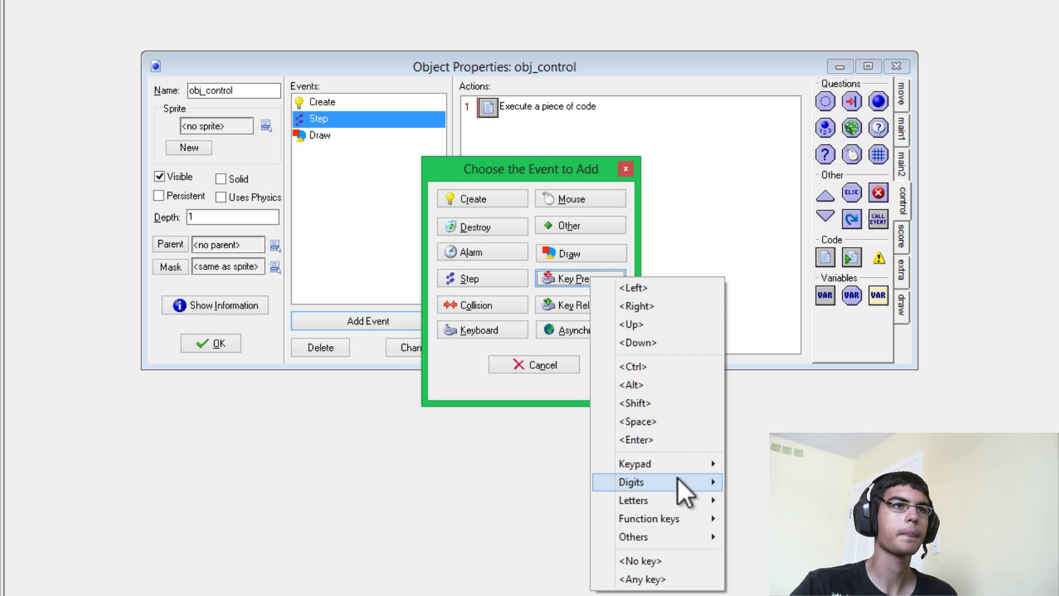
{"action": "mouse_move", "coordinate": [634, 536]}
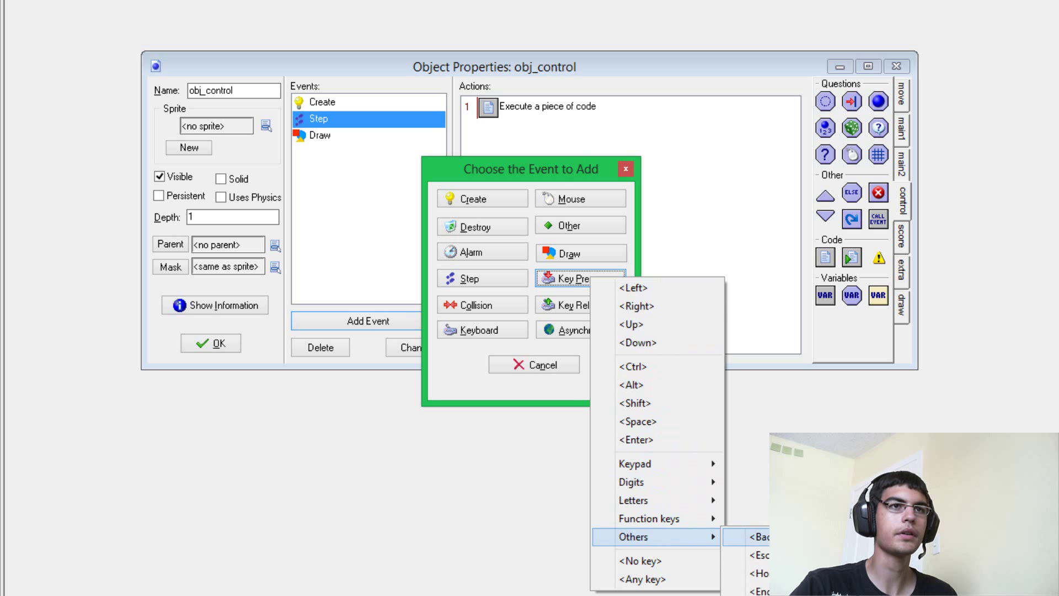
{"action": "left_click", "coordinate": [761, 555]}
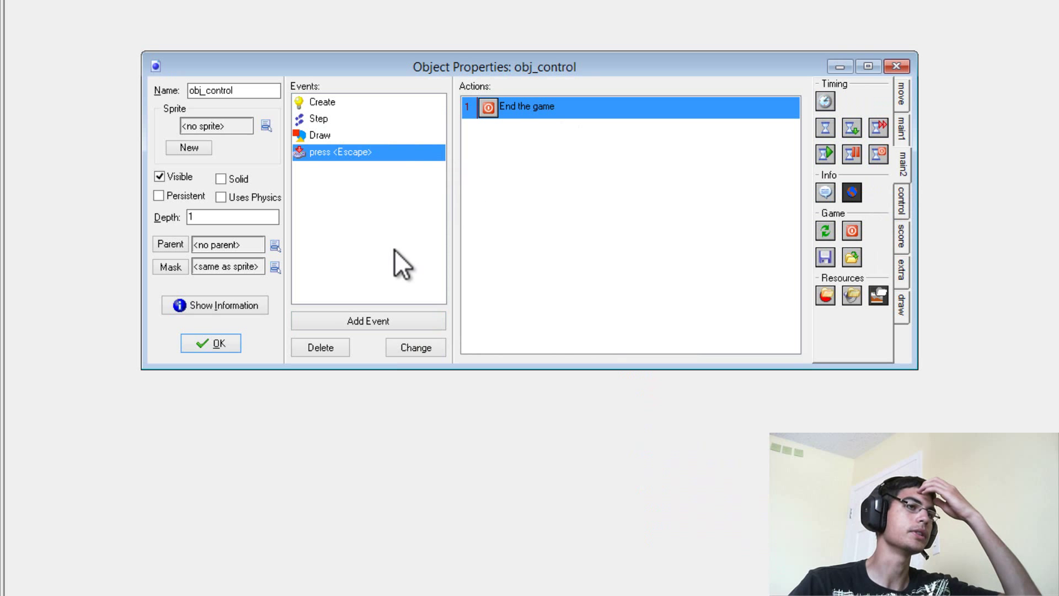
{"action": "mouse_move", "coordinate": [395, 260]}
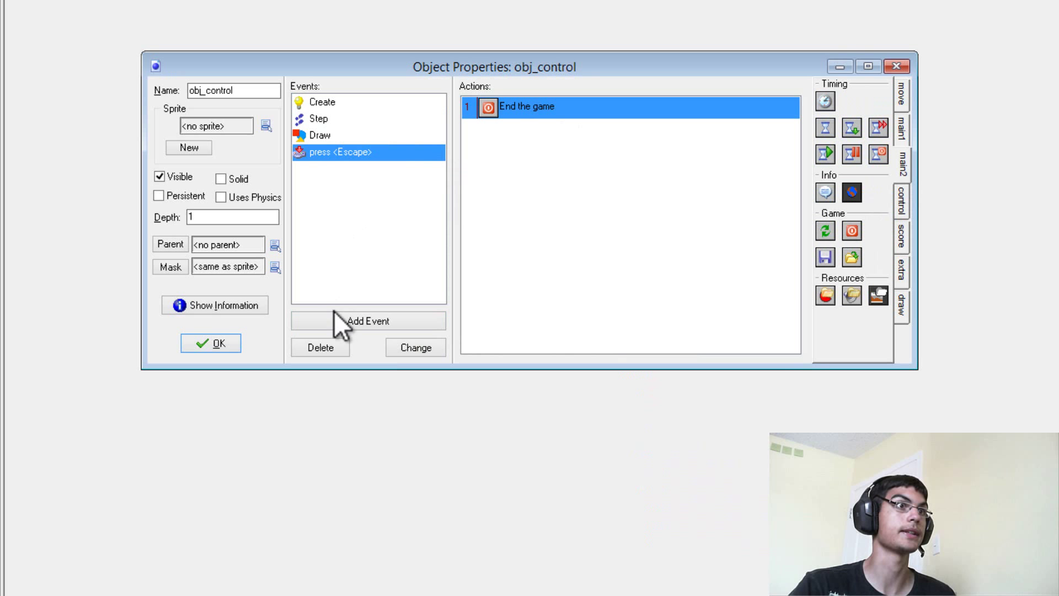
- Offset the Step code camera: cam_x = x+lengthdir_x, cam_y = y+lengthdir_y, cam_z = z+z_direction
{"action": "left_click", "coordinate": [320, 136]}
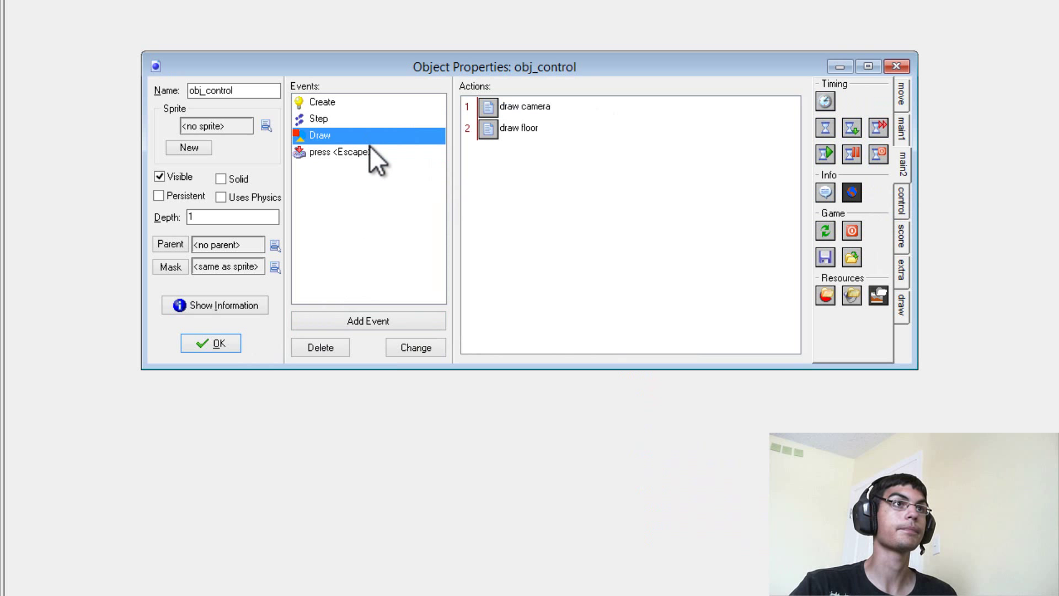
{"action": "left_click", "coordinate": [318, 118]}
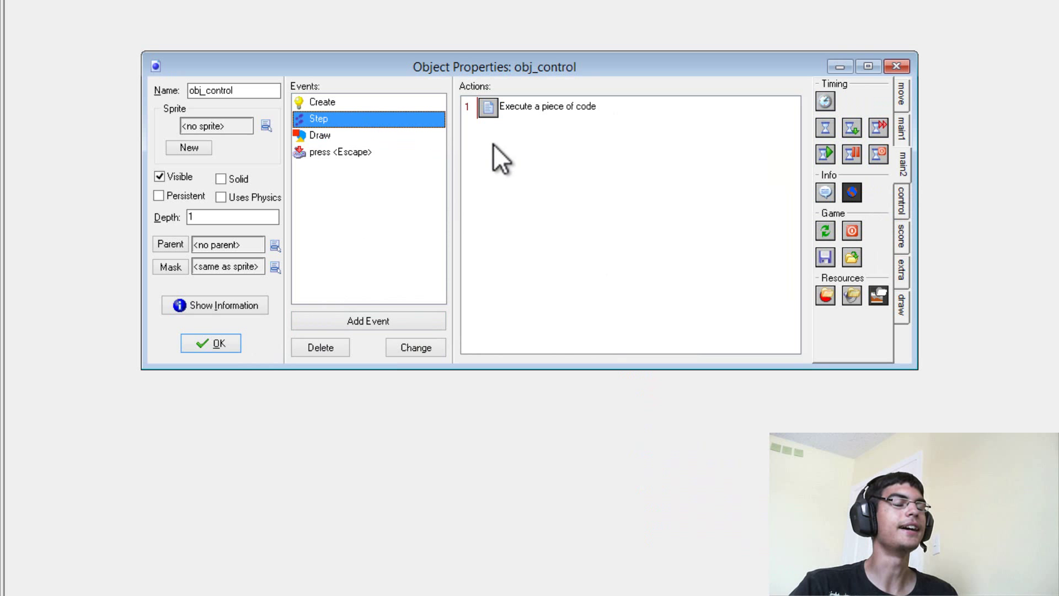
{"action": "double_click", "coordinate": [548, 106]}
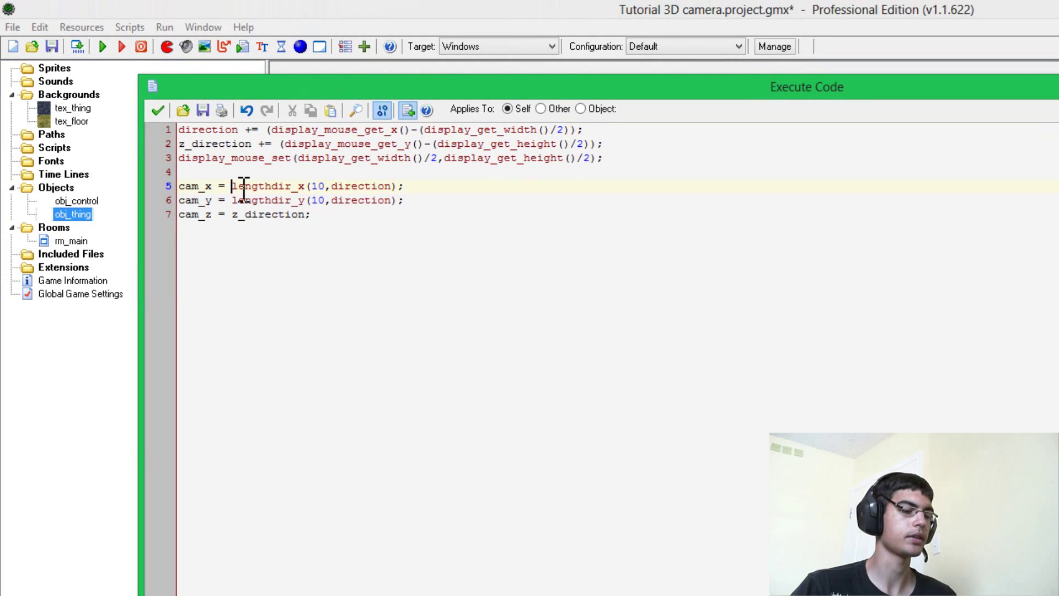
{"action": "type", "text": "x+"}
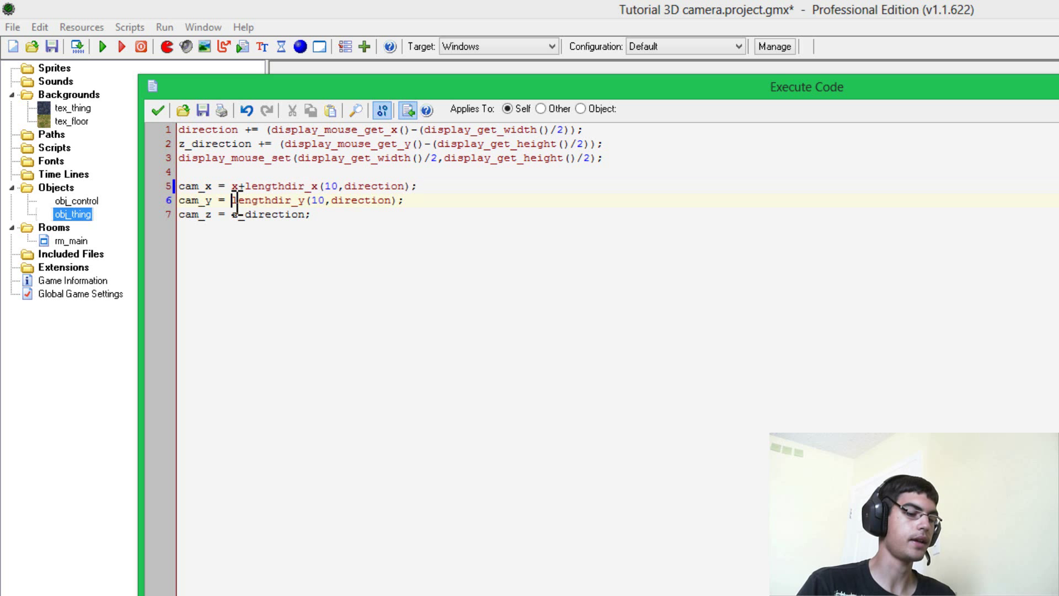
{"action": "type", "text": "y+"}
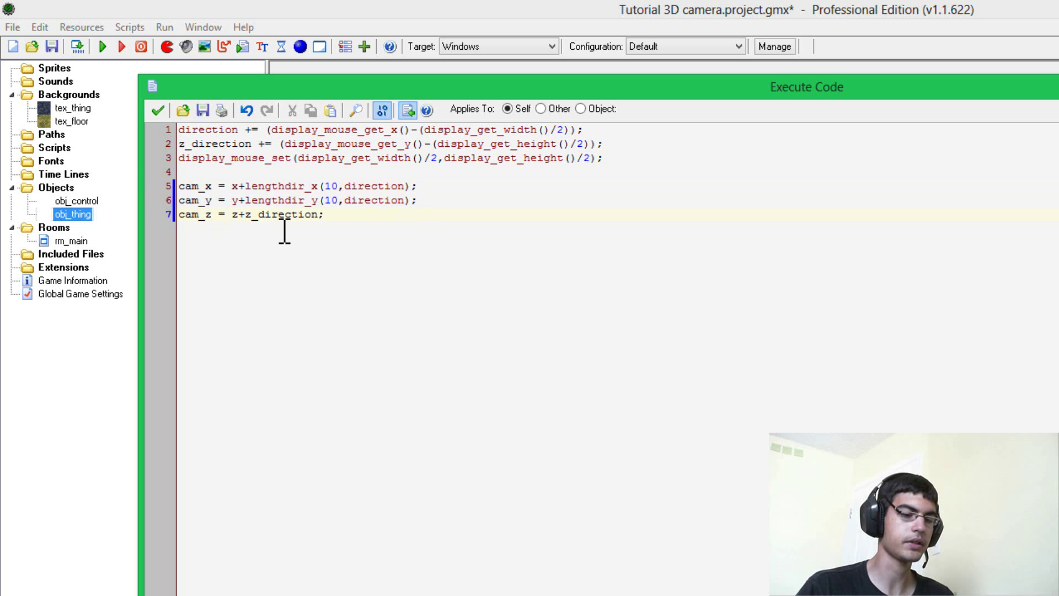
{"action": "type", "text": "10"}
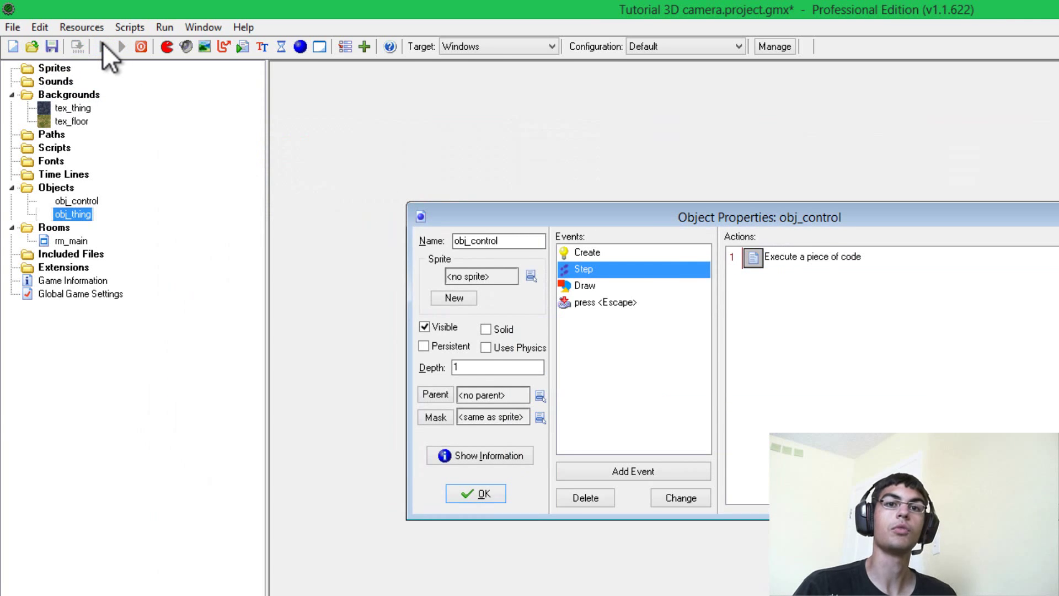
- Test-run the game, then set the lengthdir distance to 100 and cam_z to 10+z_direction
{"action": "left_click", "coordinate": [120, 46]}
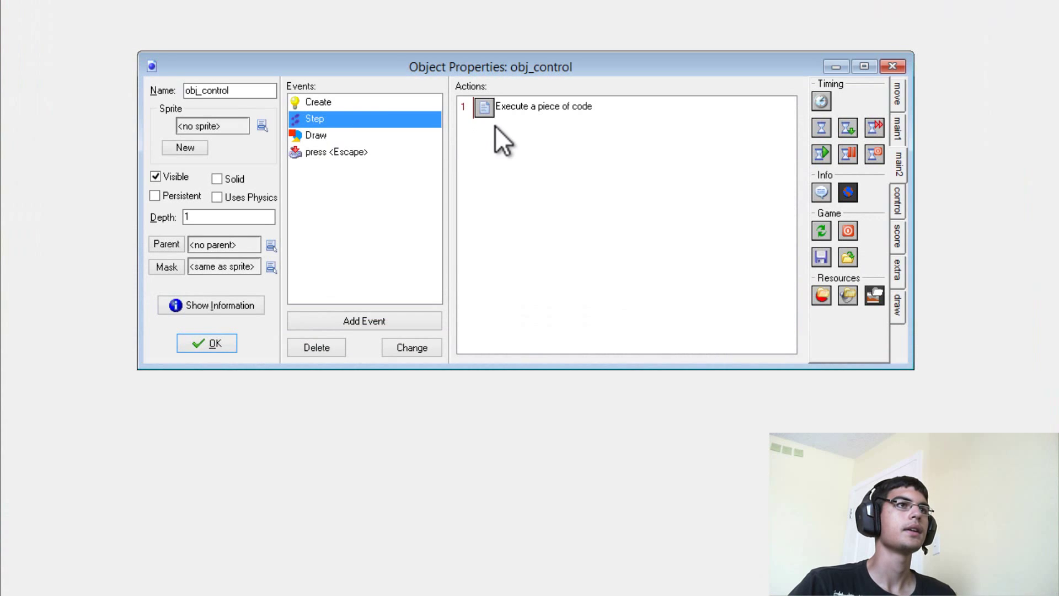
{"action": "double_click", "coordinate": [542, 106]}
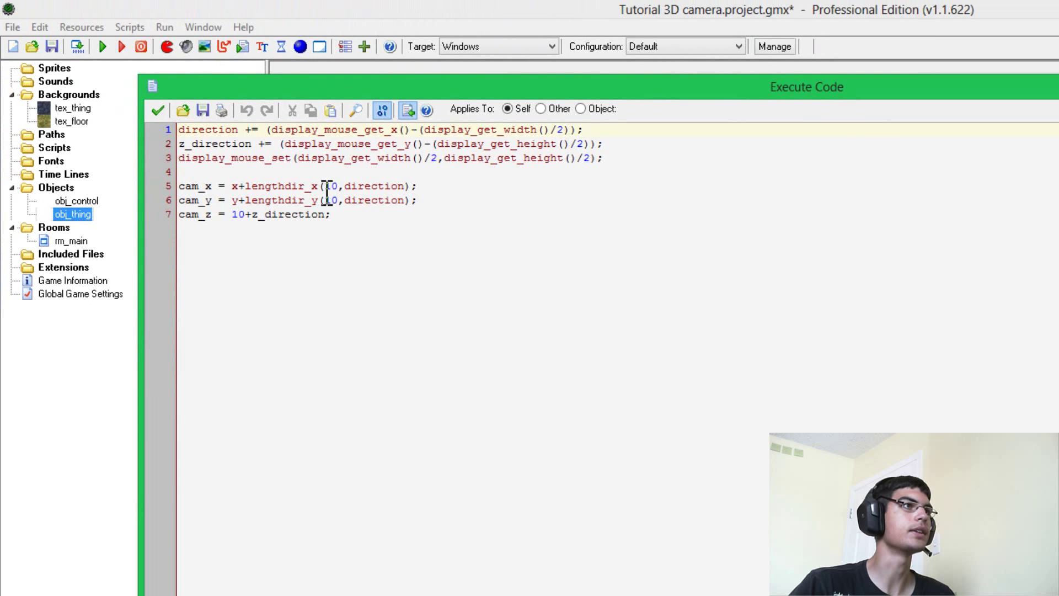
{"action": "type", "text": "10"}
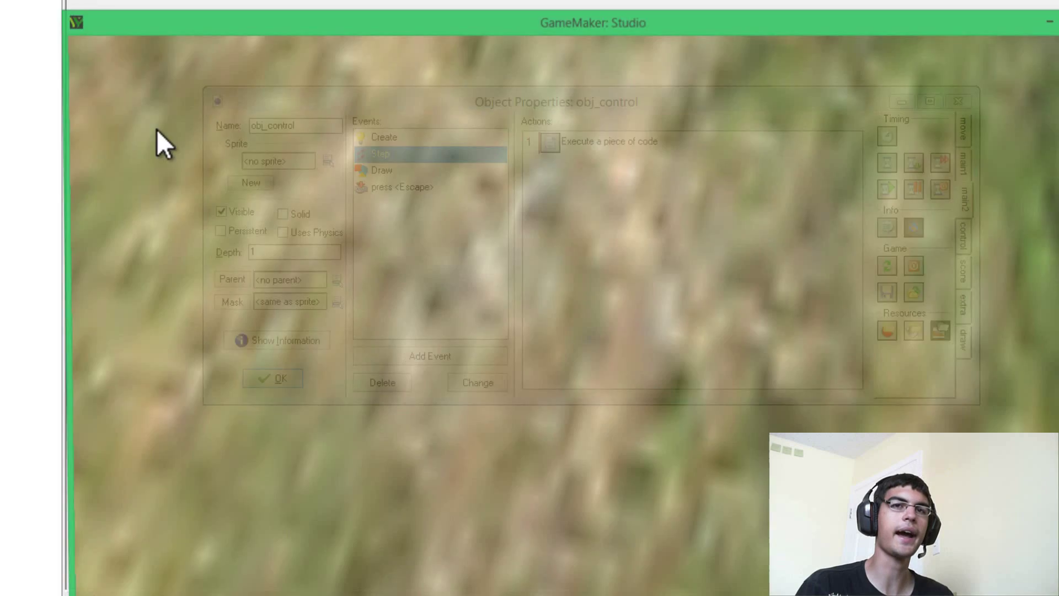
{"action": "left_click", "coordinate": [273, 377]}
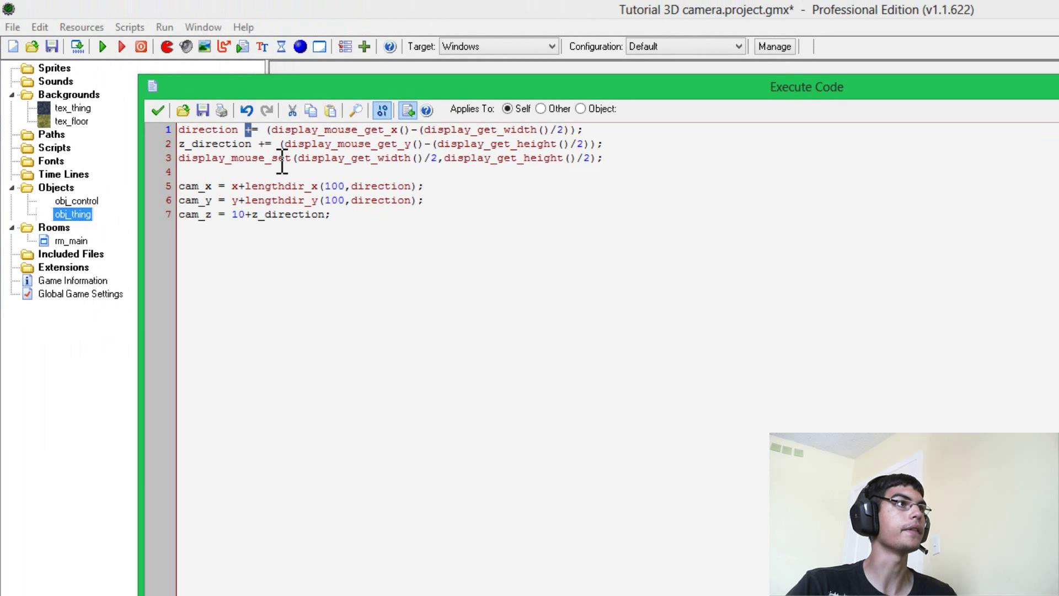
- Invert mouse look with -= and divide horizontal turning by 5, vertical by 3
{"action": "type", "text": "-"}
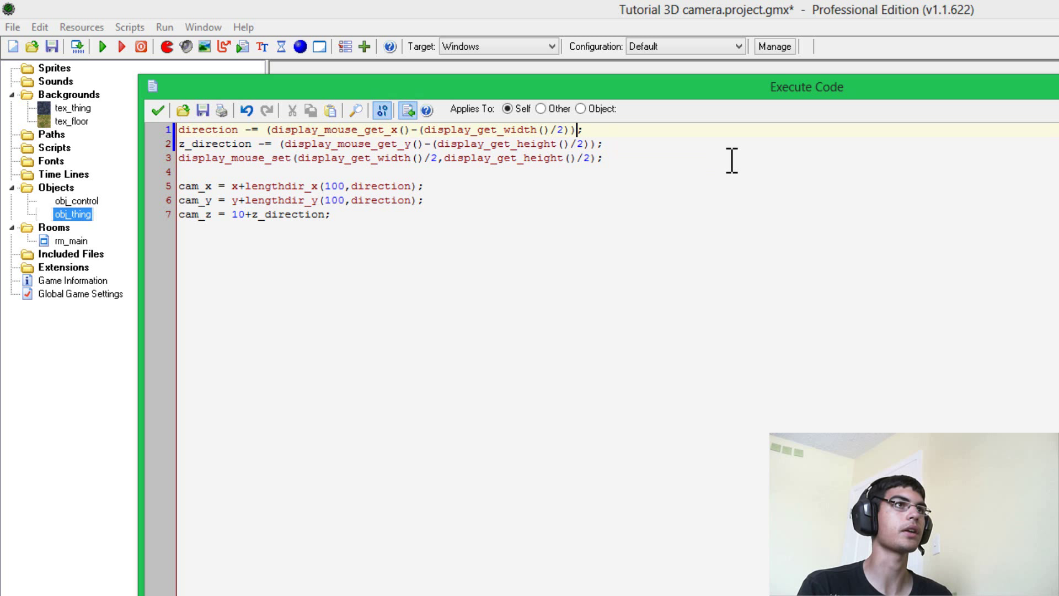
{"action": "type", "text": "/5"}
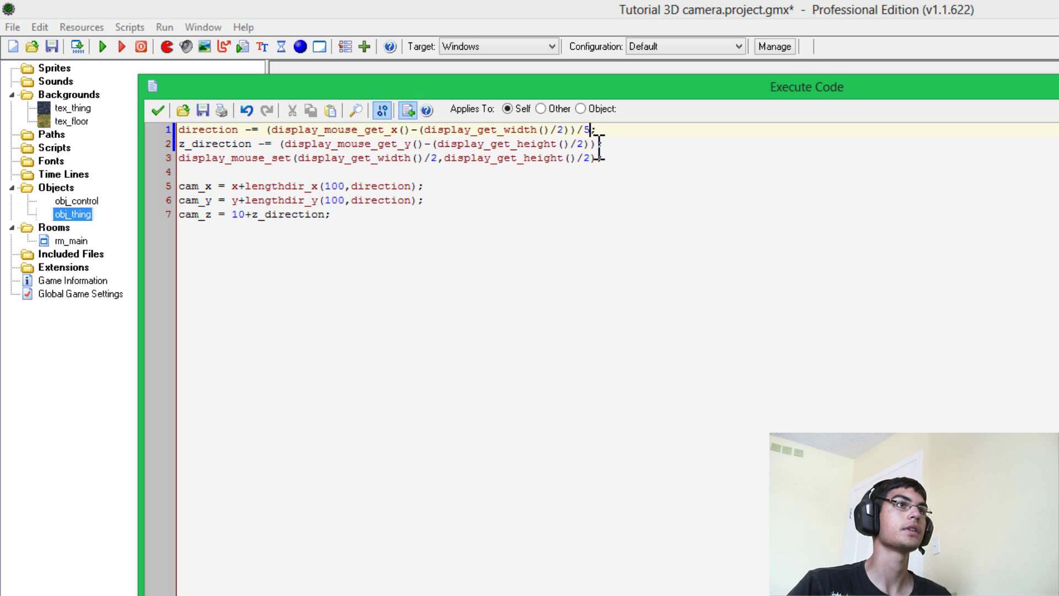
{"action": "type", "text": "/3"}
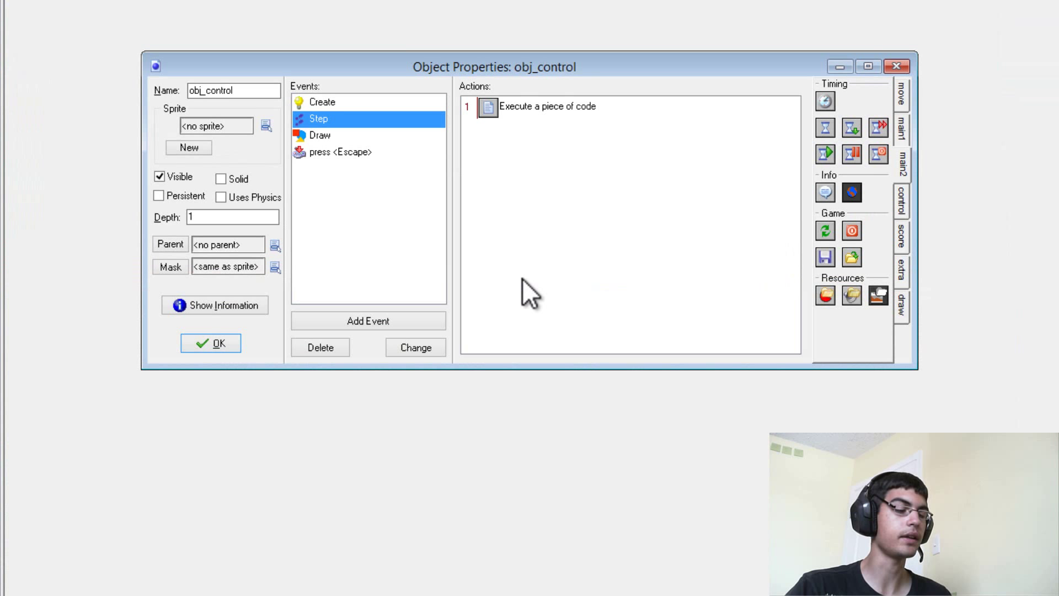
{"action": "mouse_move", "coordinate": [485, 155]}
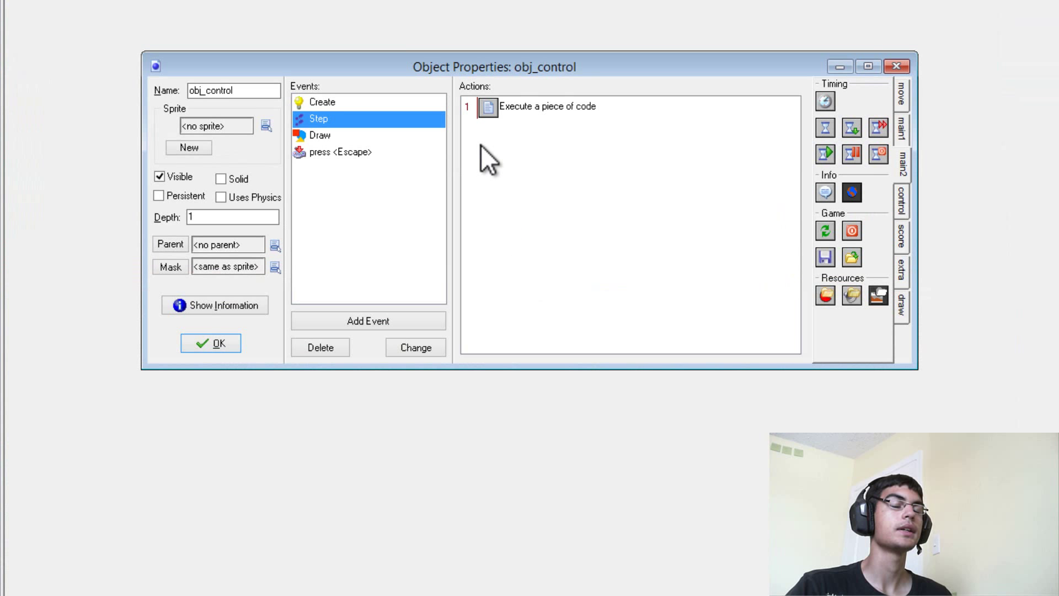
{"action": "mouse_move", "coordinate": [465, 168]}
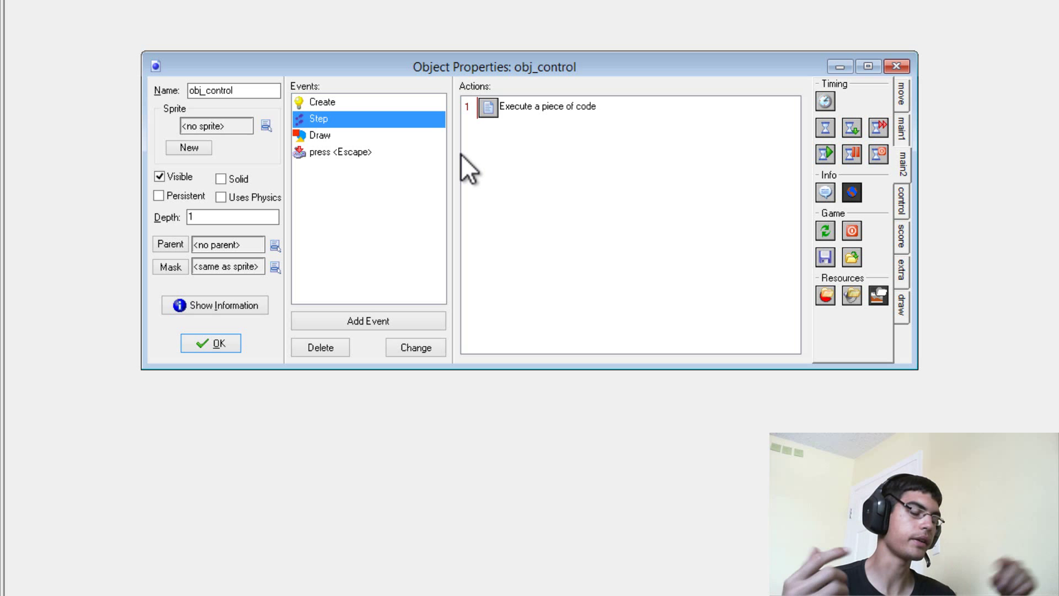
{"action": "mouse_move", "coordinate": [583, 169]}
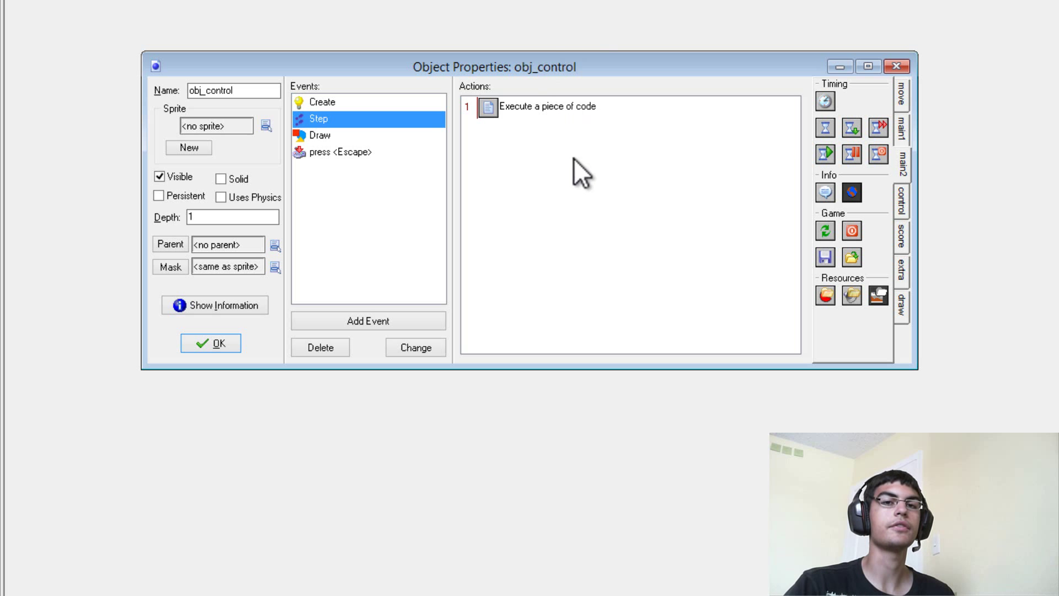
{"action": "mouse_move", "coordinate": [578, 115]}
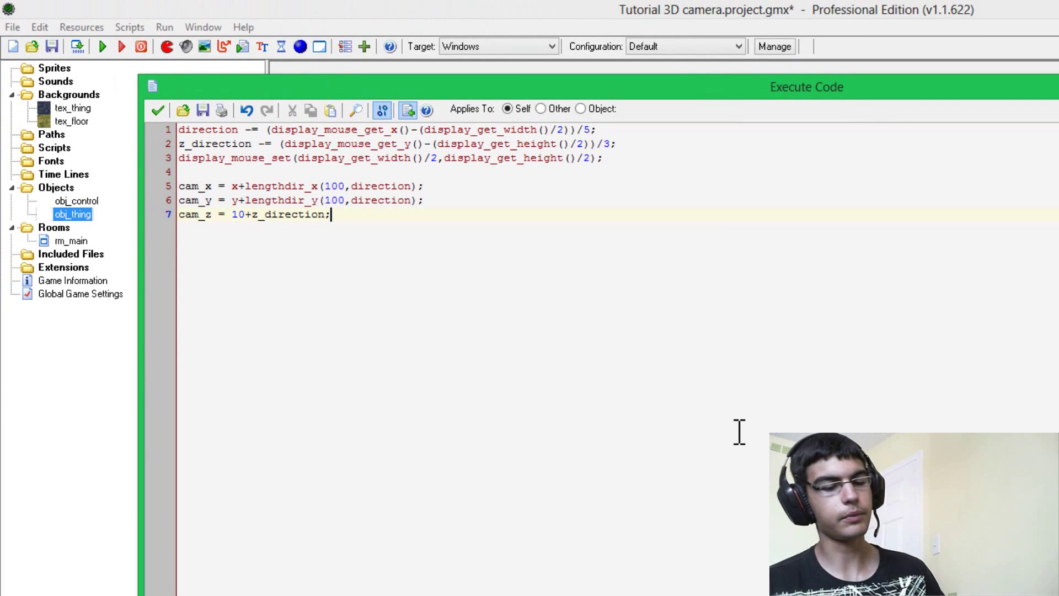
- Add if (keyboard_check(vk_up)) setting speed = 5 while the up arrow is held
{"action": "key", "text": "enter"}
{"action": "type", "text": "if"}
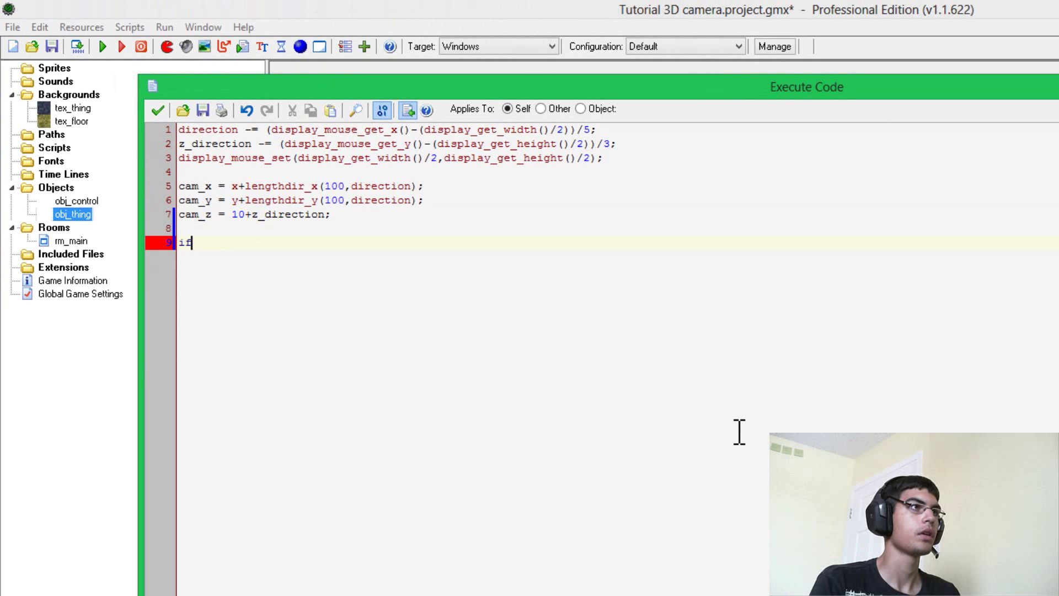
{"action": "type", "text": "(key)"}
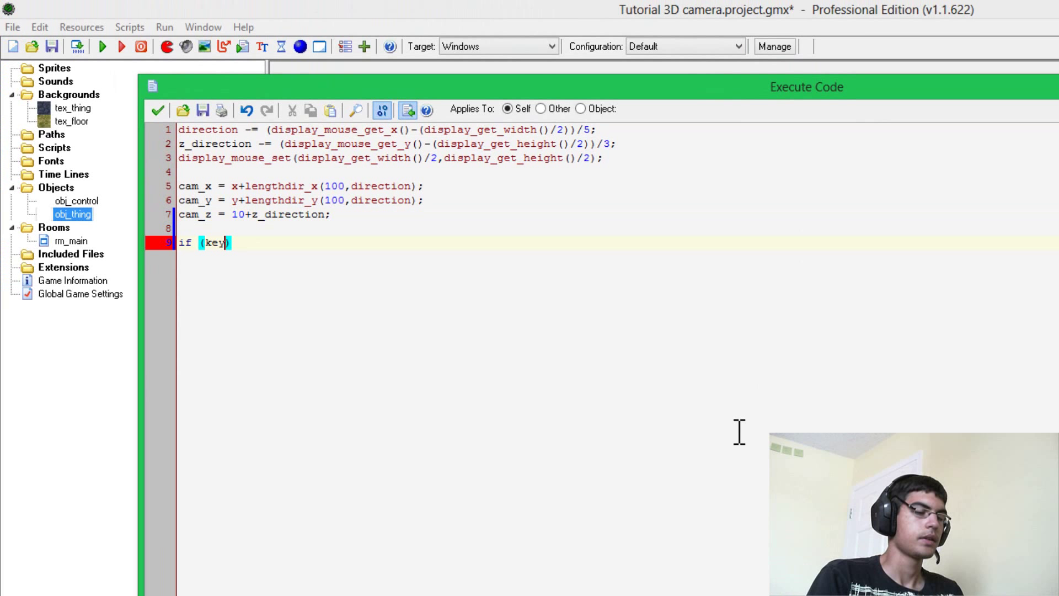
{"action": "type", "text": "key"}
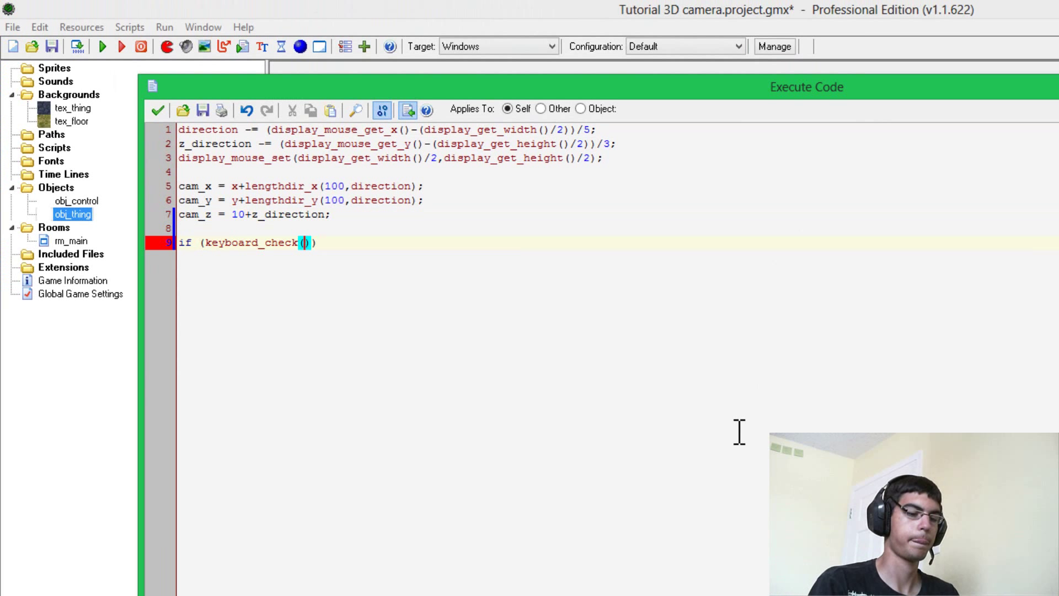
{"action": "type", "text": "vk_"}
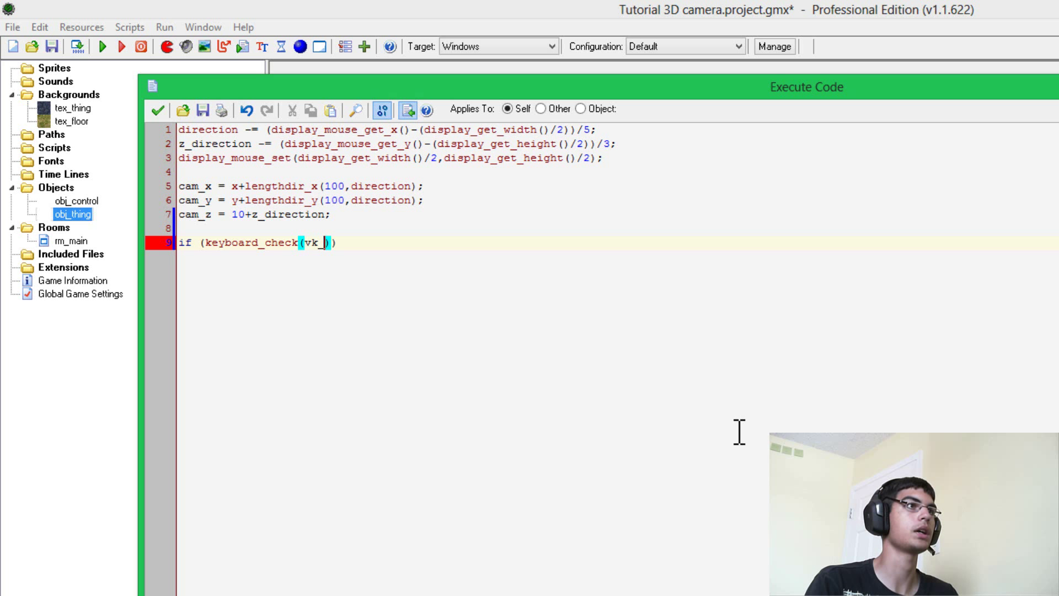
{"action": "type", "text": "up))"}
{"action": "type", "text": "{"}
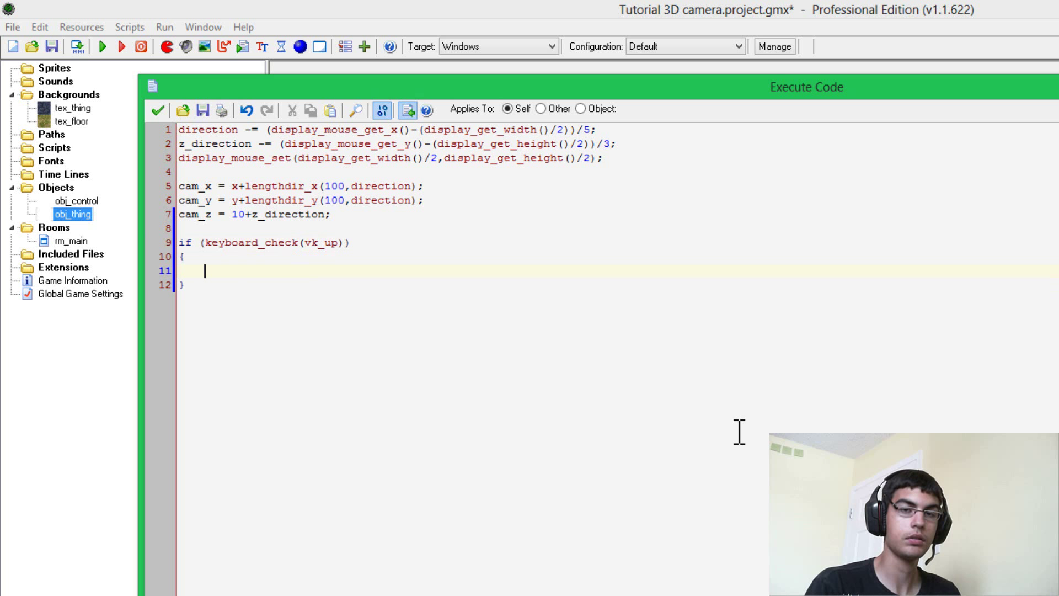
{"action": "type", "text": "spe"}
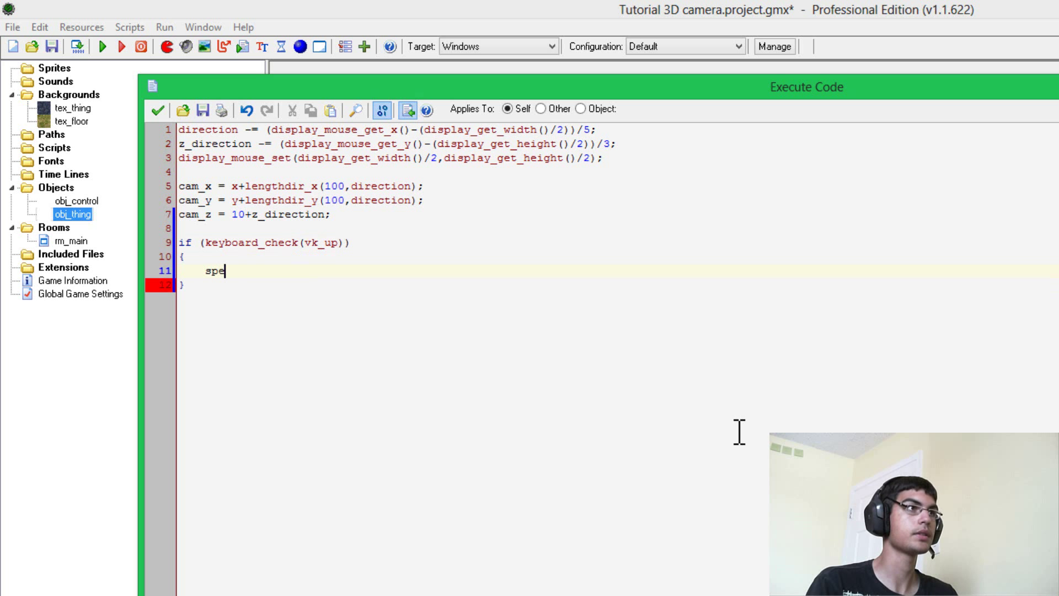
{"action": "type", "text": "ed ="}
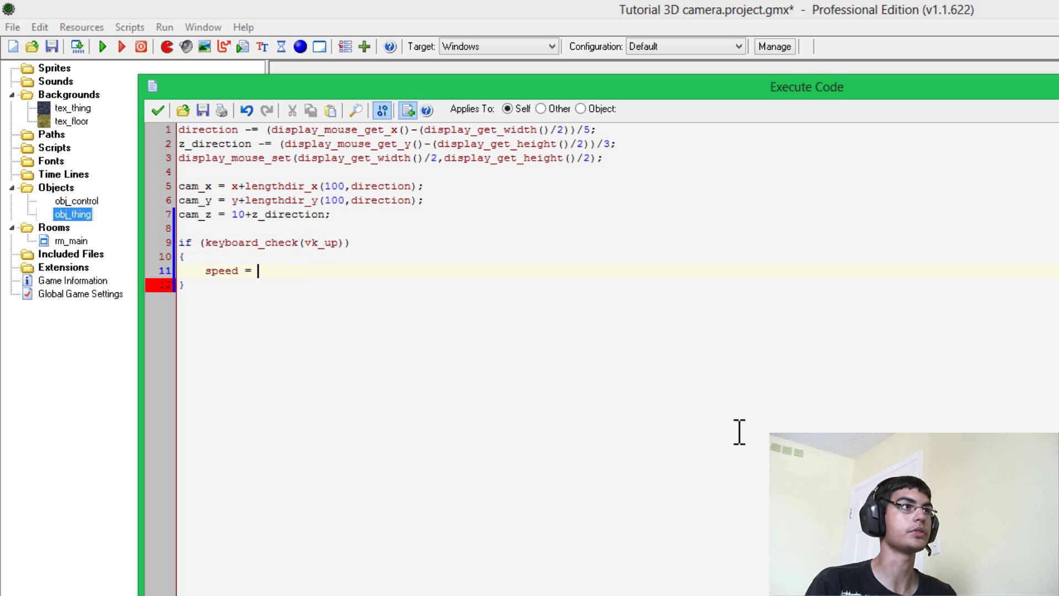
{"action": "type", "text": "5"}
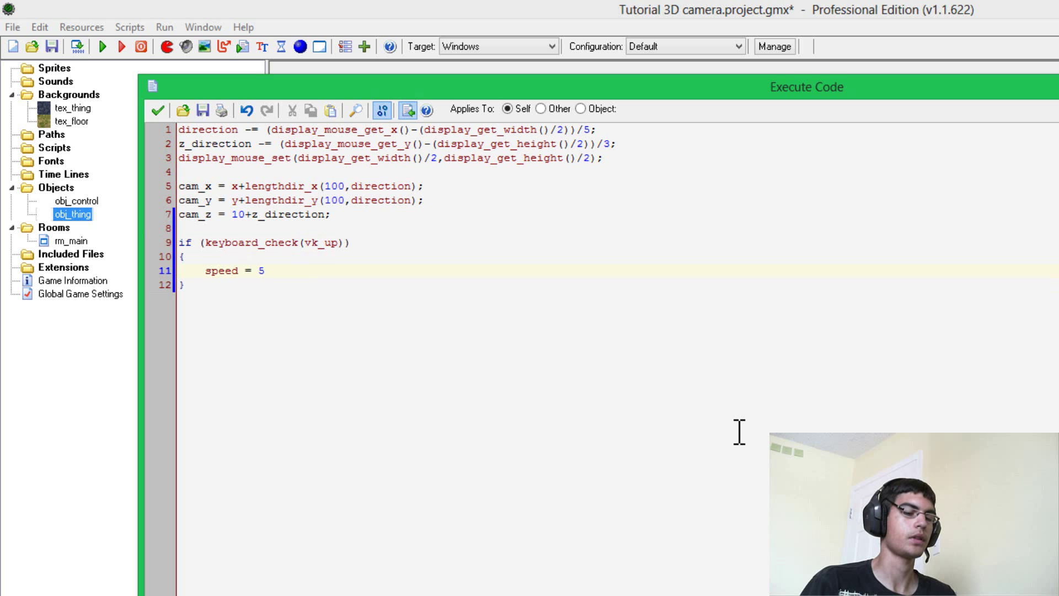
{"action": "type", "text": ";"}
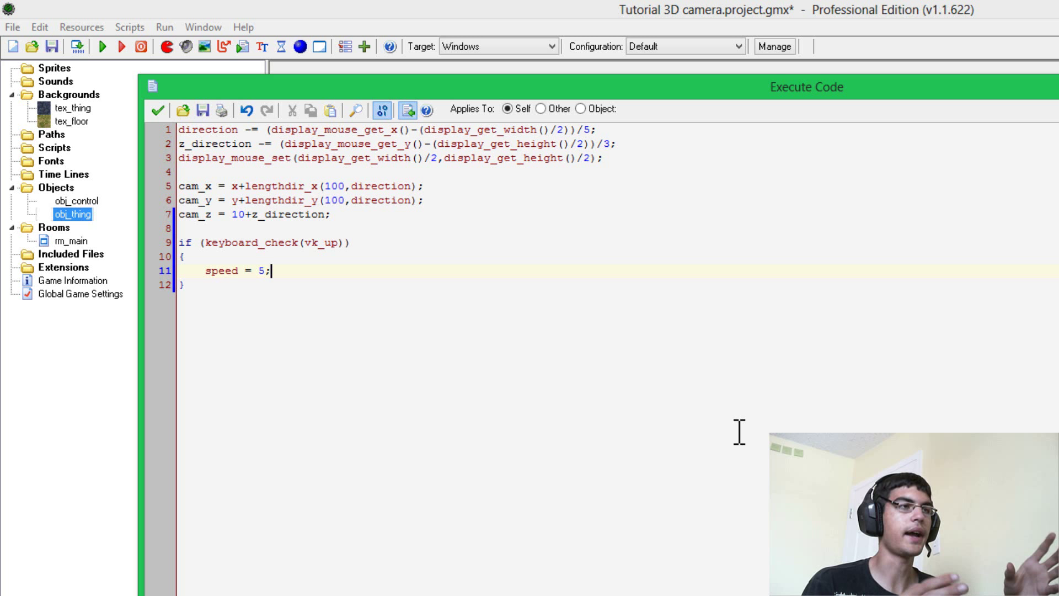
{"action": "mouse_move", "coordinate": [492, 301]}
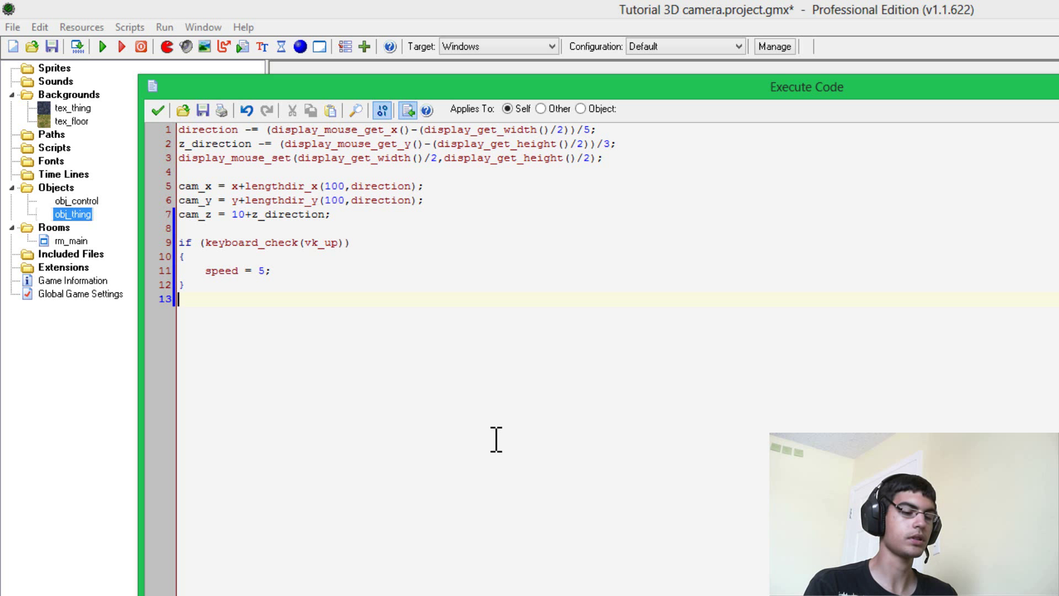
- Add the else branch setting speed = 0 and run the game to test movement
{"action": "type", "text": "else"}
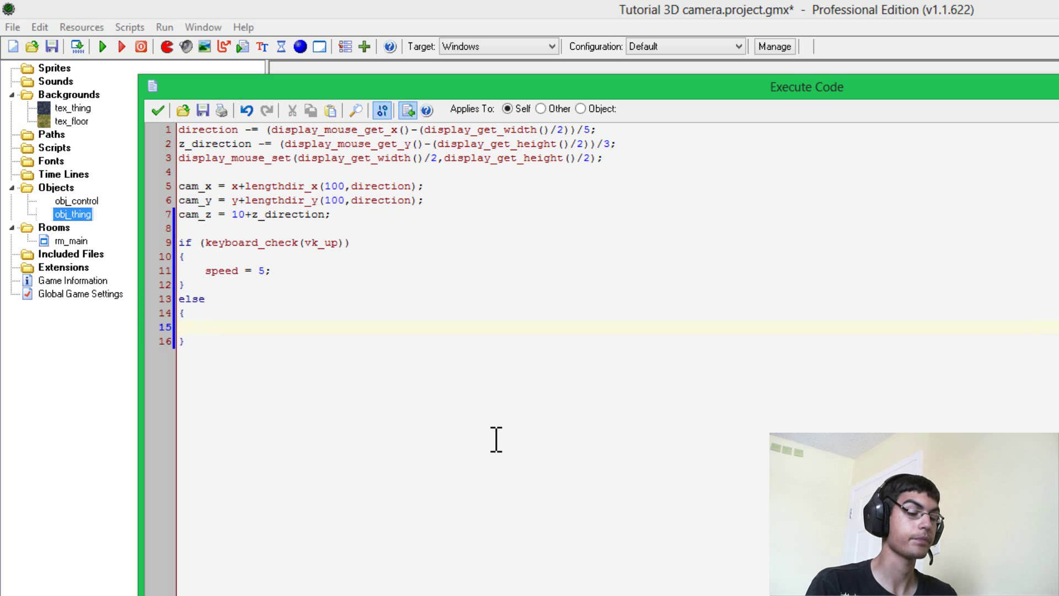
{"action": "type", "text": "speed ="}
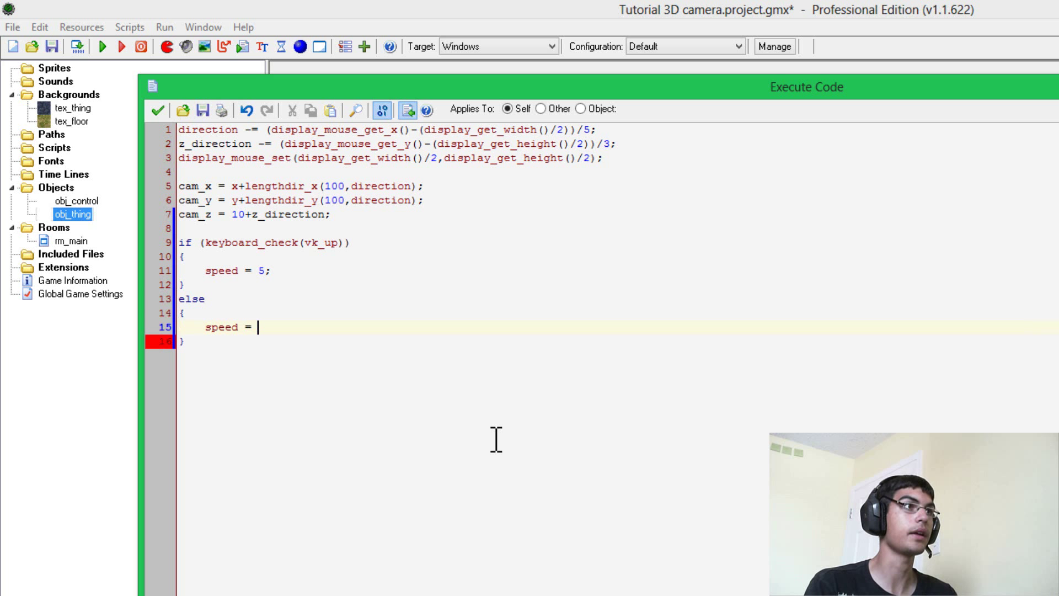
{"action": "type", "text": "0;"}
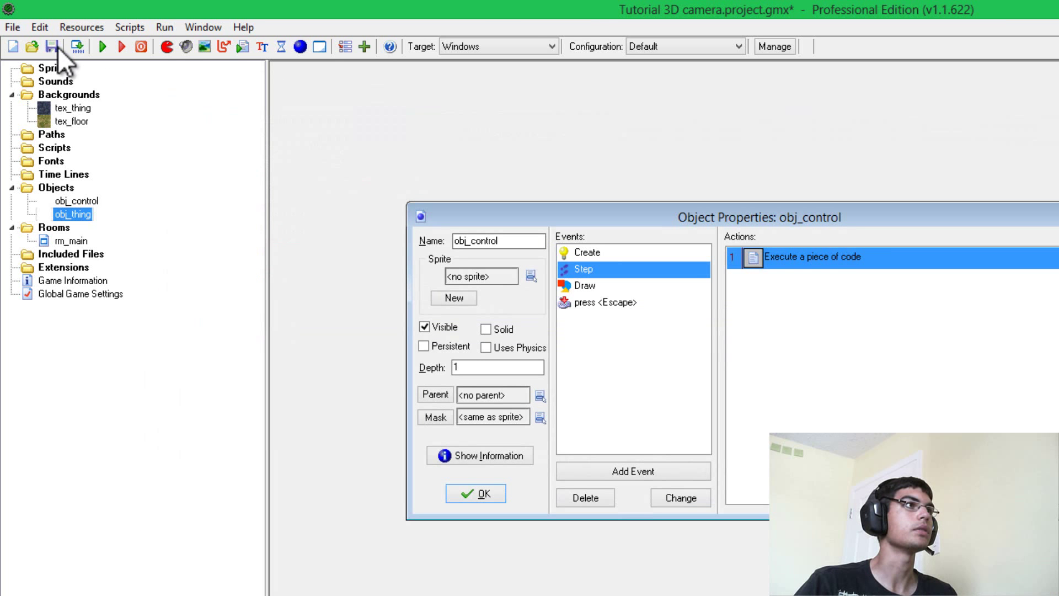
{"action": "left_click", "coordinate": [53, 46]}
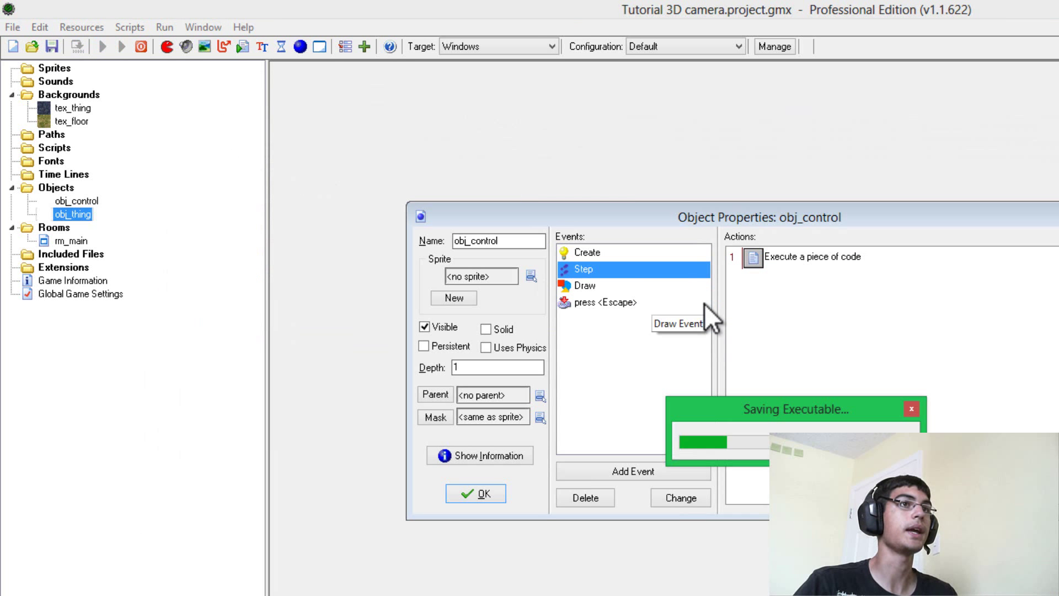